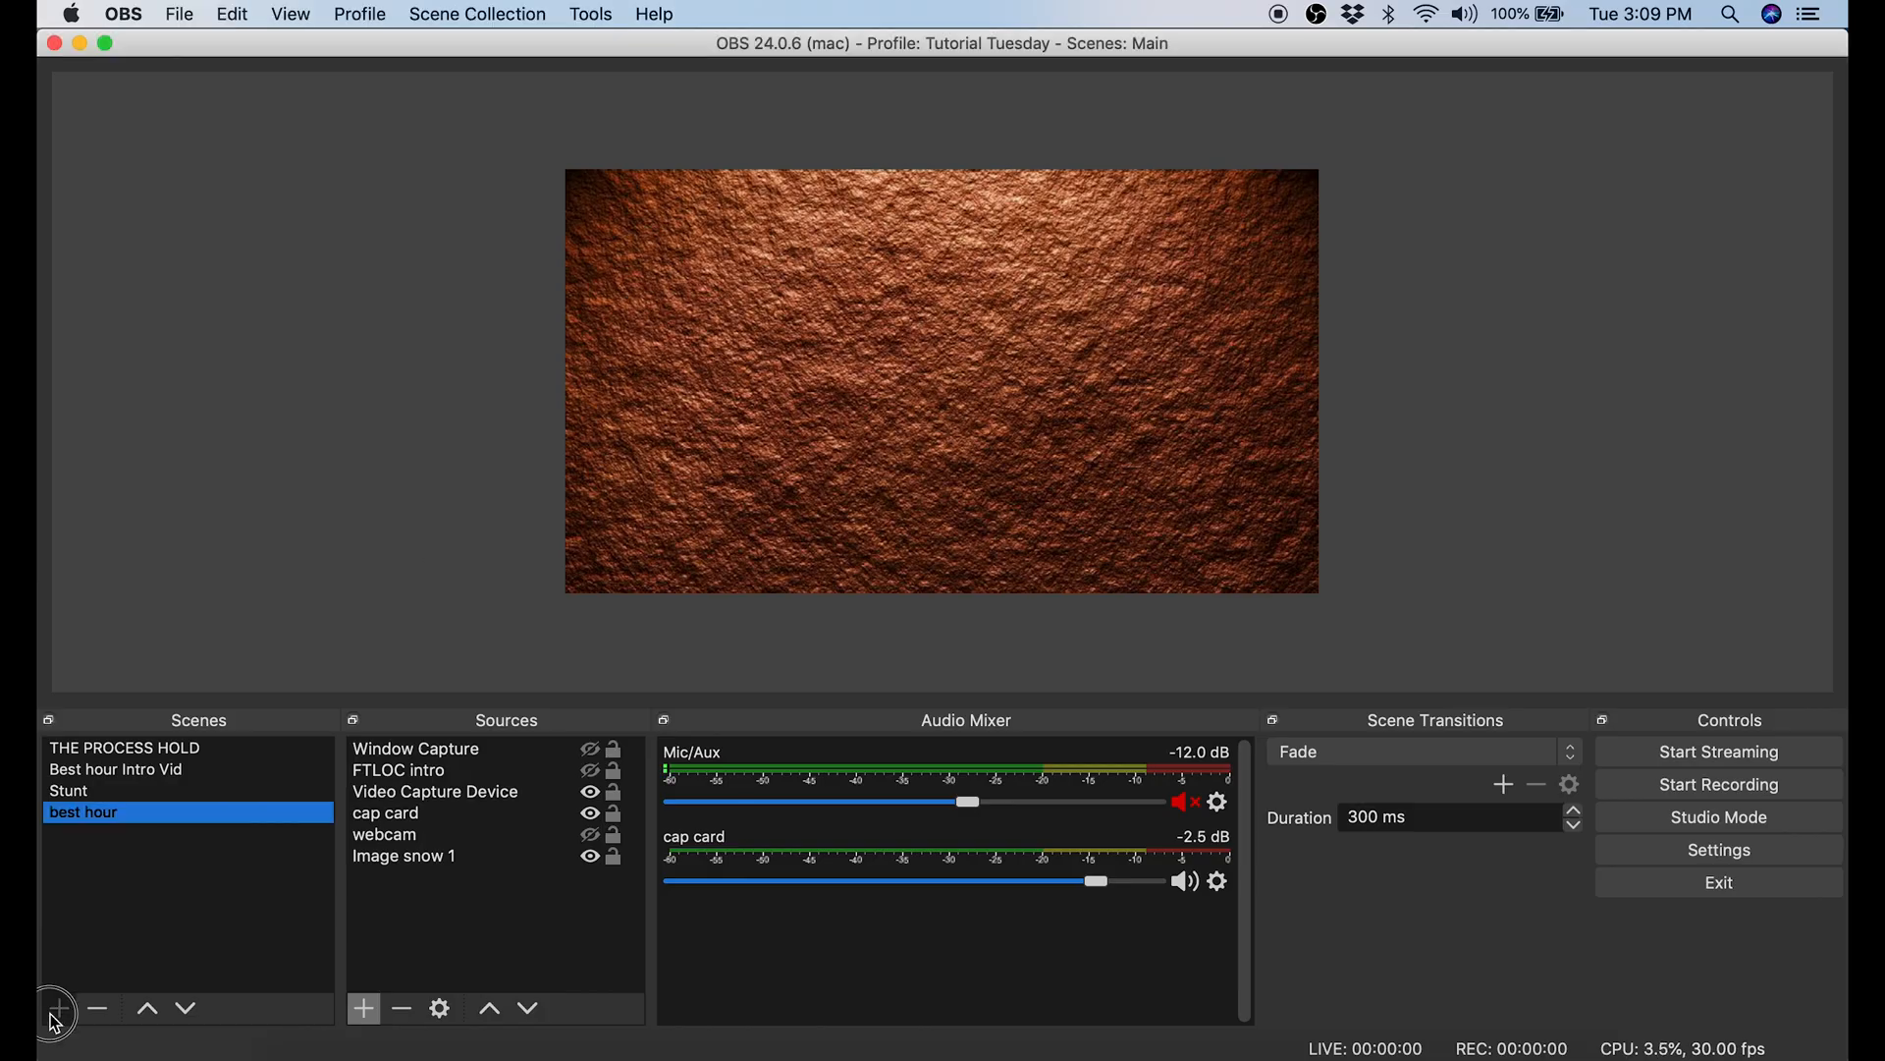
- Create an empty scene called 'Tutorial' in the Scenes list
left_click(55, 1008)
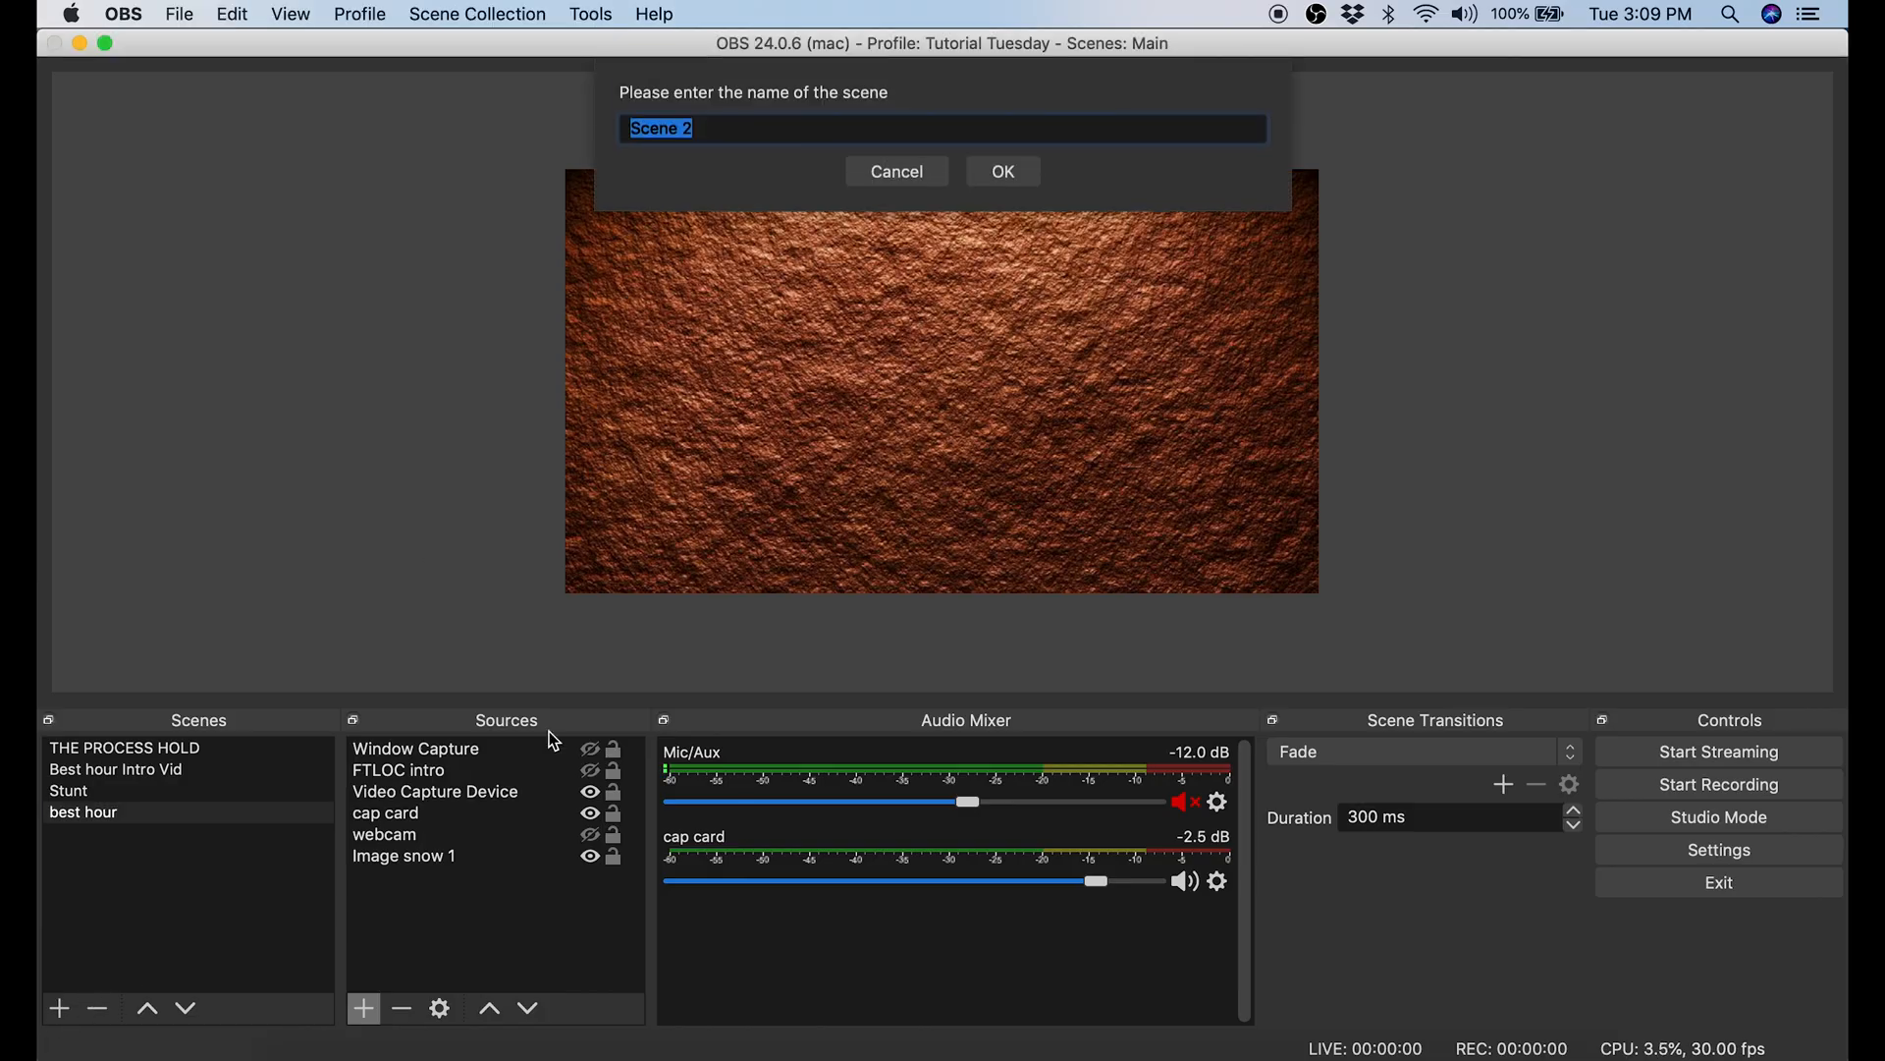
type("Tutor")
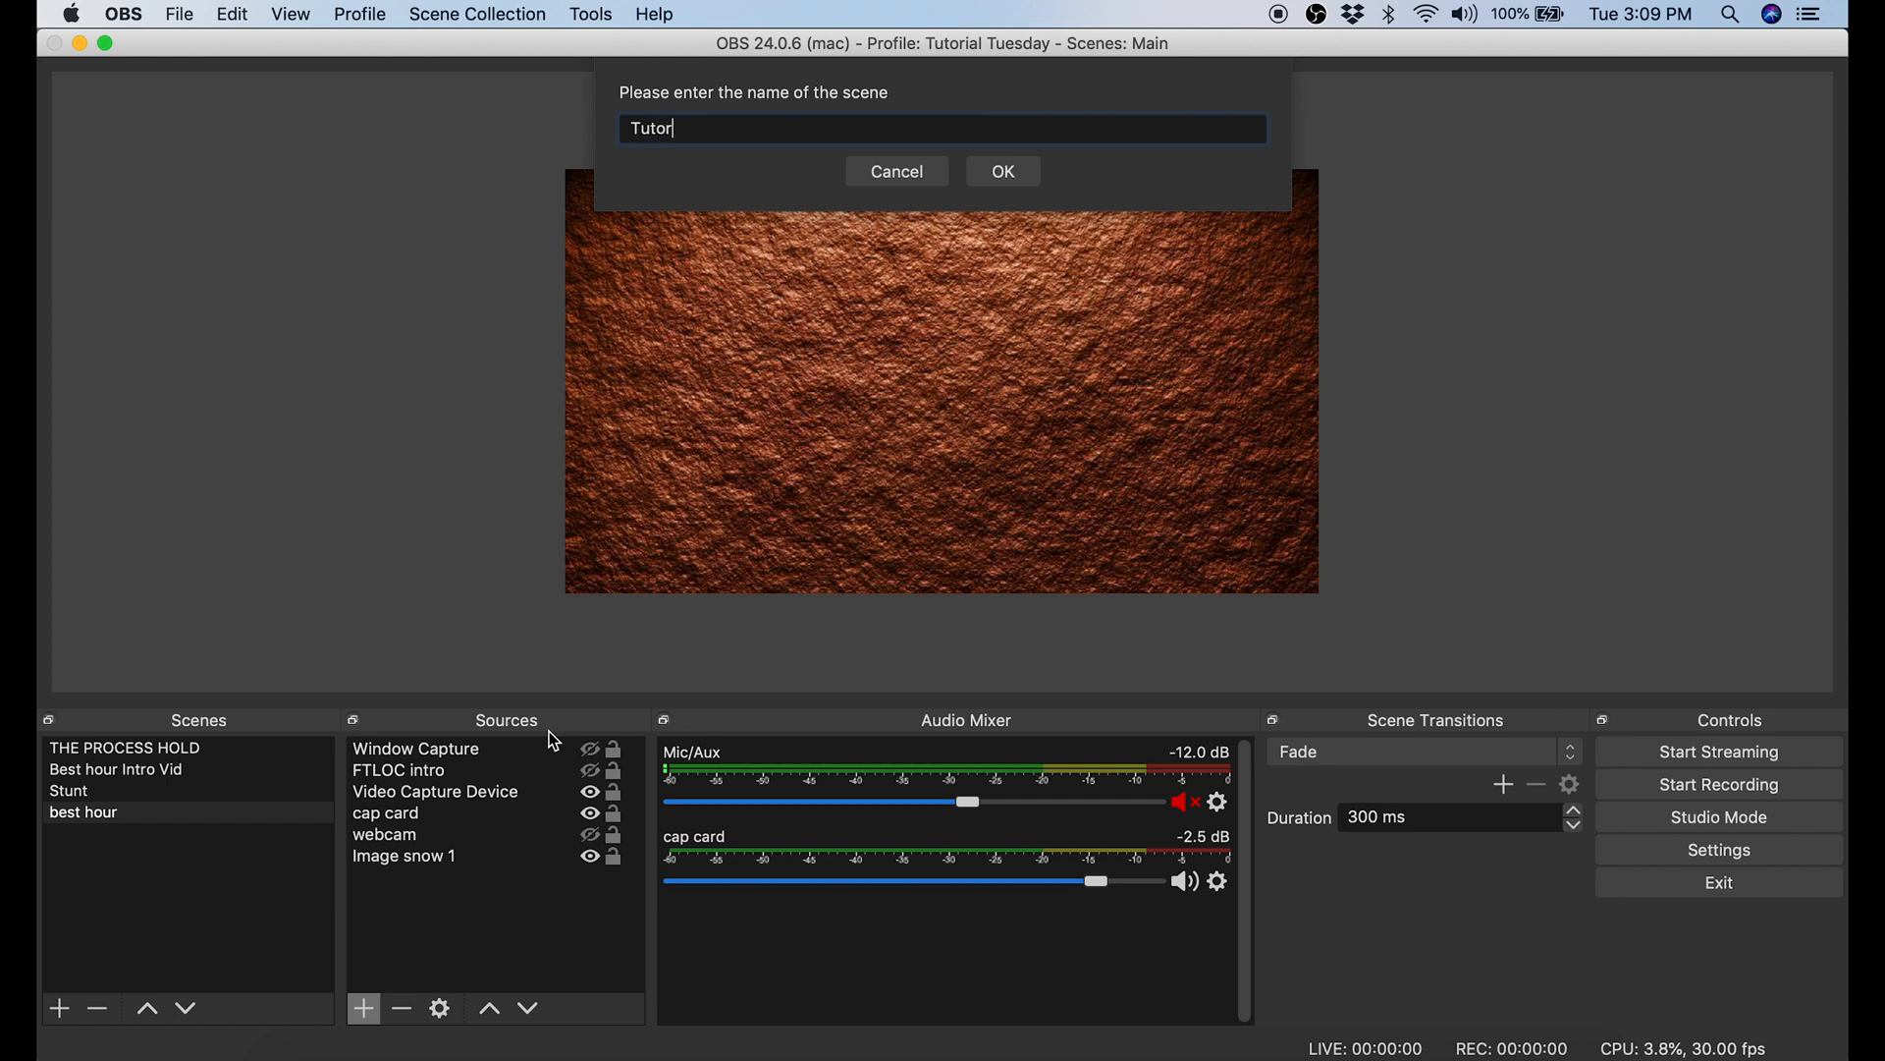
type("ial")
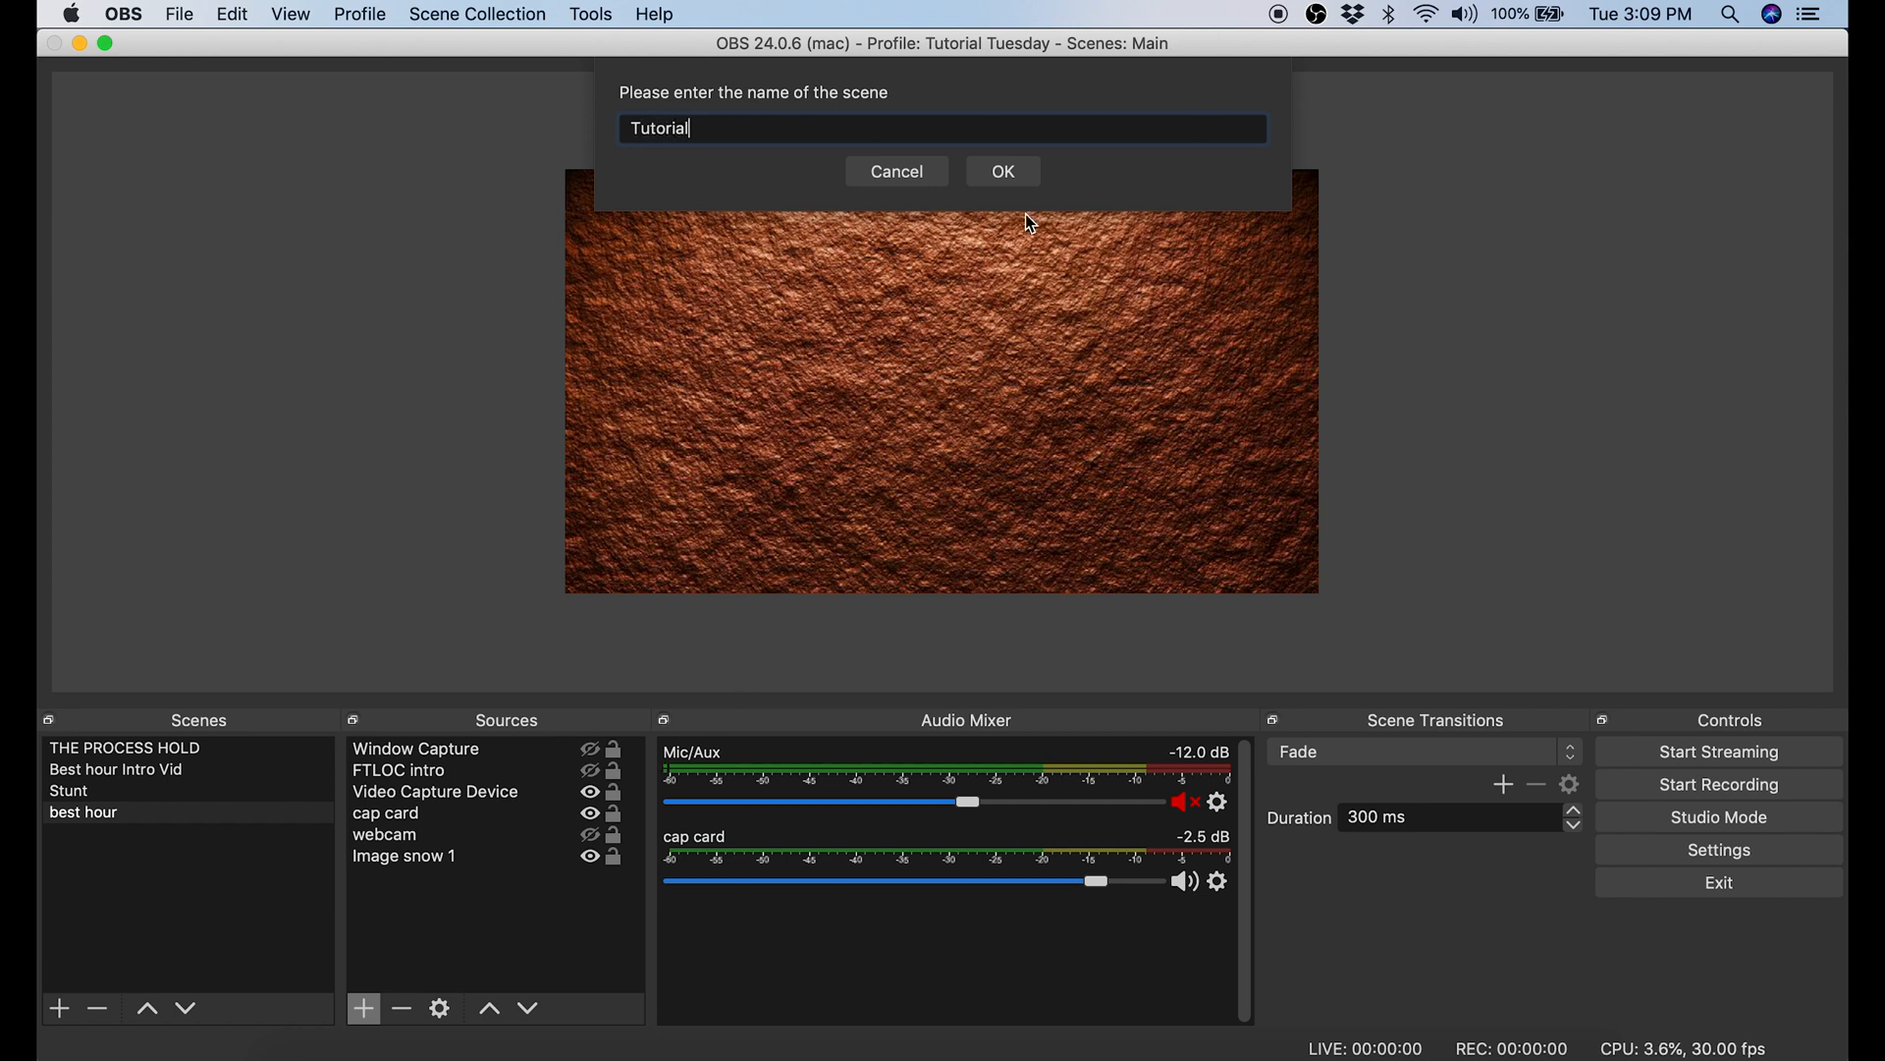
left_click(1002, 171)
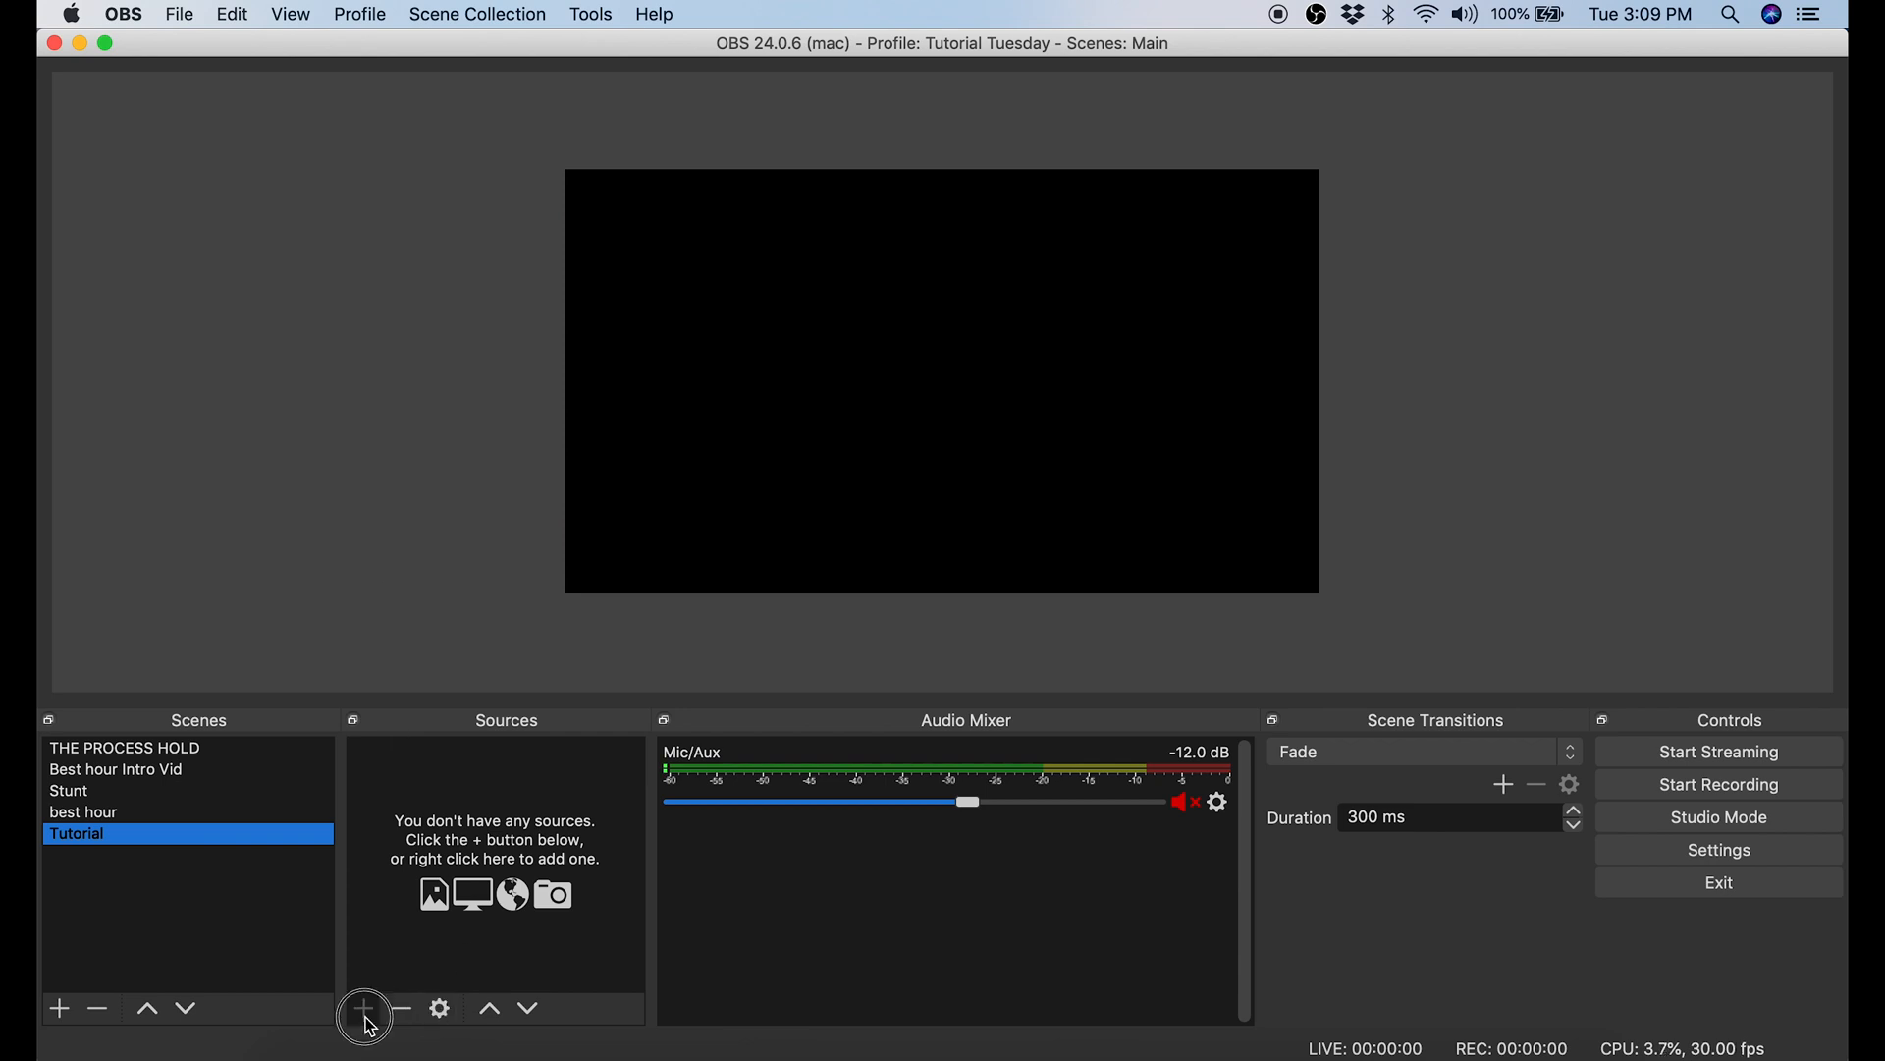
- Add a video capture source 'dslr' using Cam Link #2 at the High preset
left_click(365, 1007)
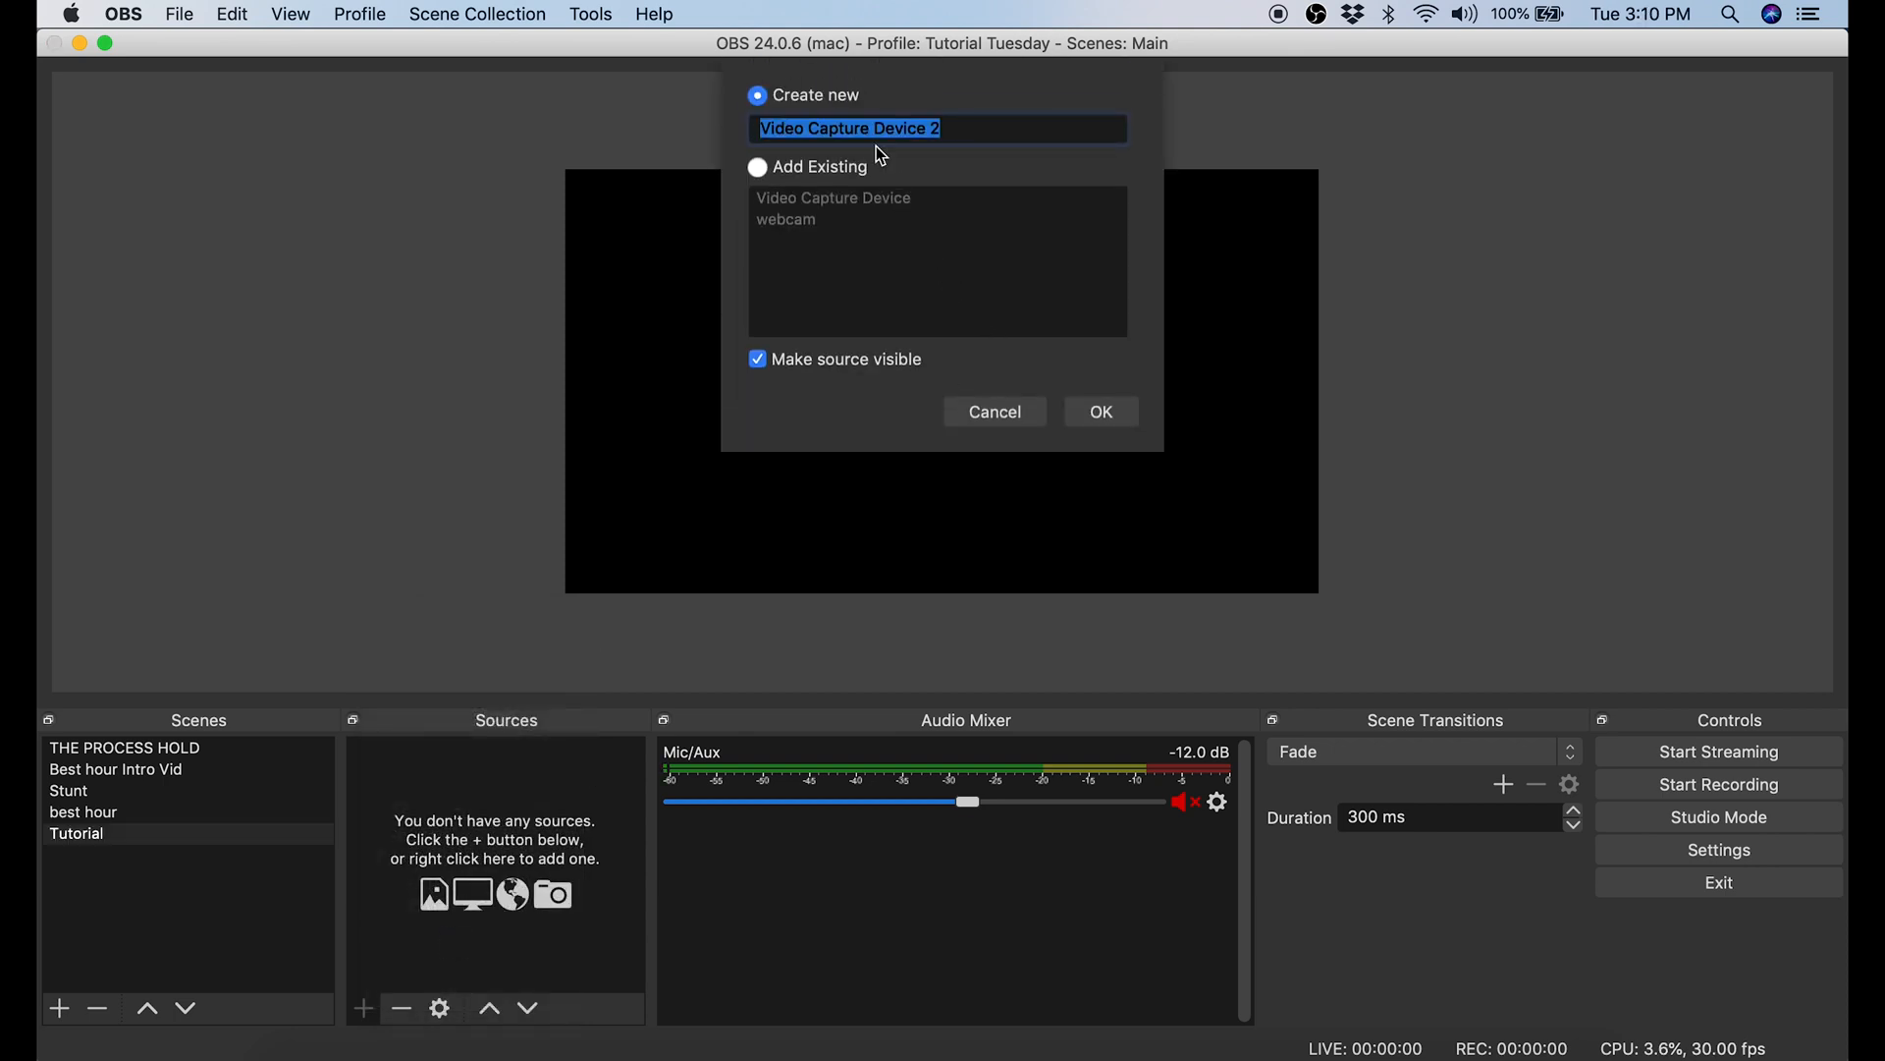
type("dsl")
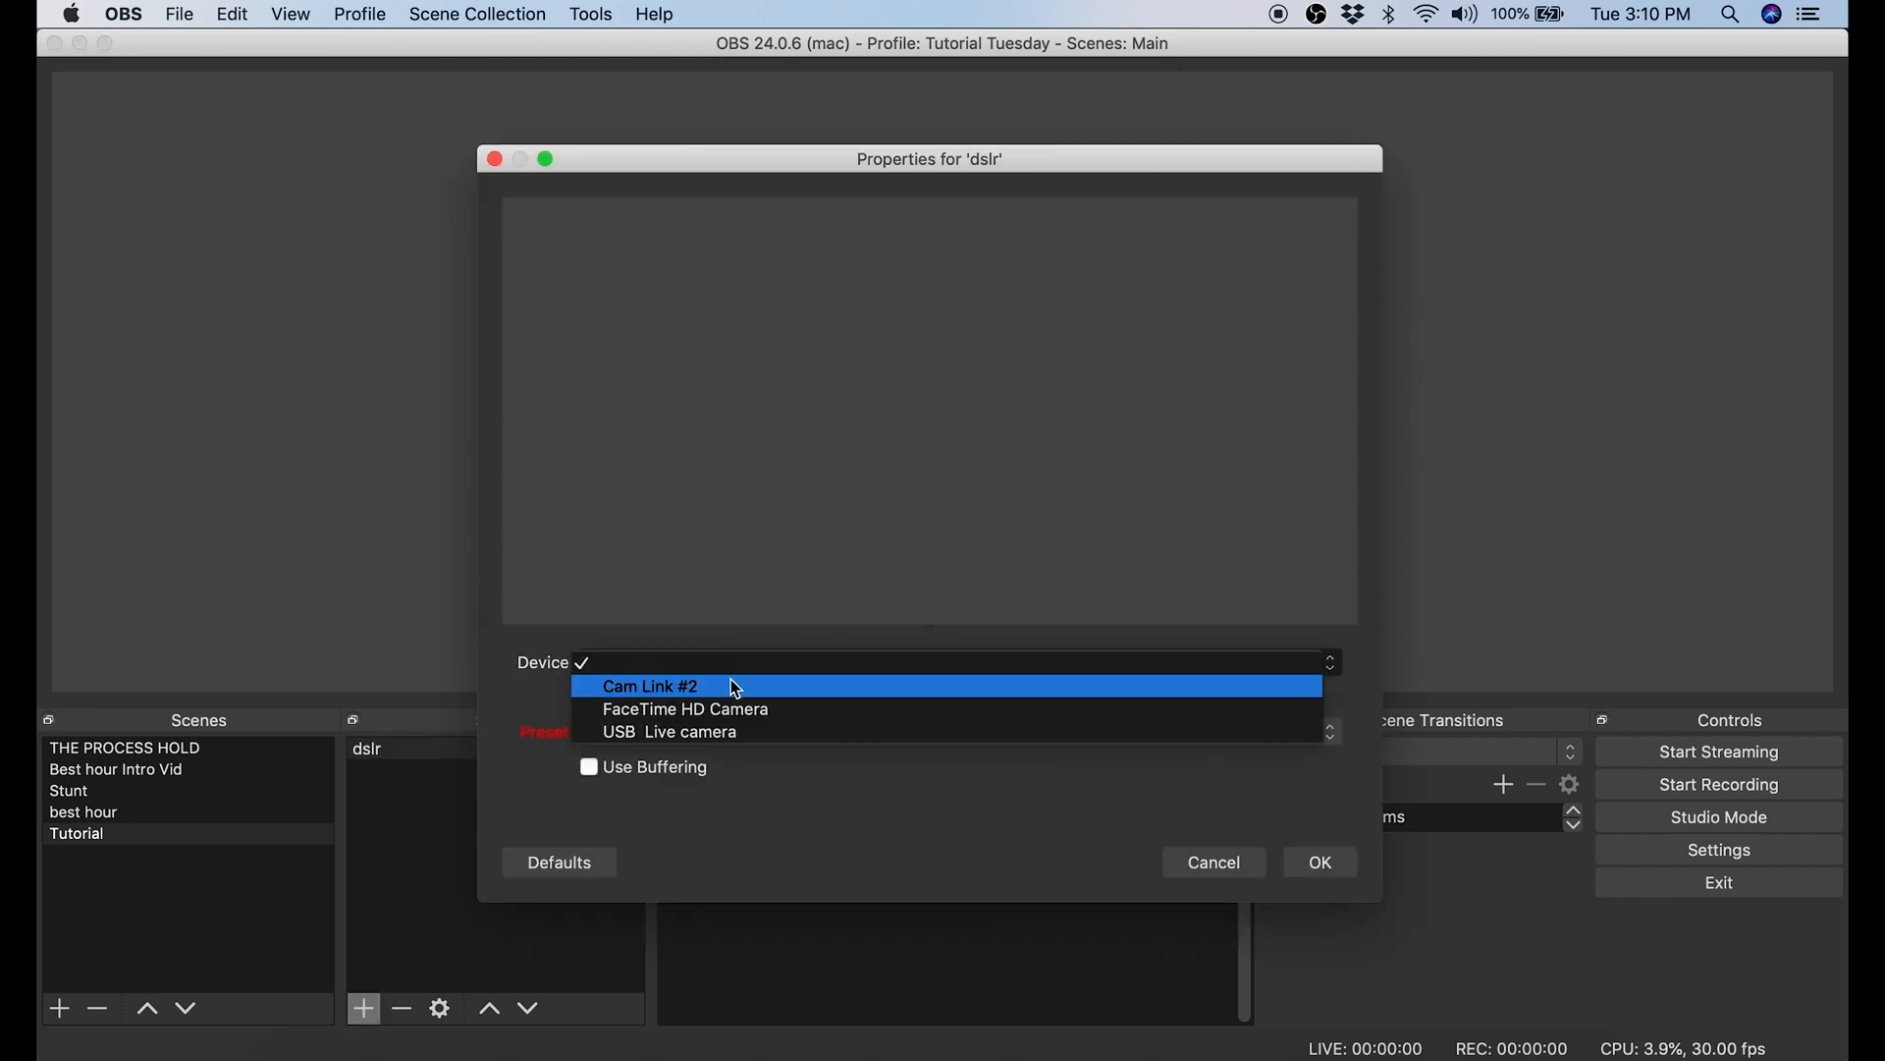
left_click(649, 685)
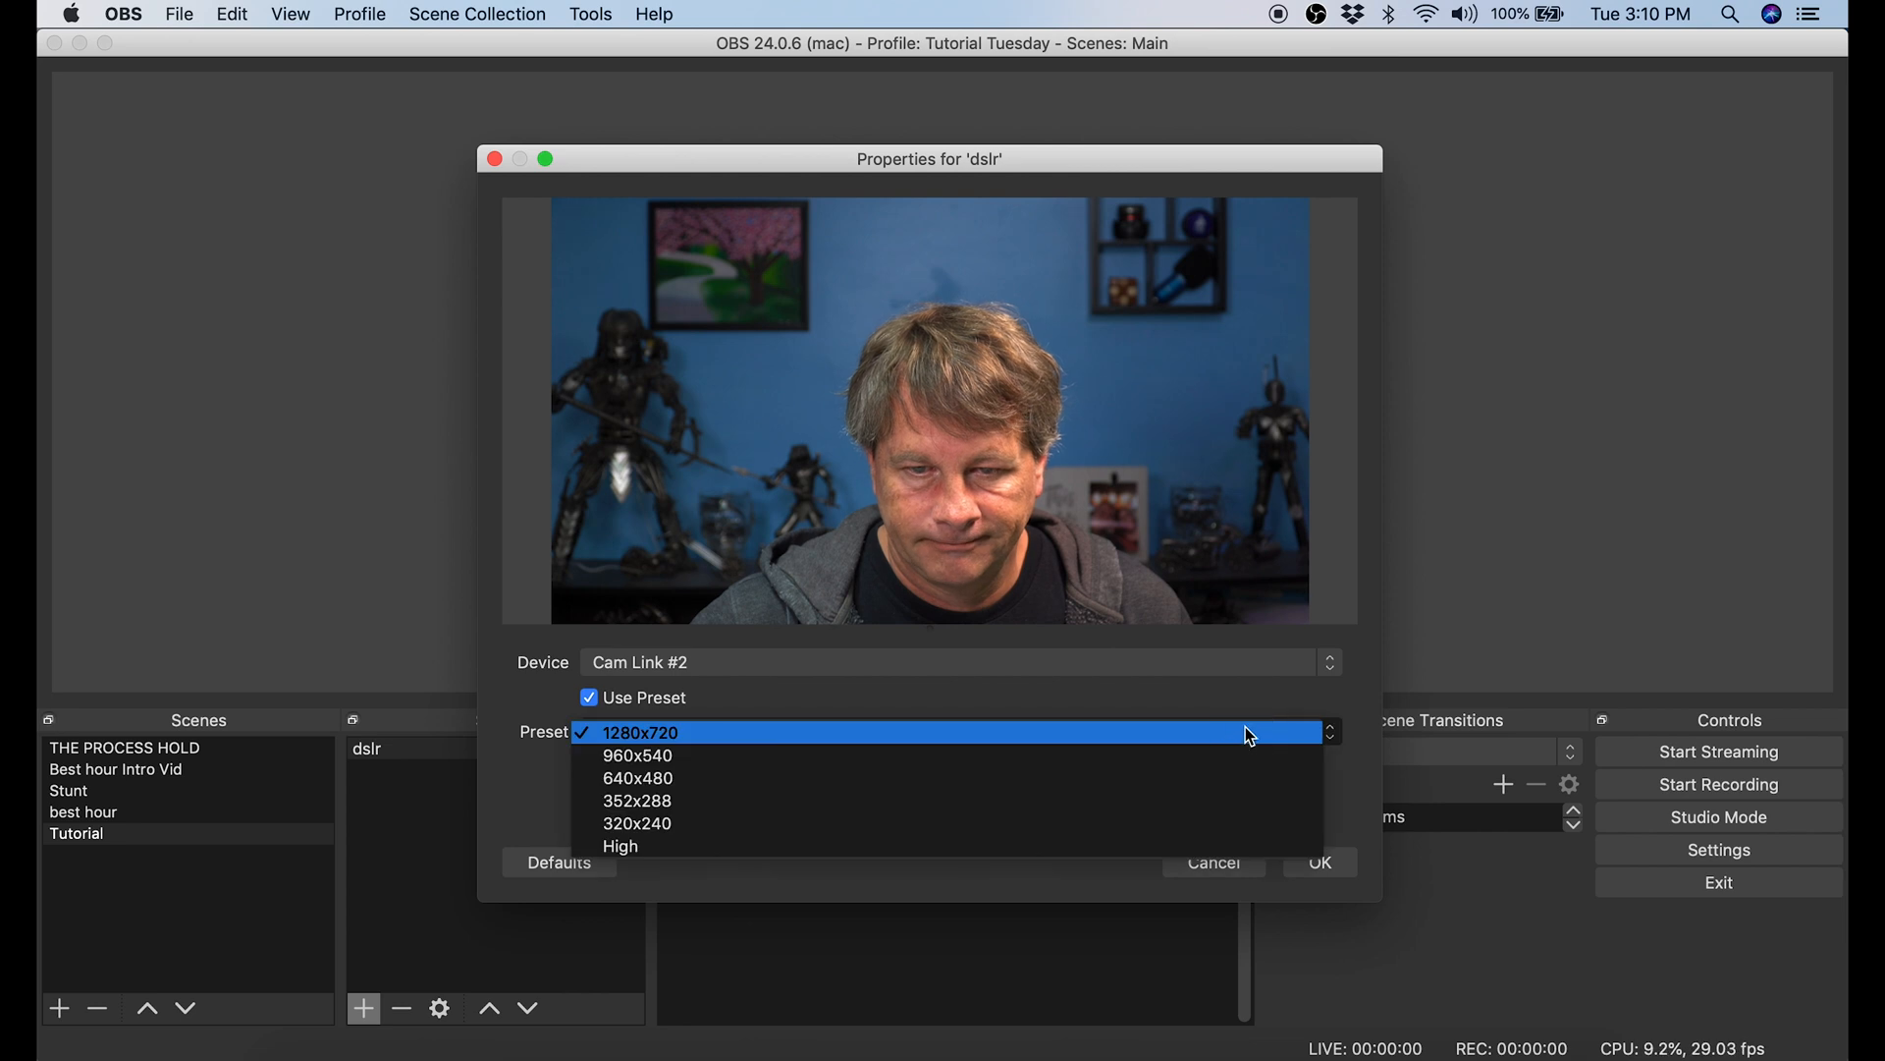
left_click(621, 845)
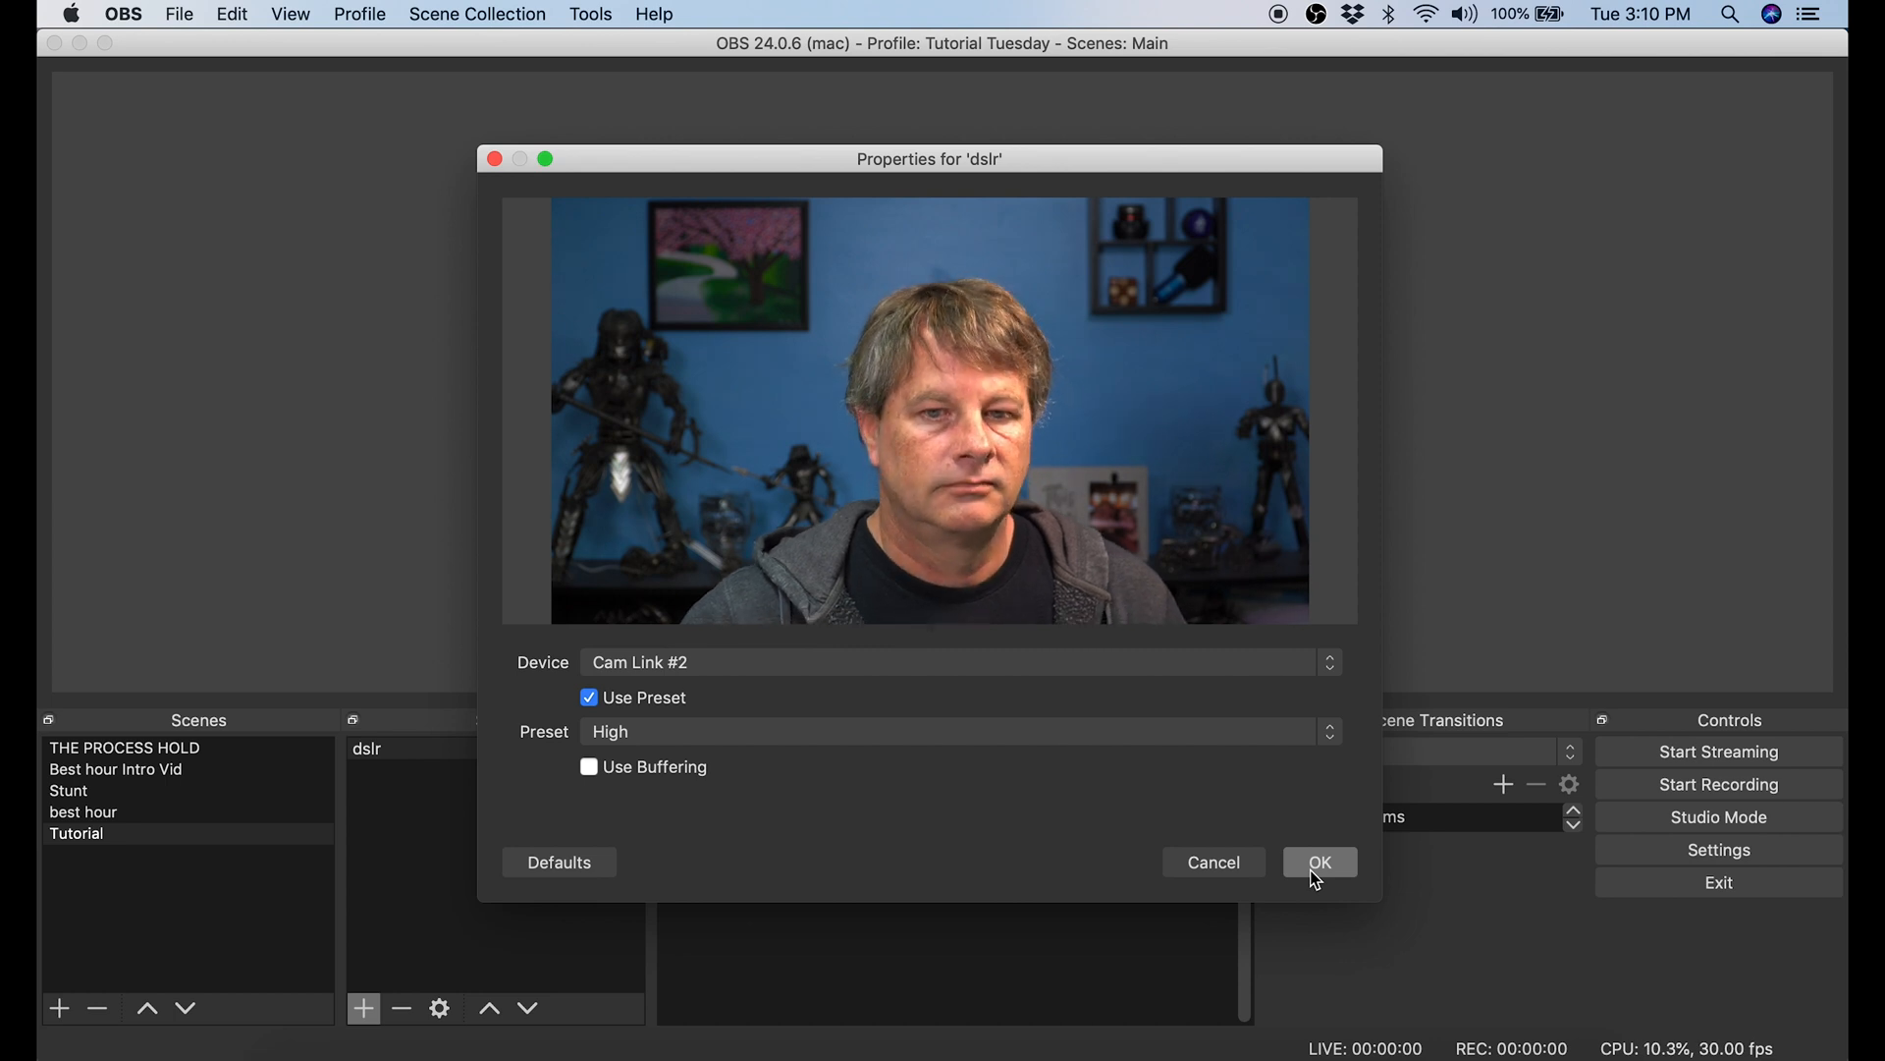
left_click(1319, 862)
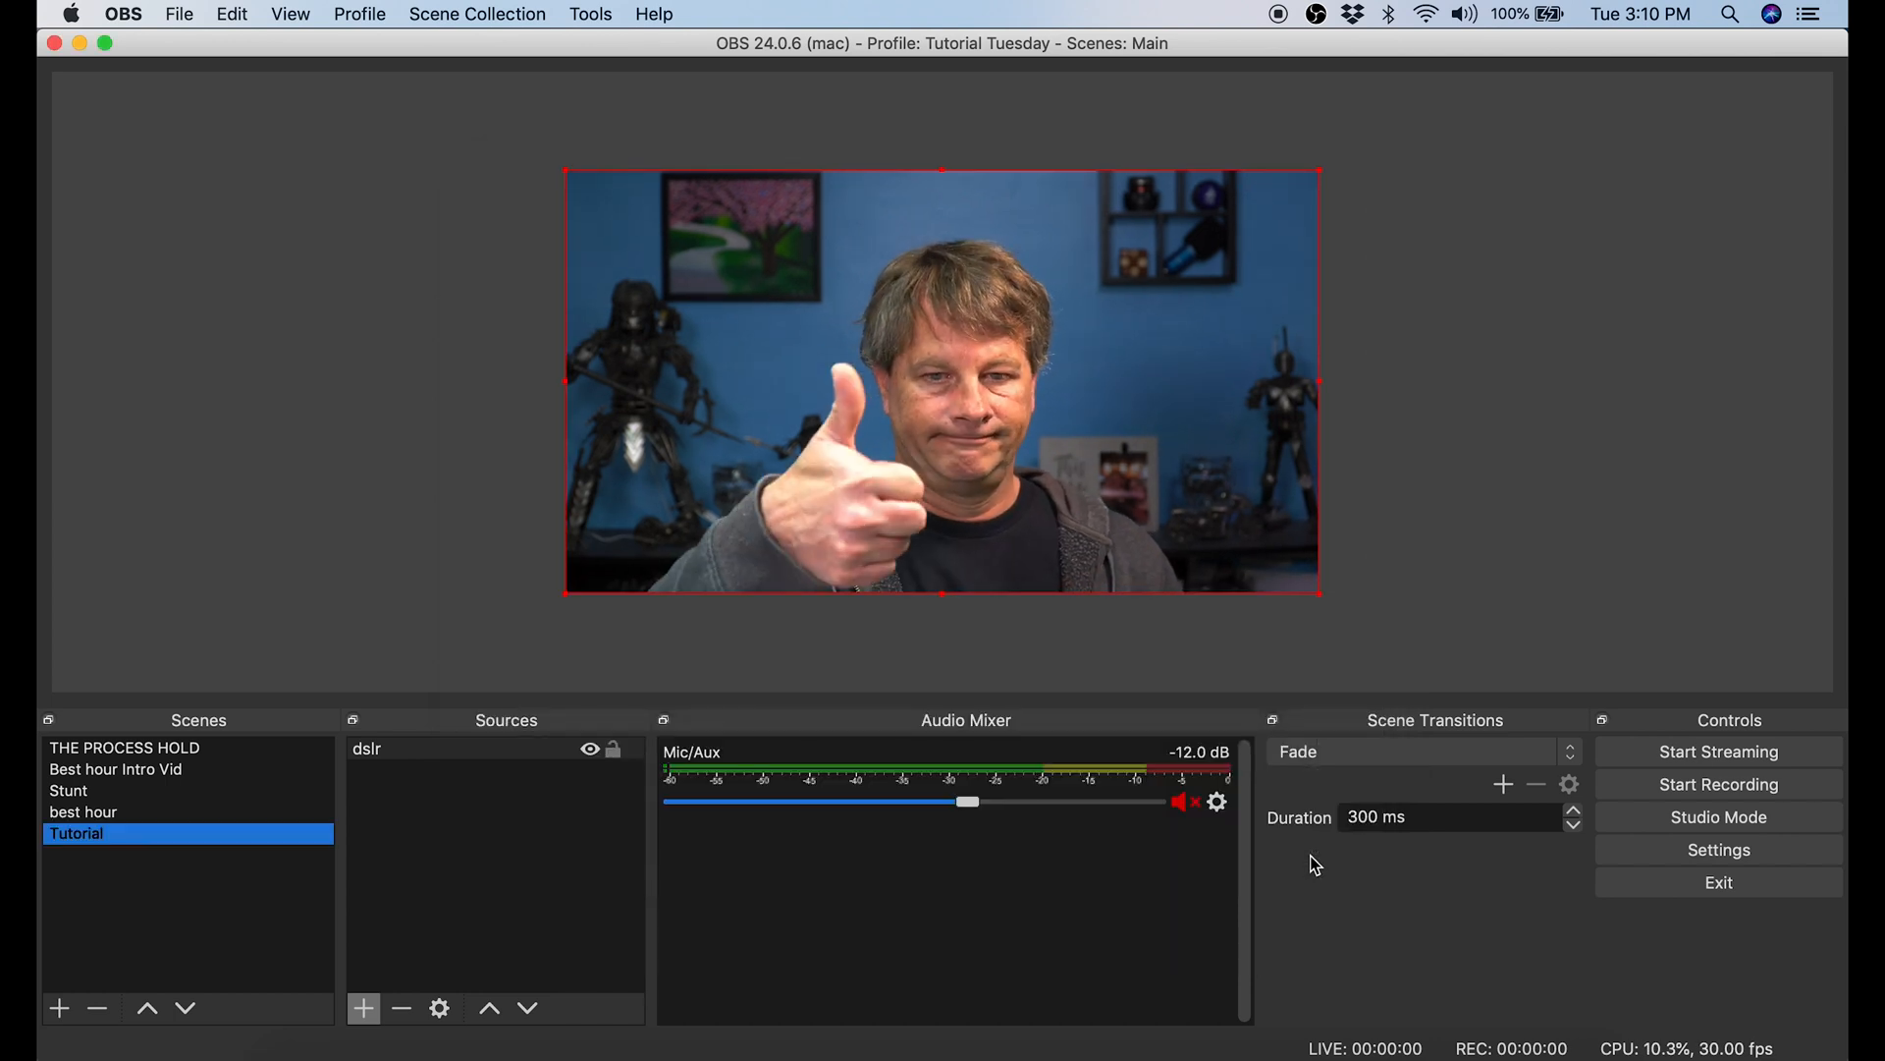
- Add the existing 'cap card' Audio Input Capture source to the Tutorial scene
left_click(362, 1008)
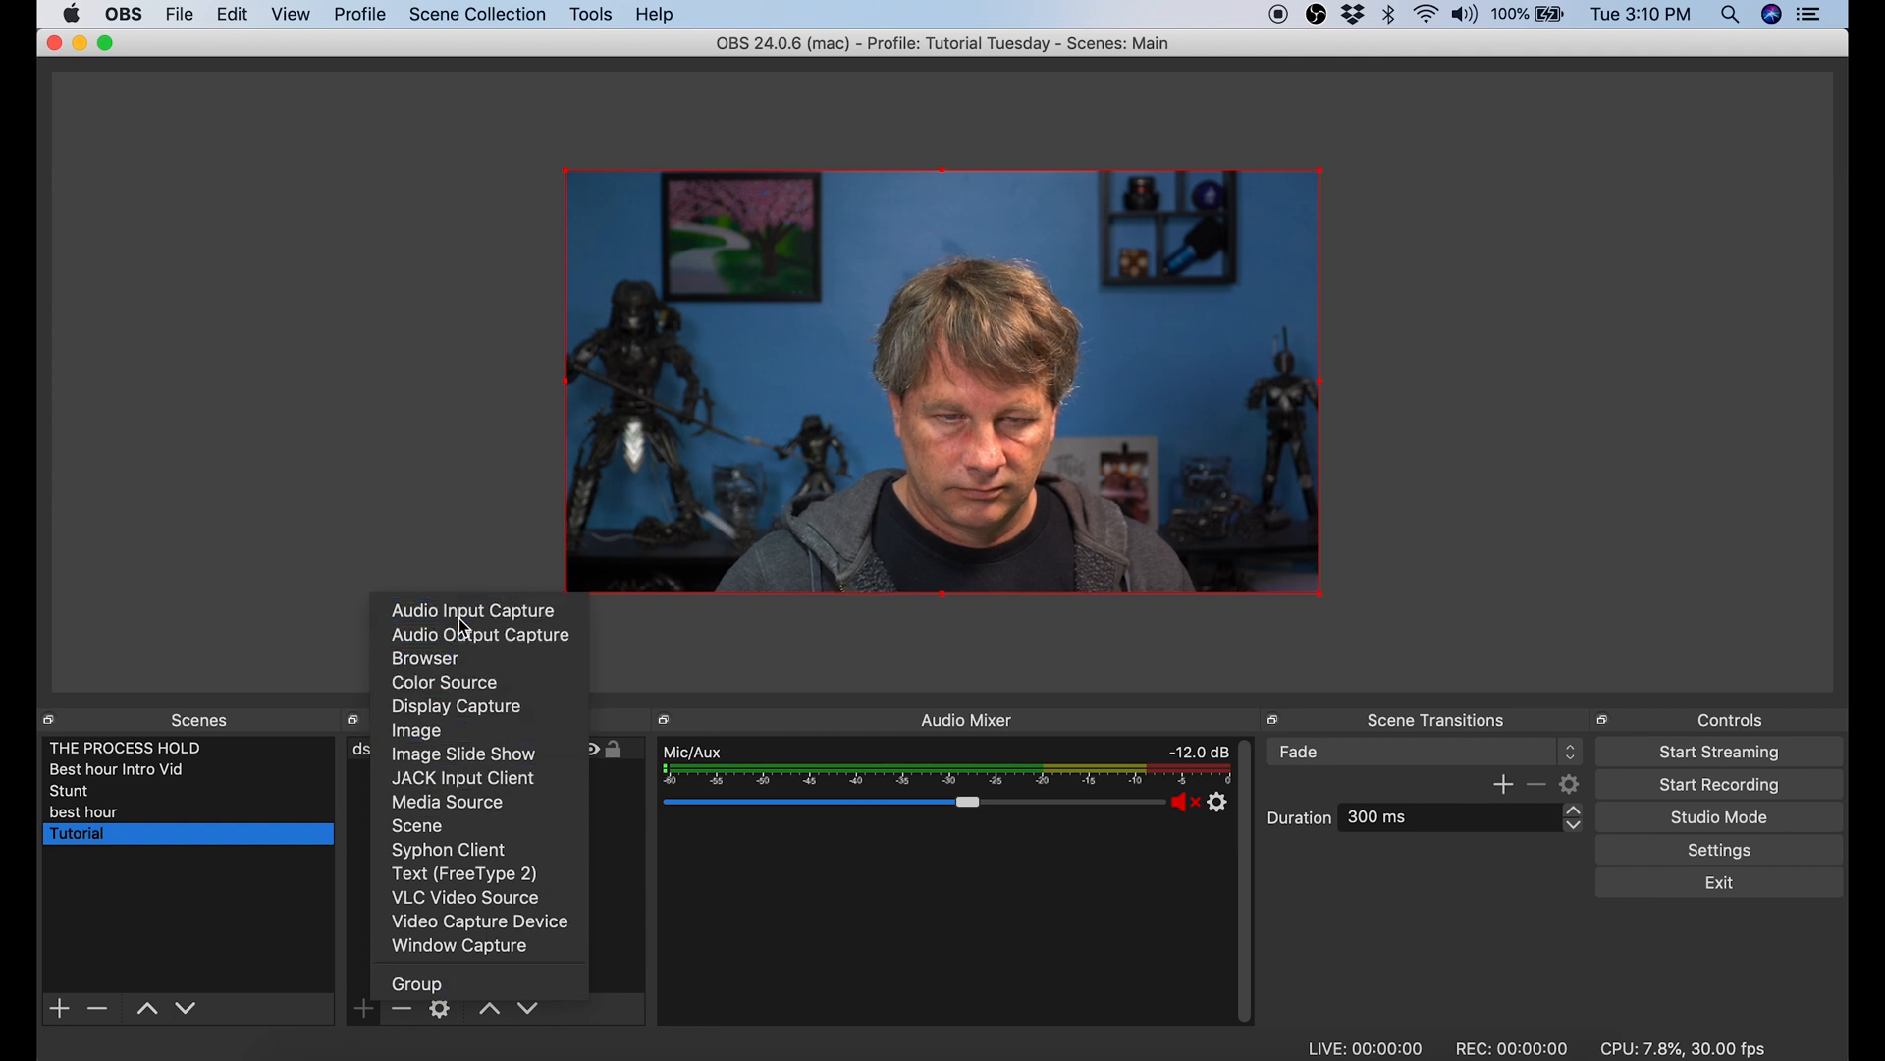
left_click(473, 609)
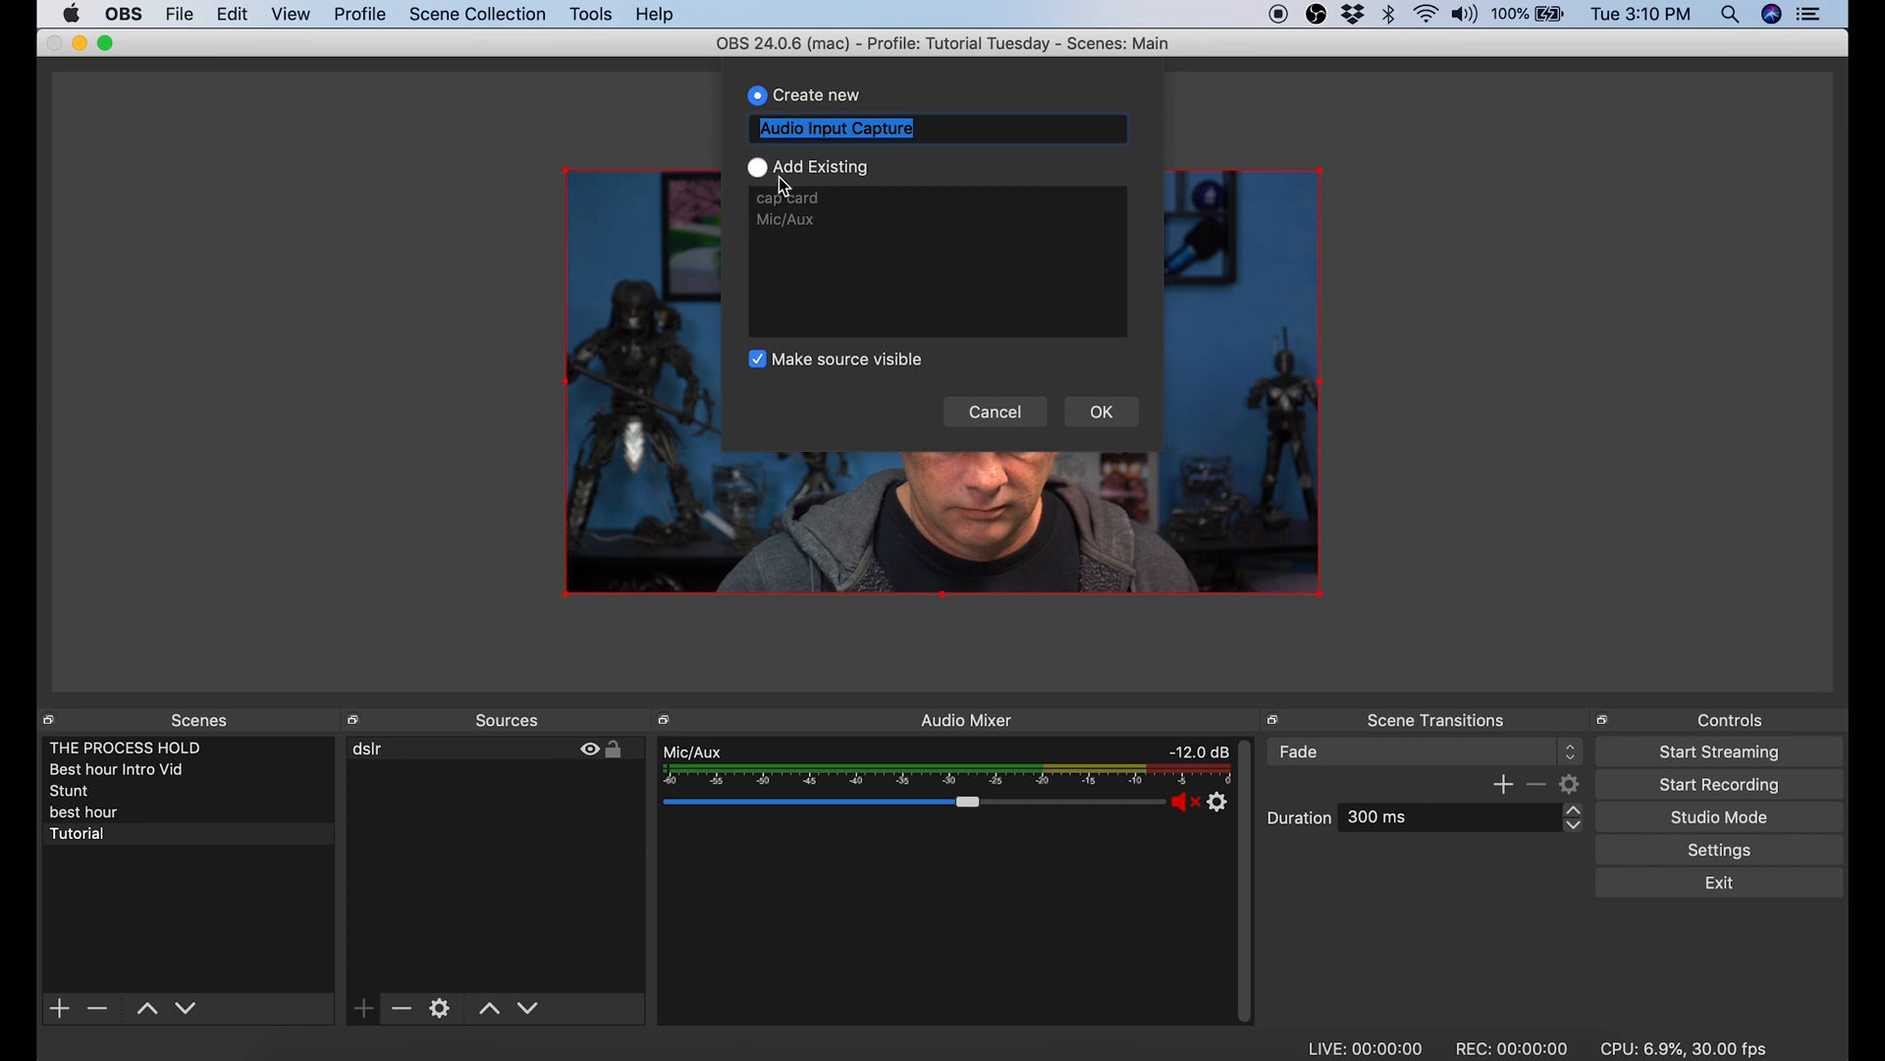
left_click(757, 166)
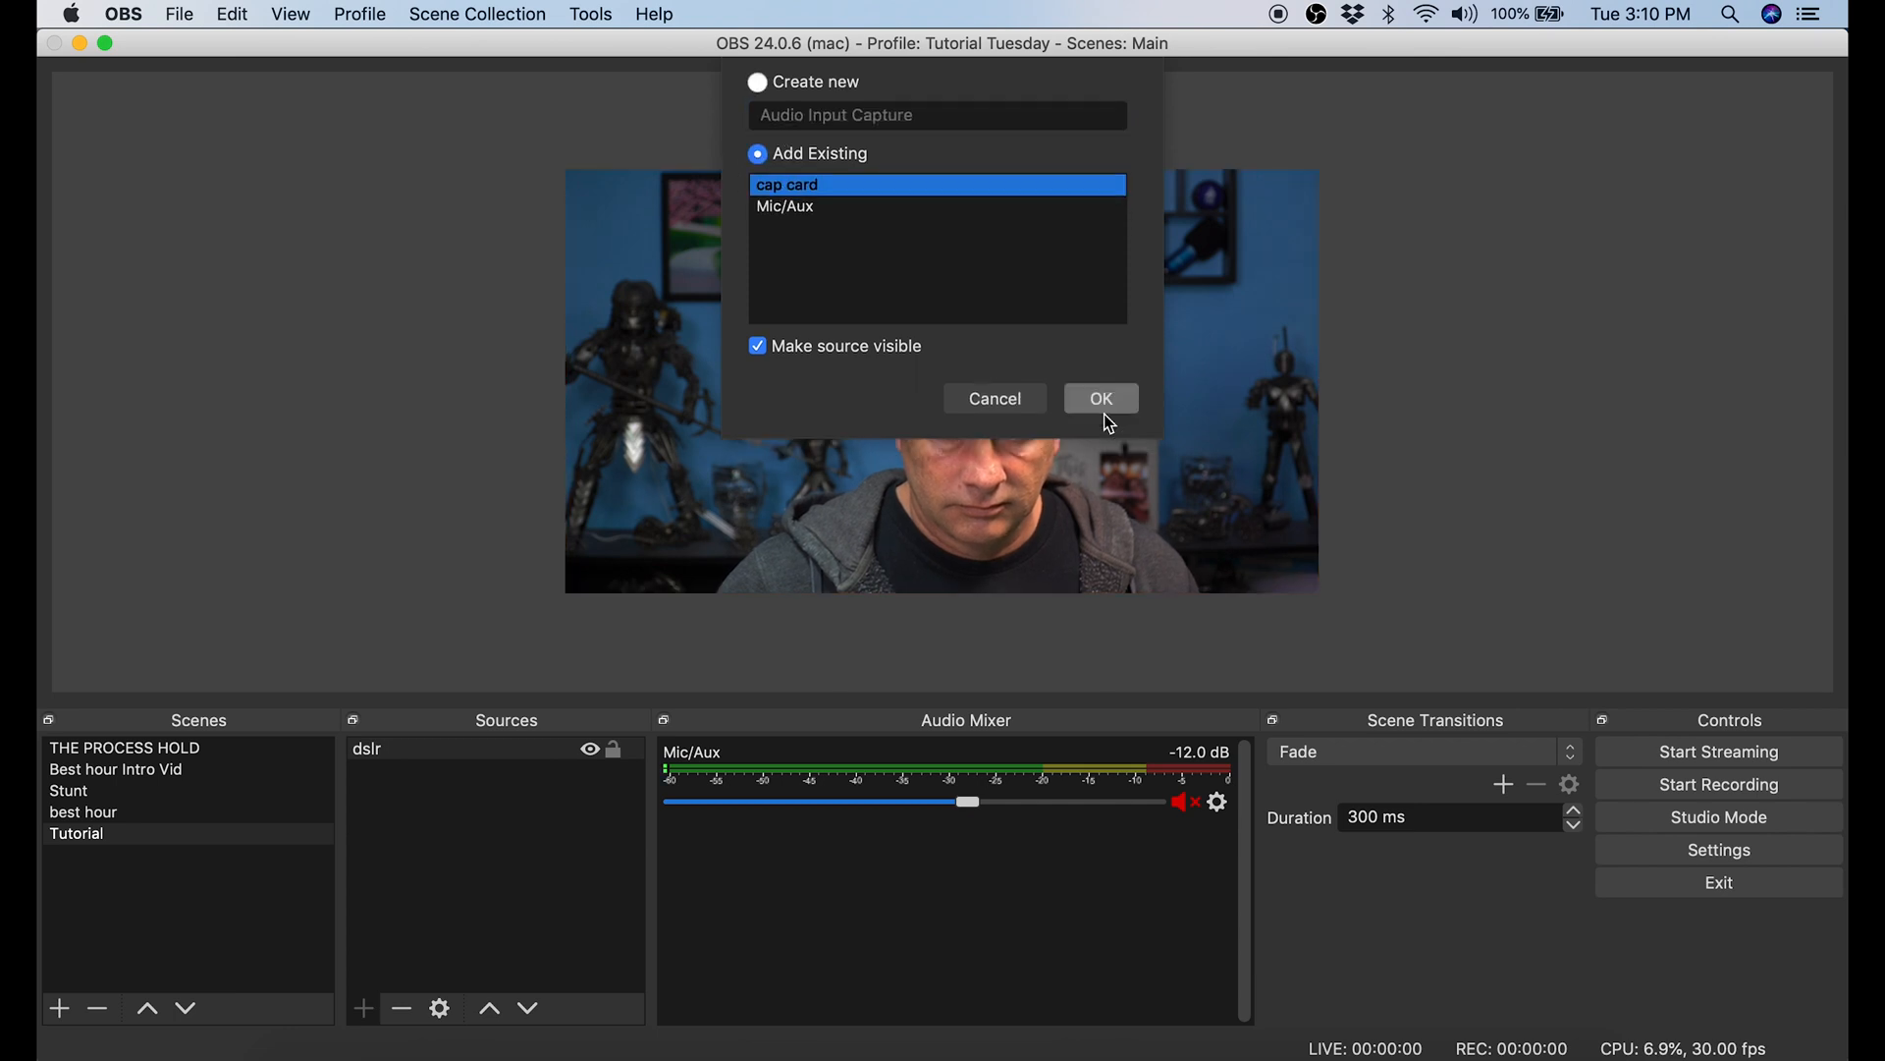
left_click(1099, 398)
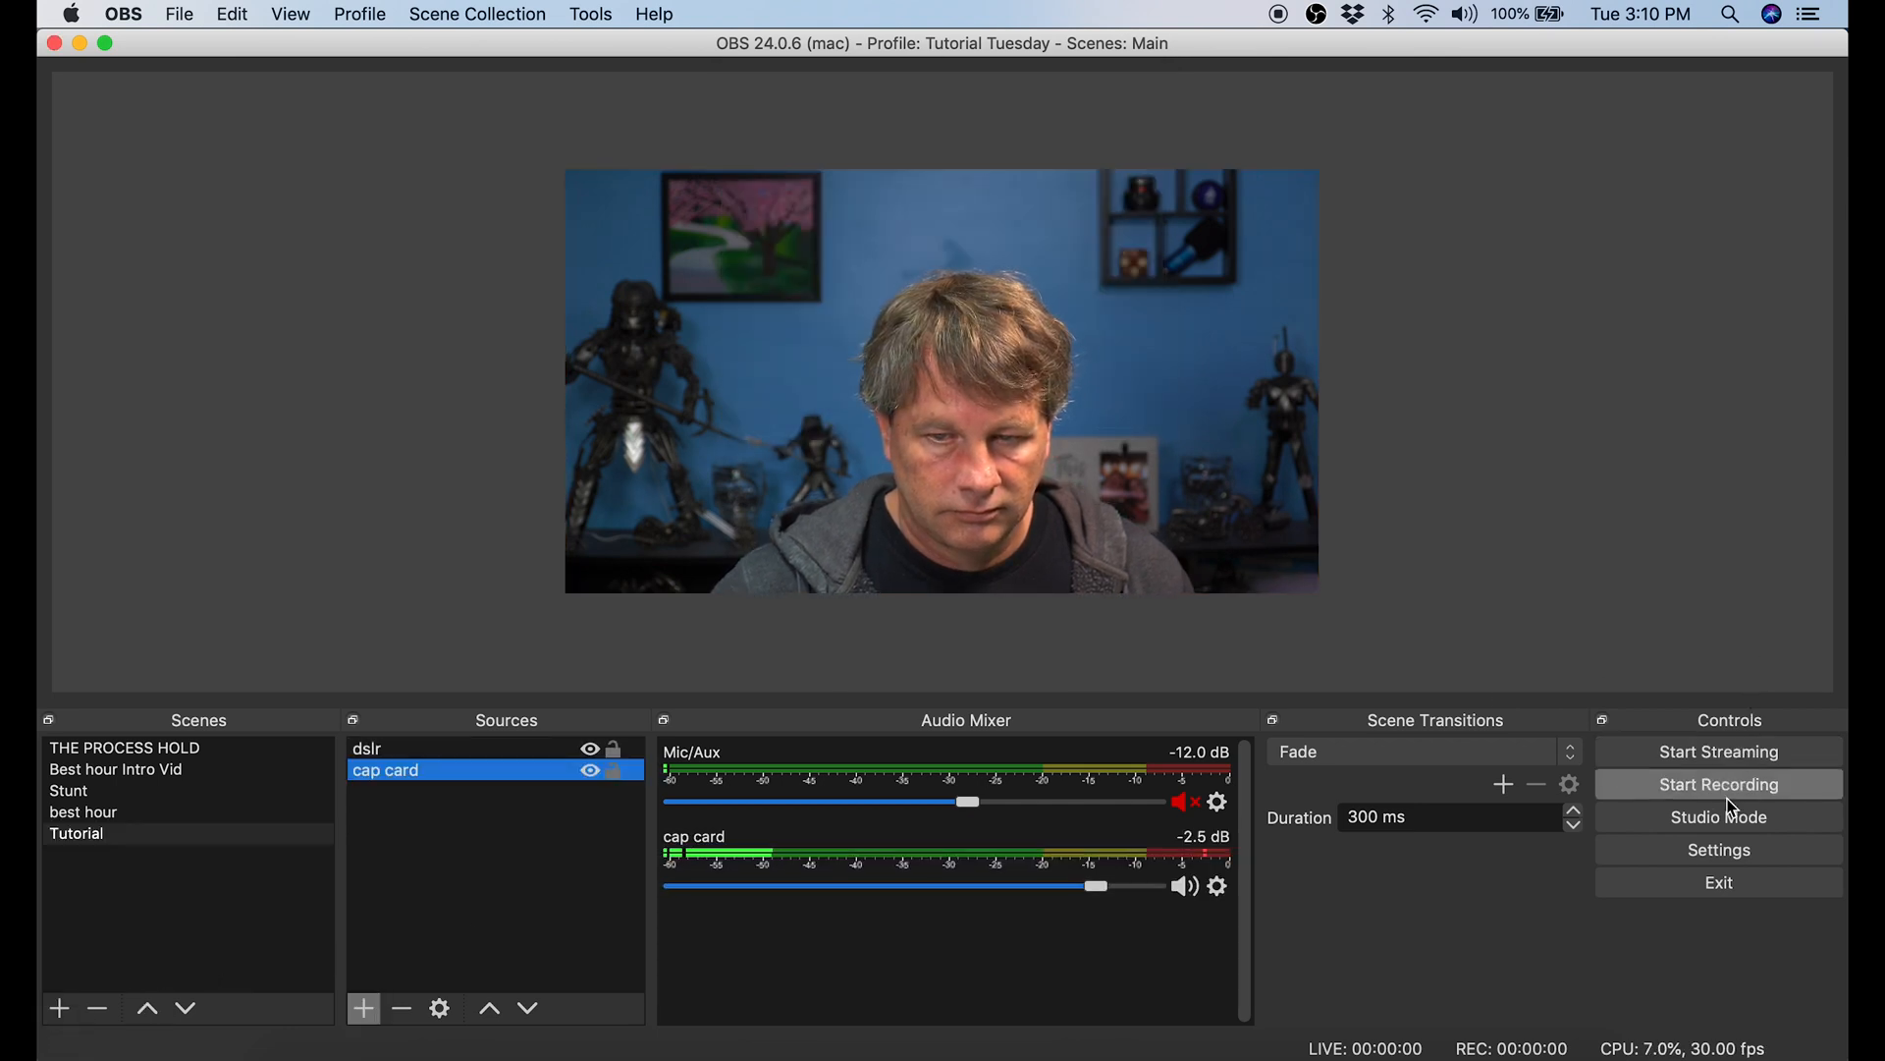
mouse_move(1718, 816)
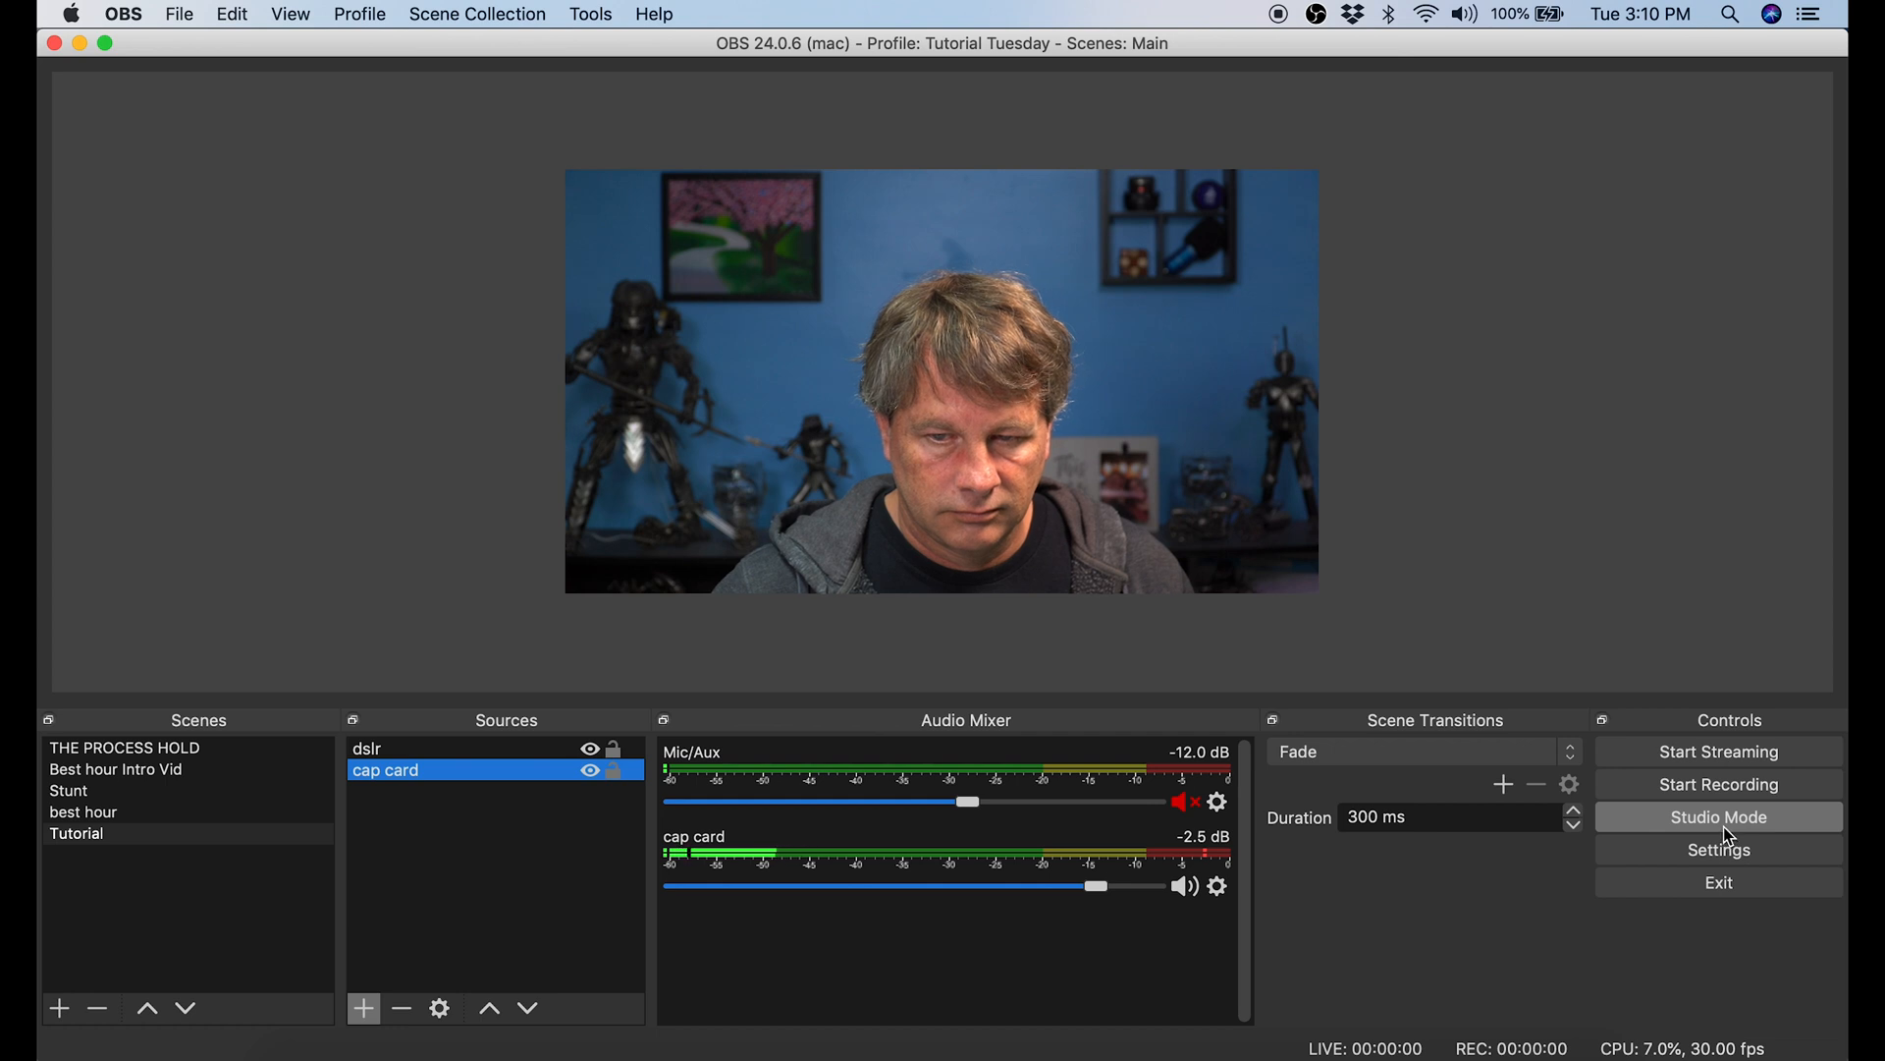
- Enable Studio Mode from the Controls panel
left_click(1718, 816)
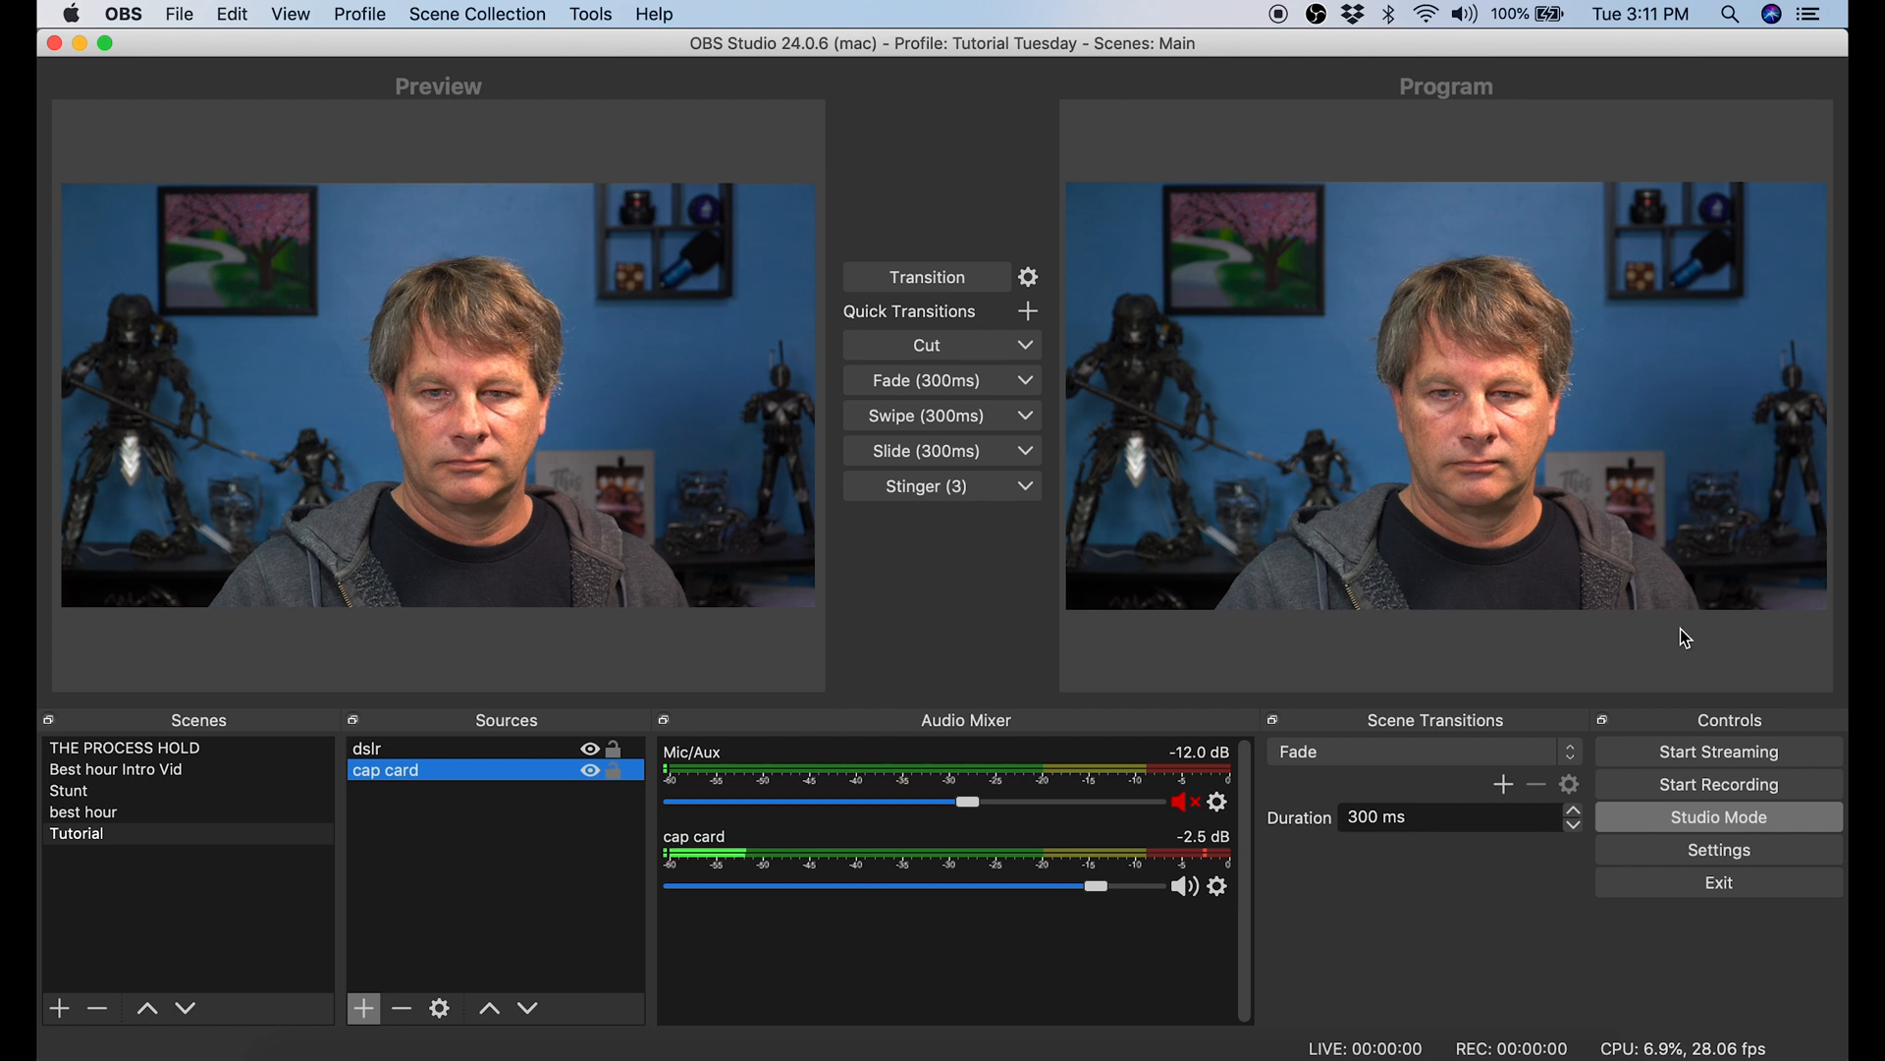
mouse_move(1377, 205)
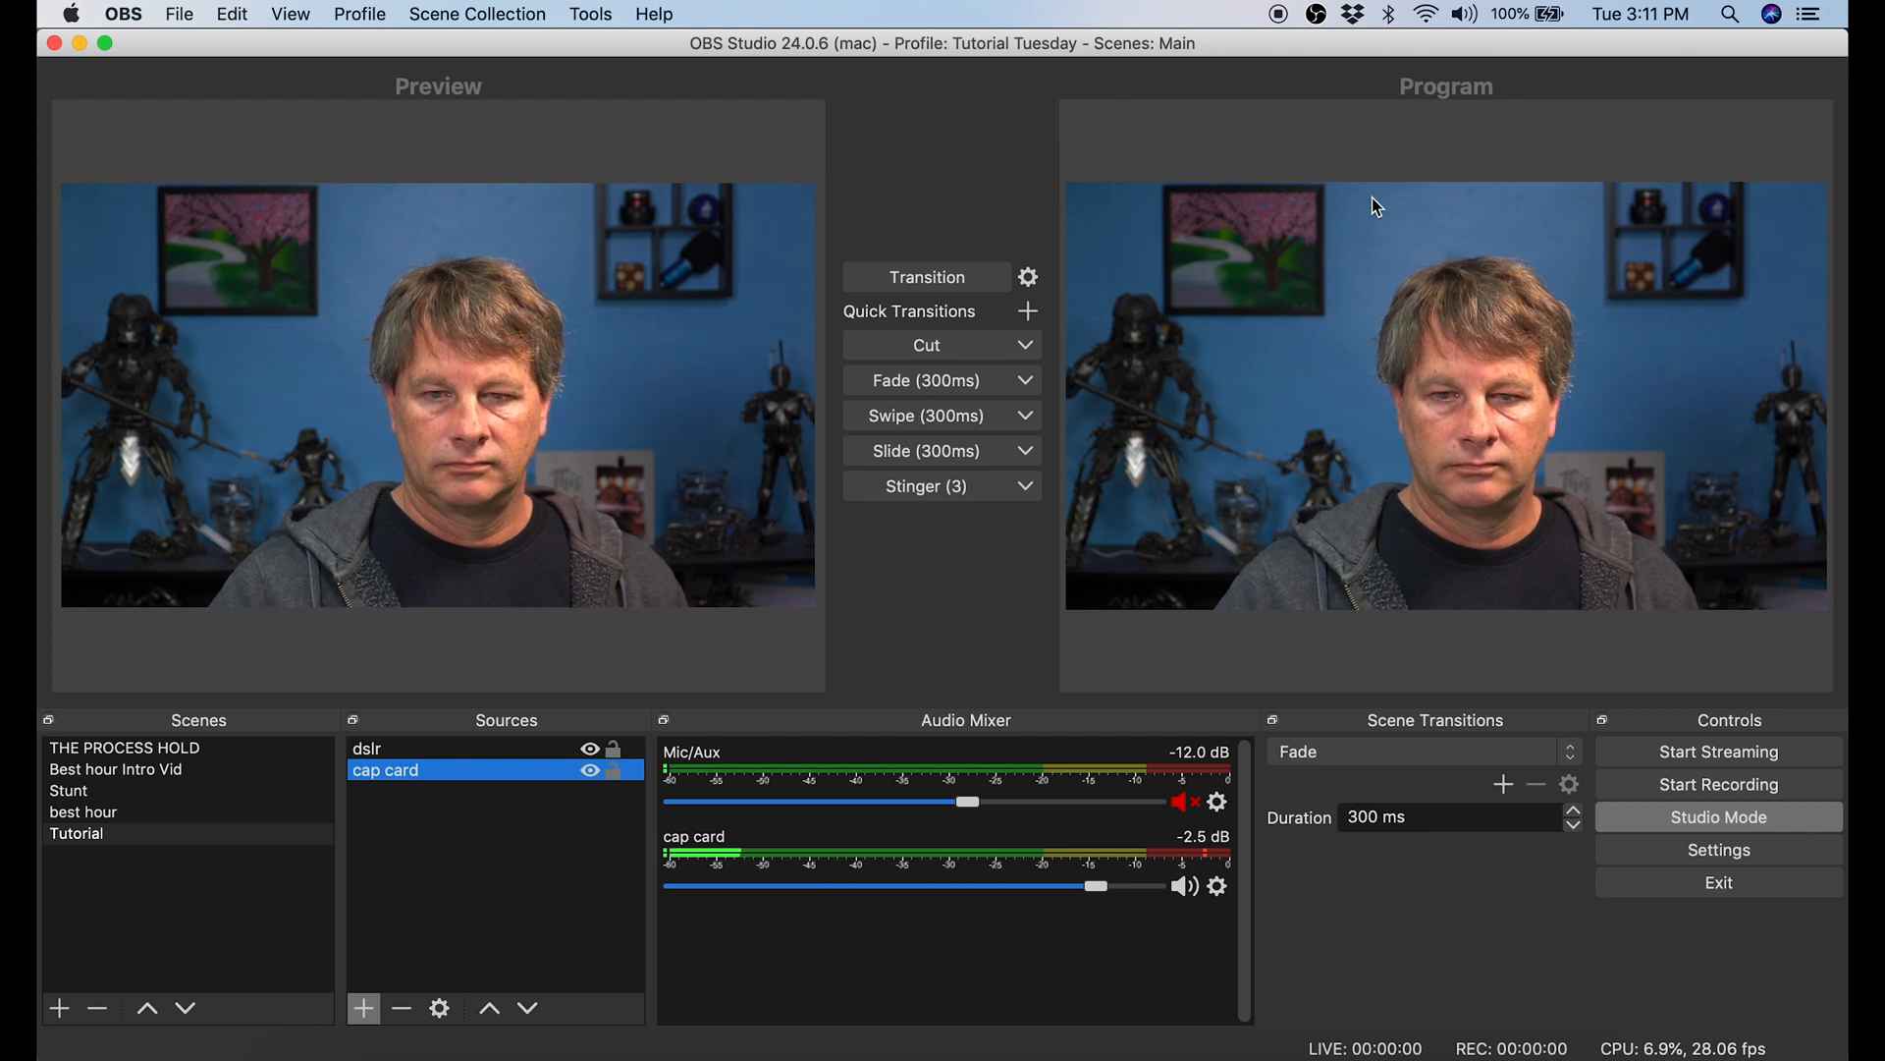
mouse_move(1533, 165)
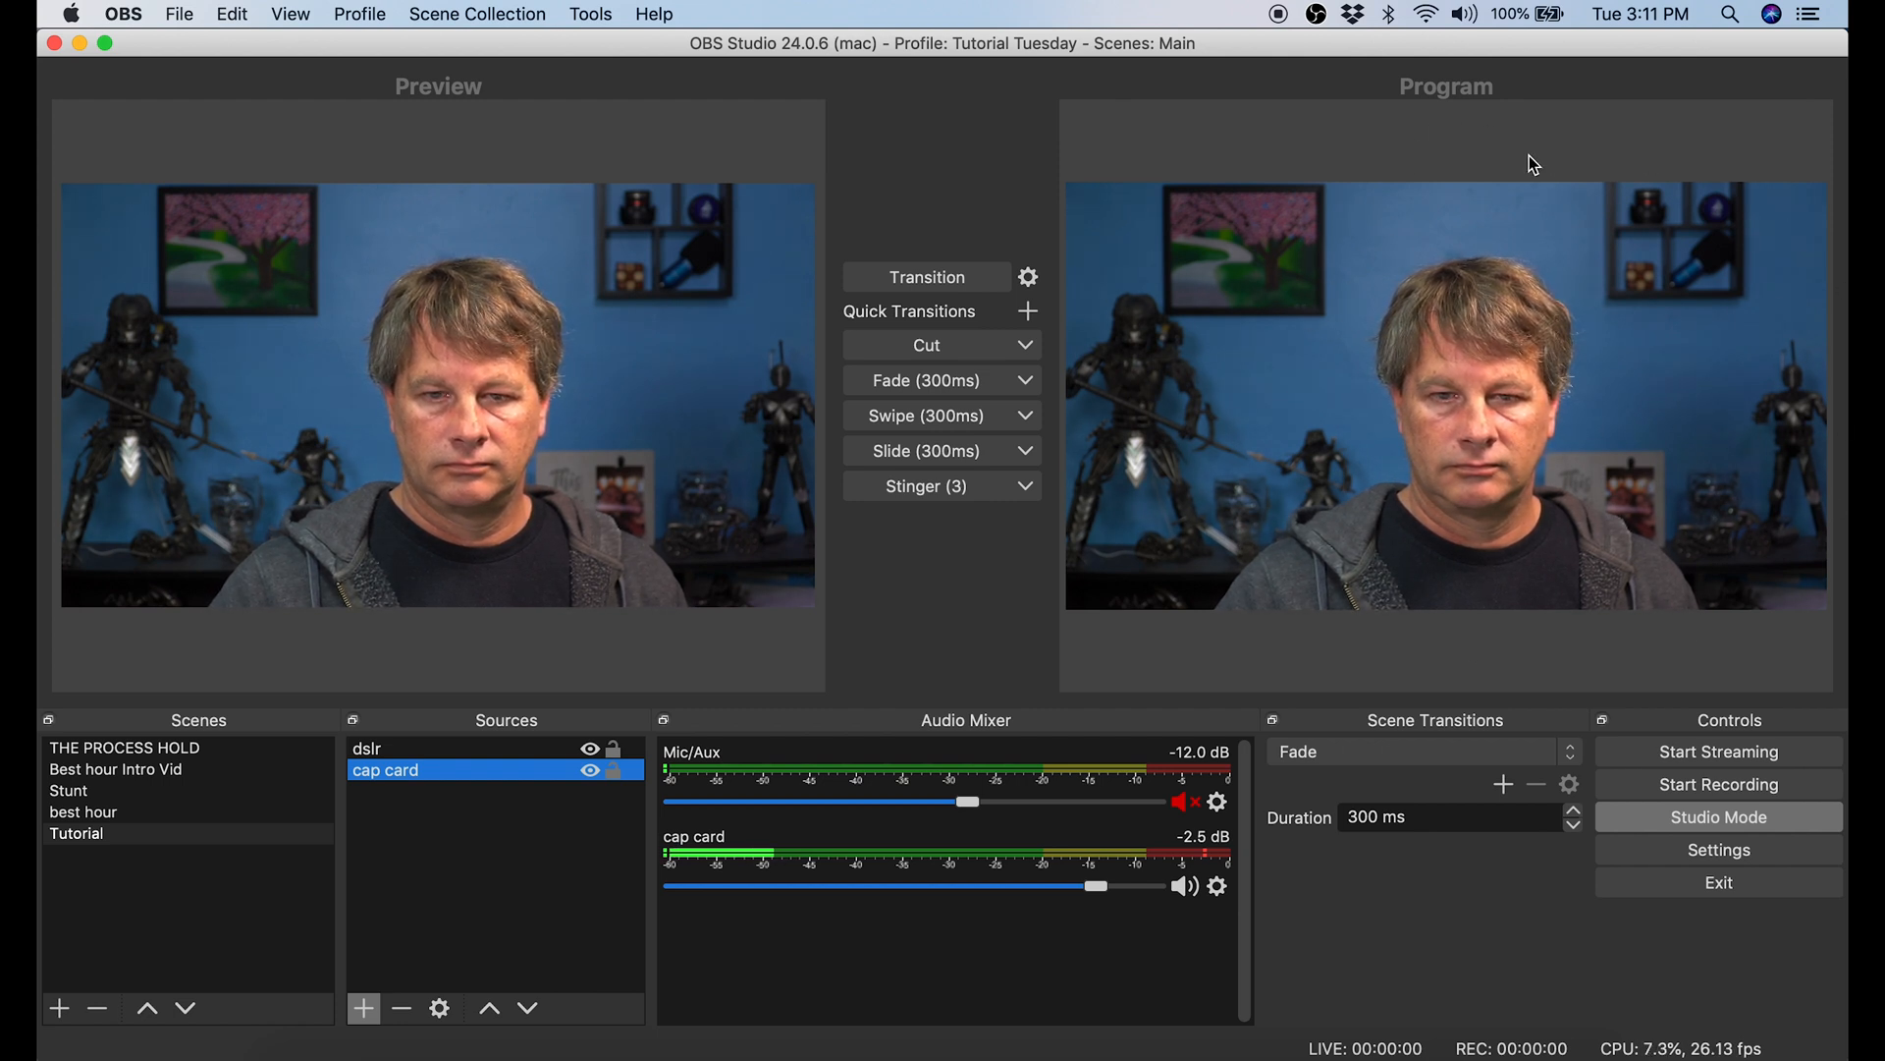
mouse_move(65, 938)
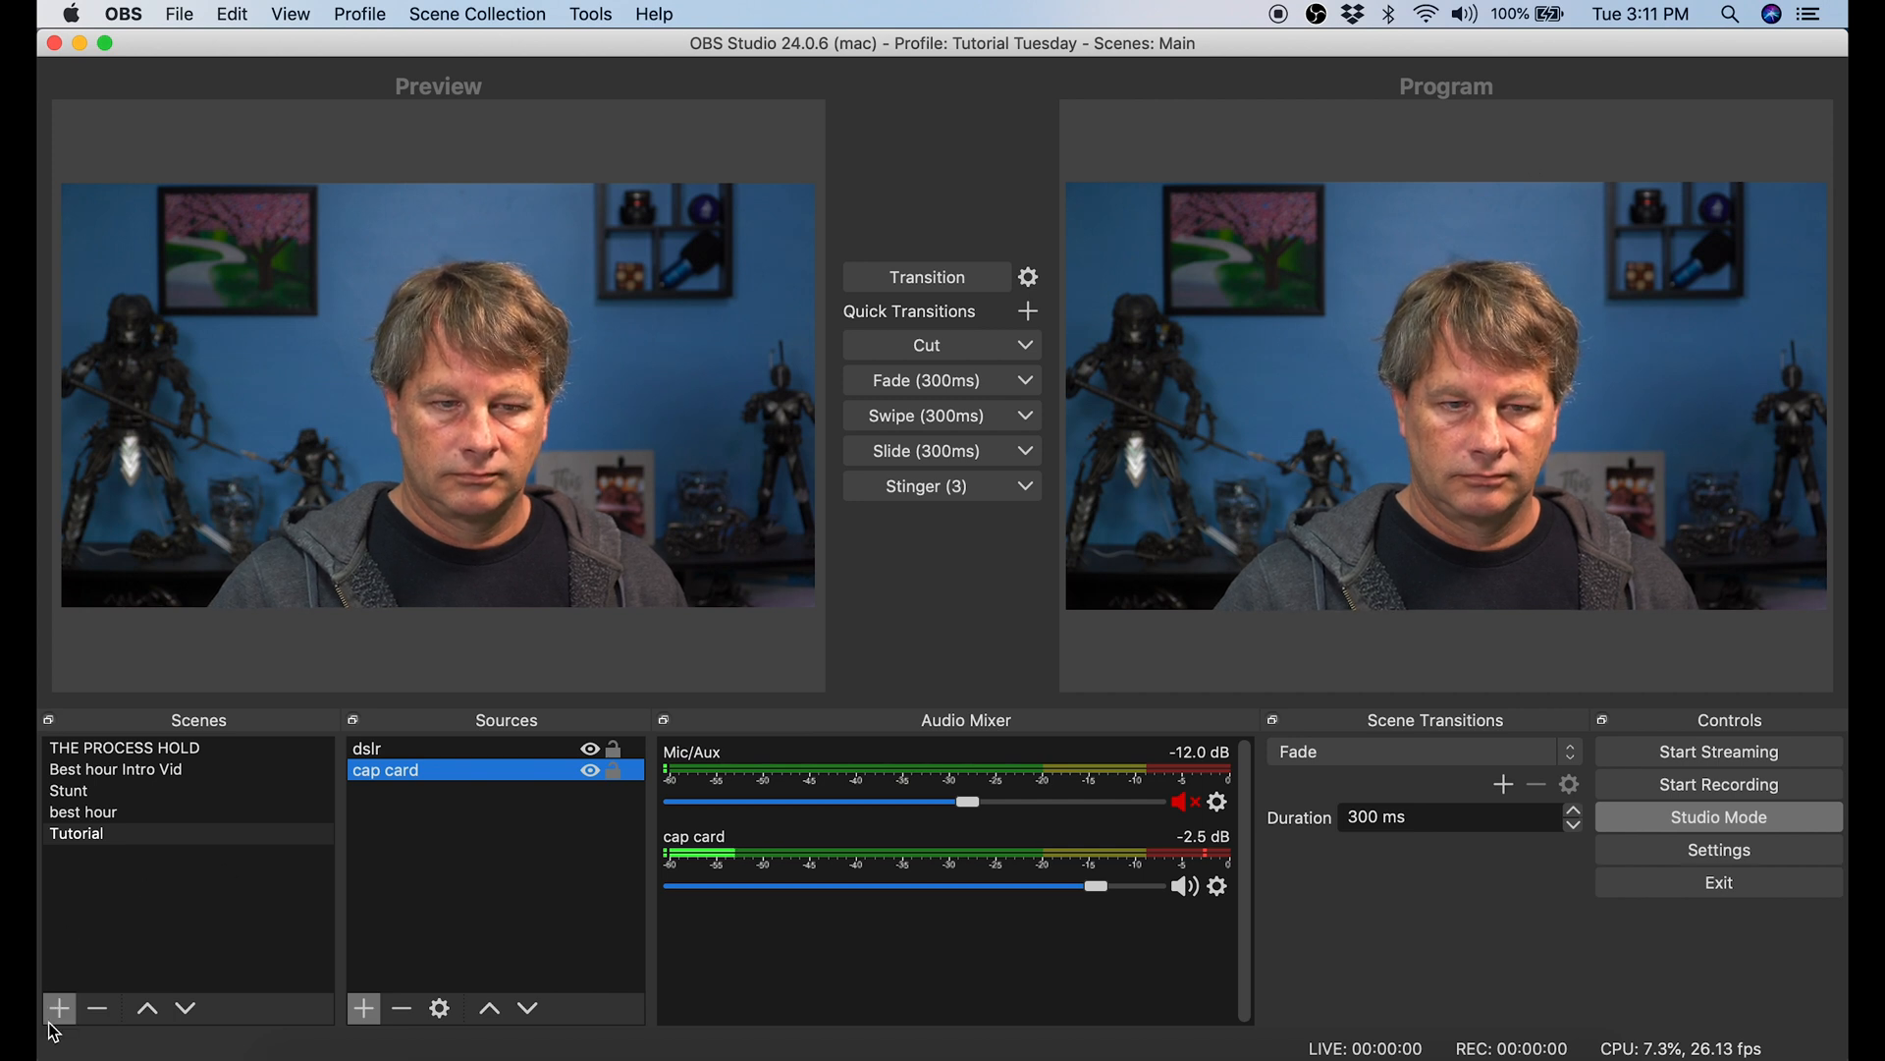
- Create the scene 'tutorial 2' and paste in the dslr and cap card sources
left_click(58, 1007)
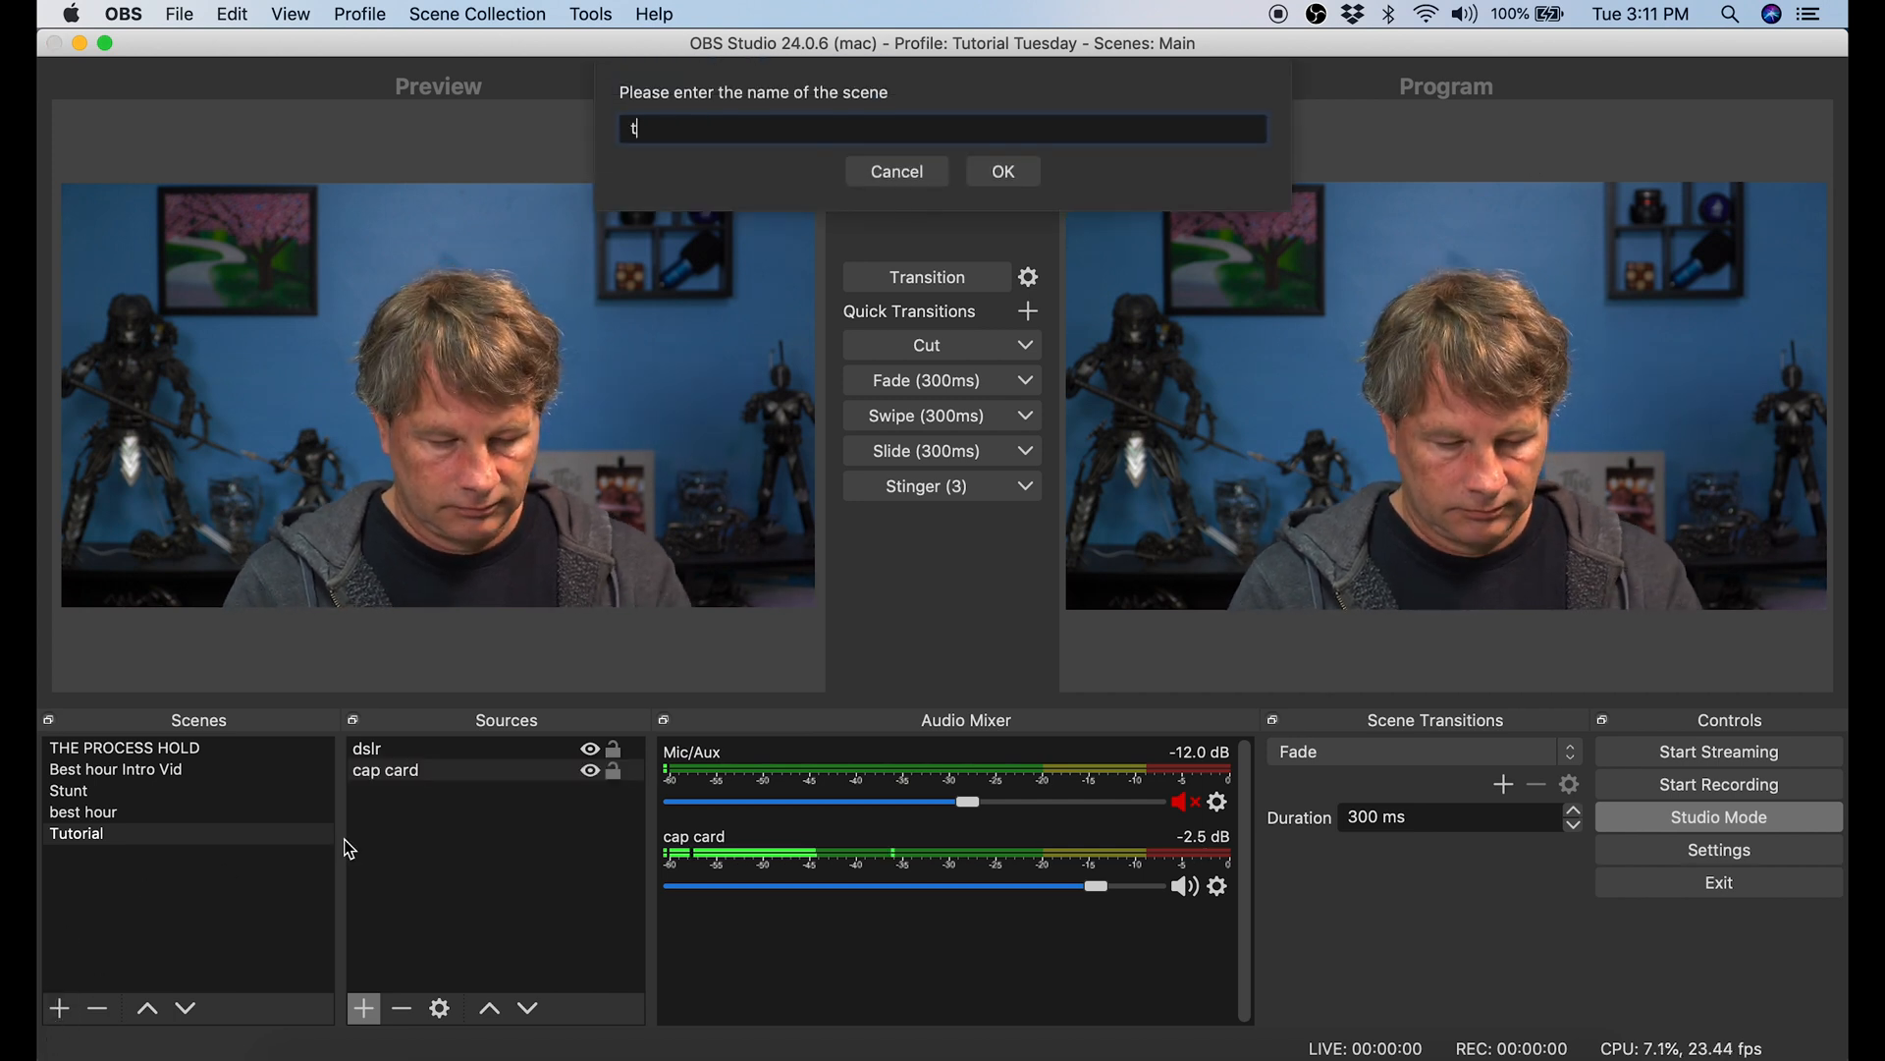
type("utor")
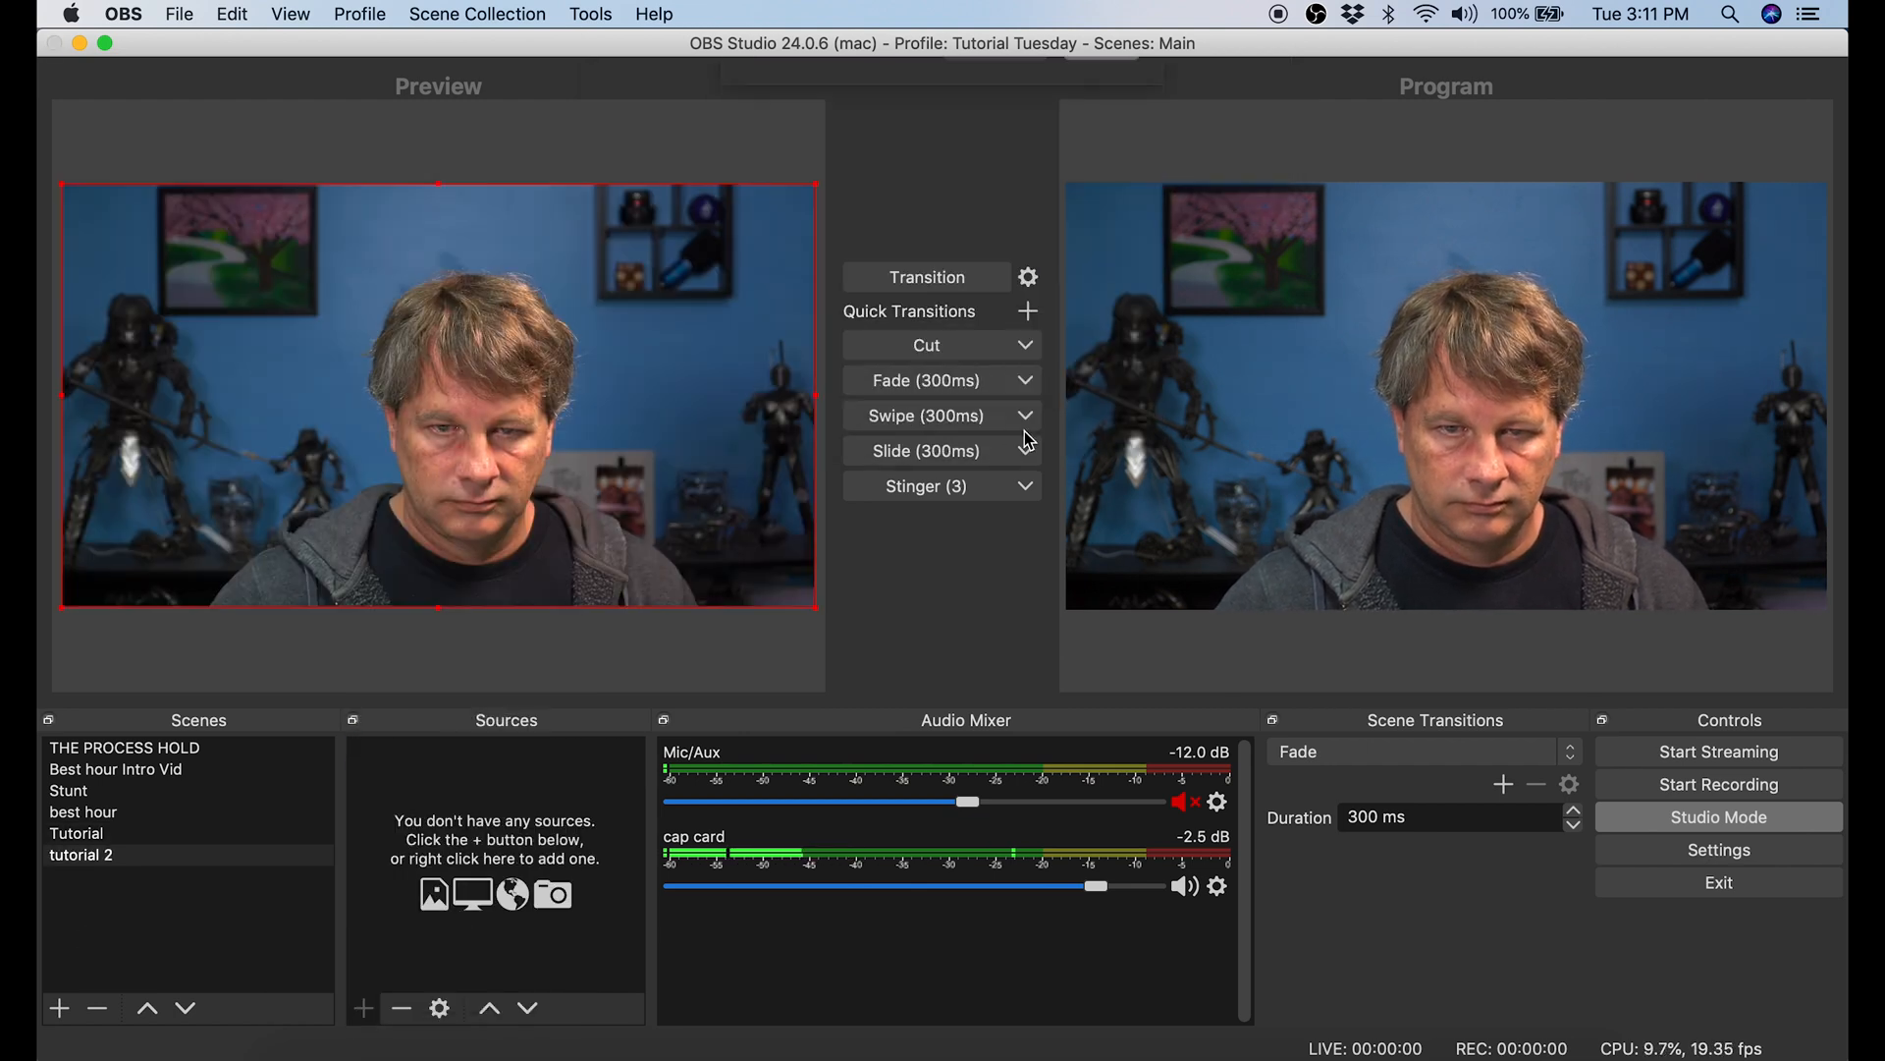
left_click(362, 1007)
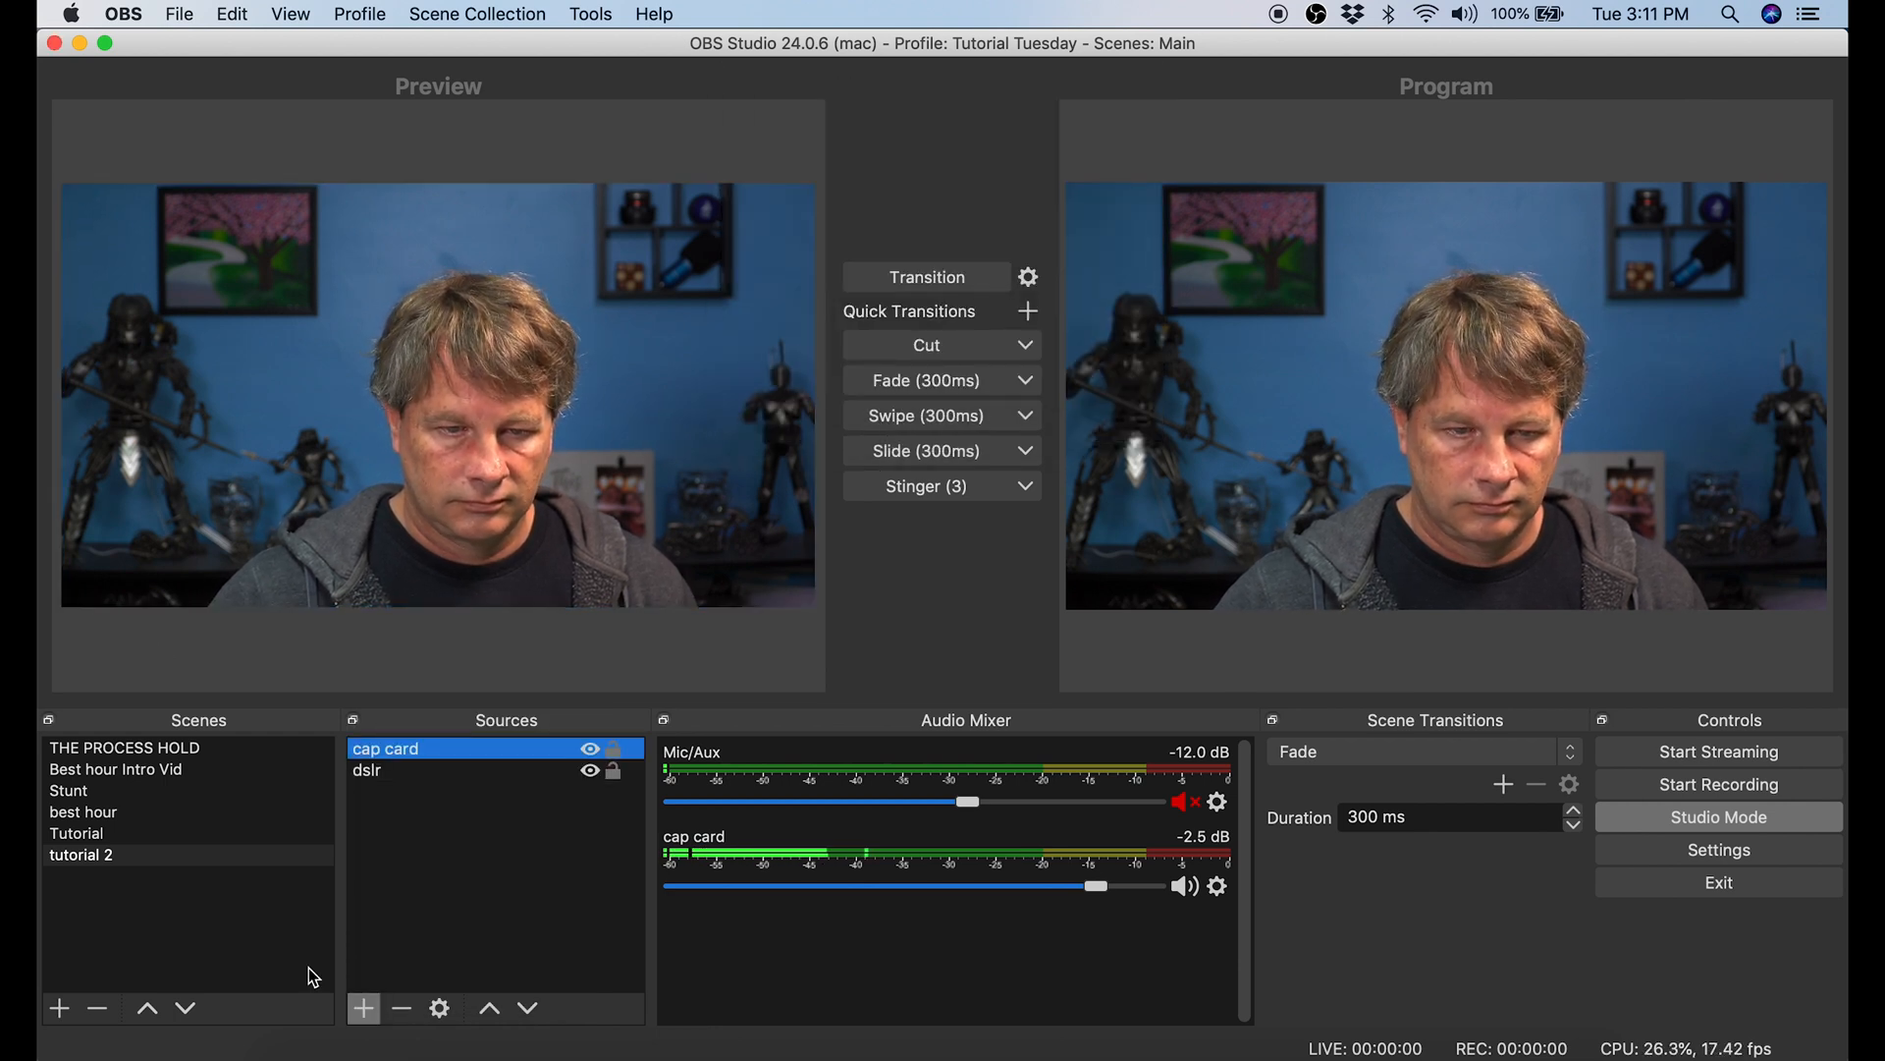
- Add a Color Source named 'background' to tutorial 2
left_click(363, 1007)
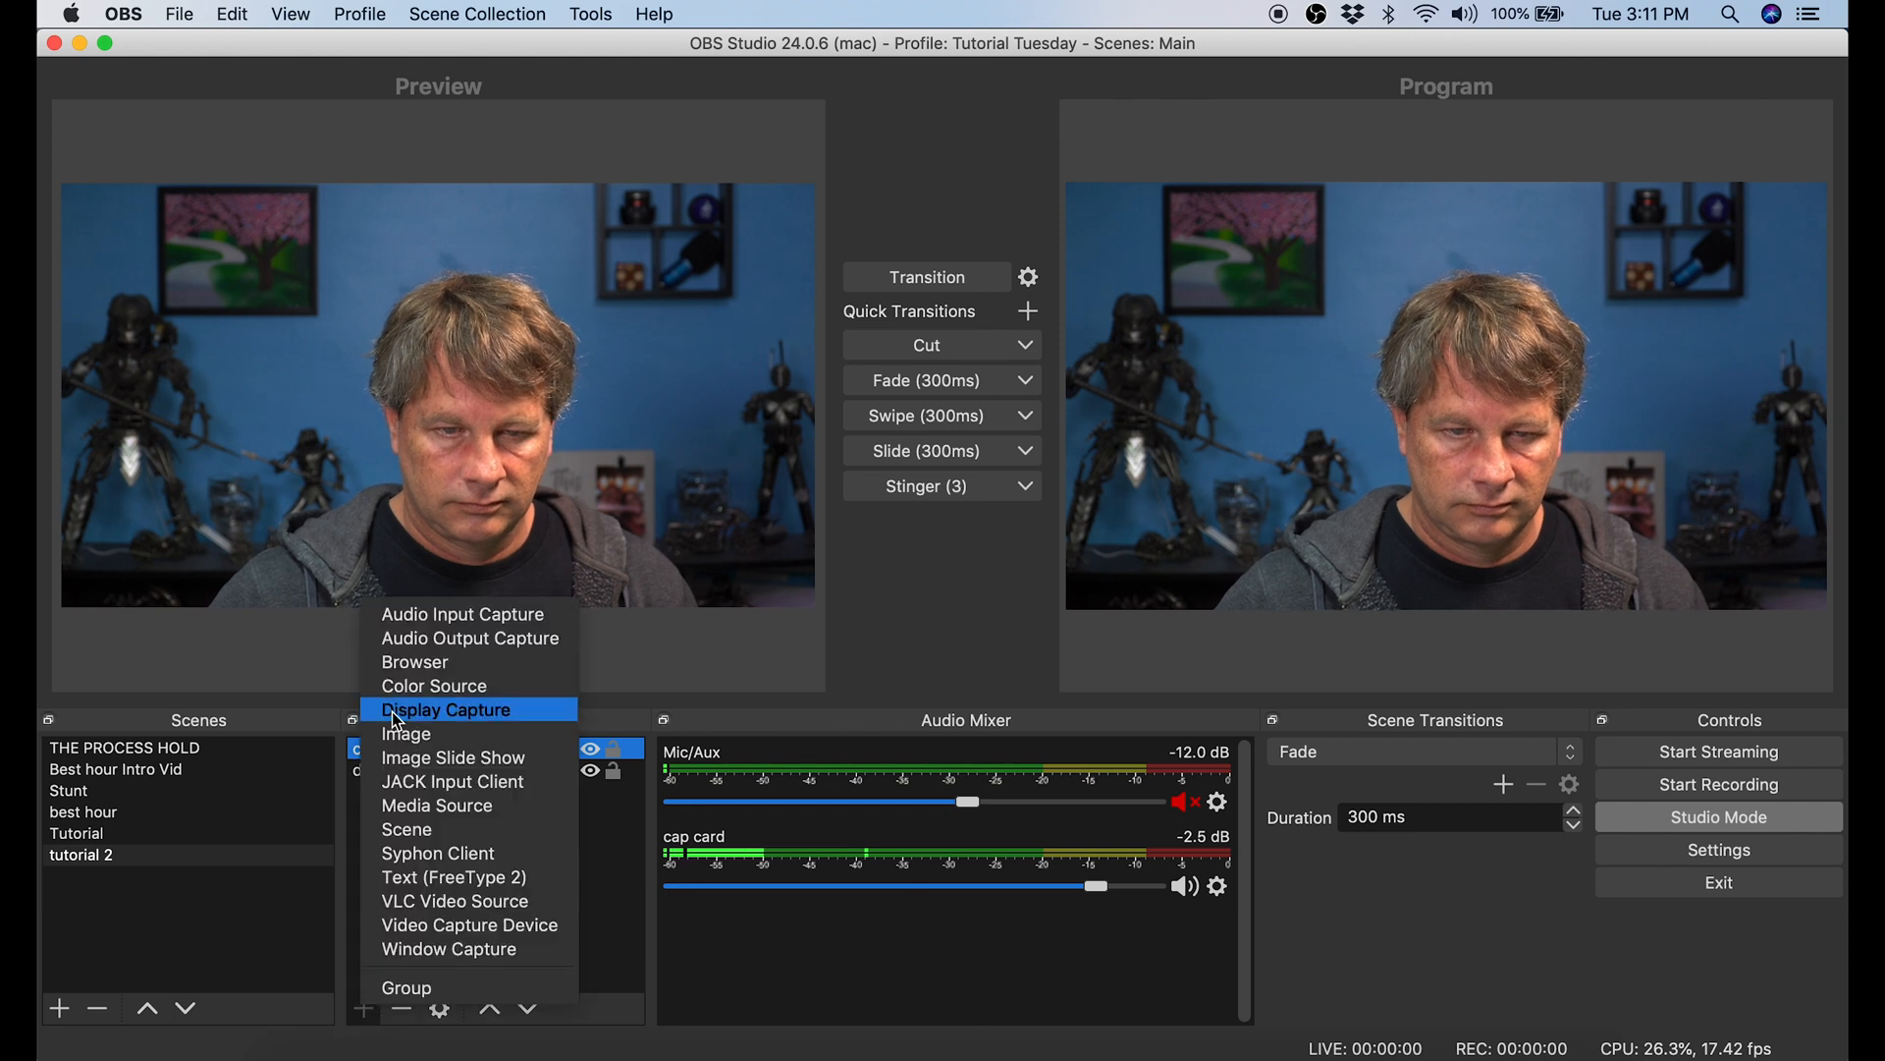
left_click(444, 709)
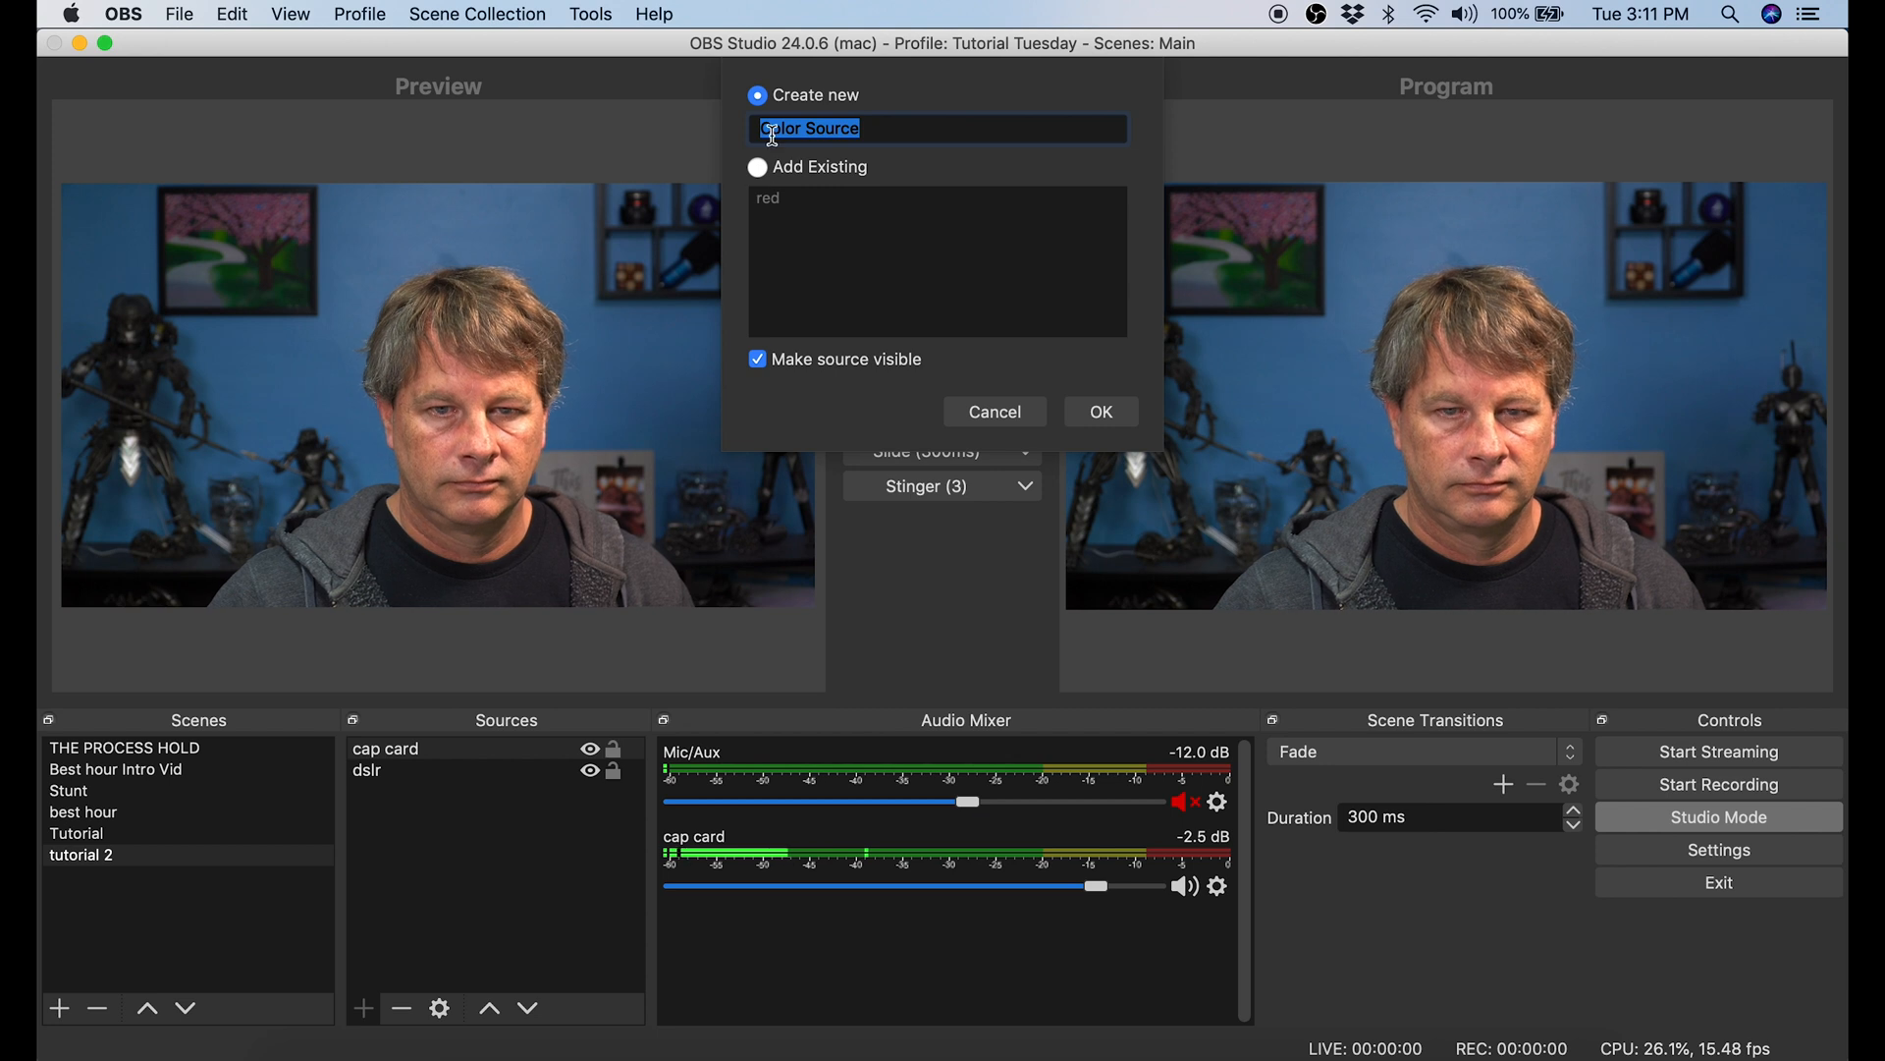
type("back")
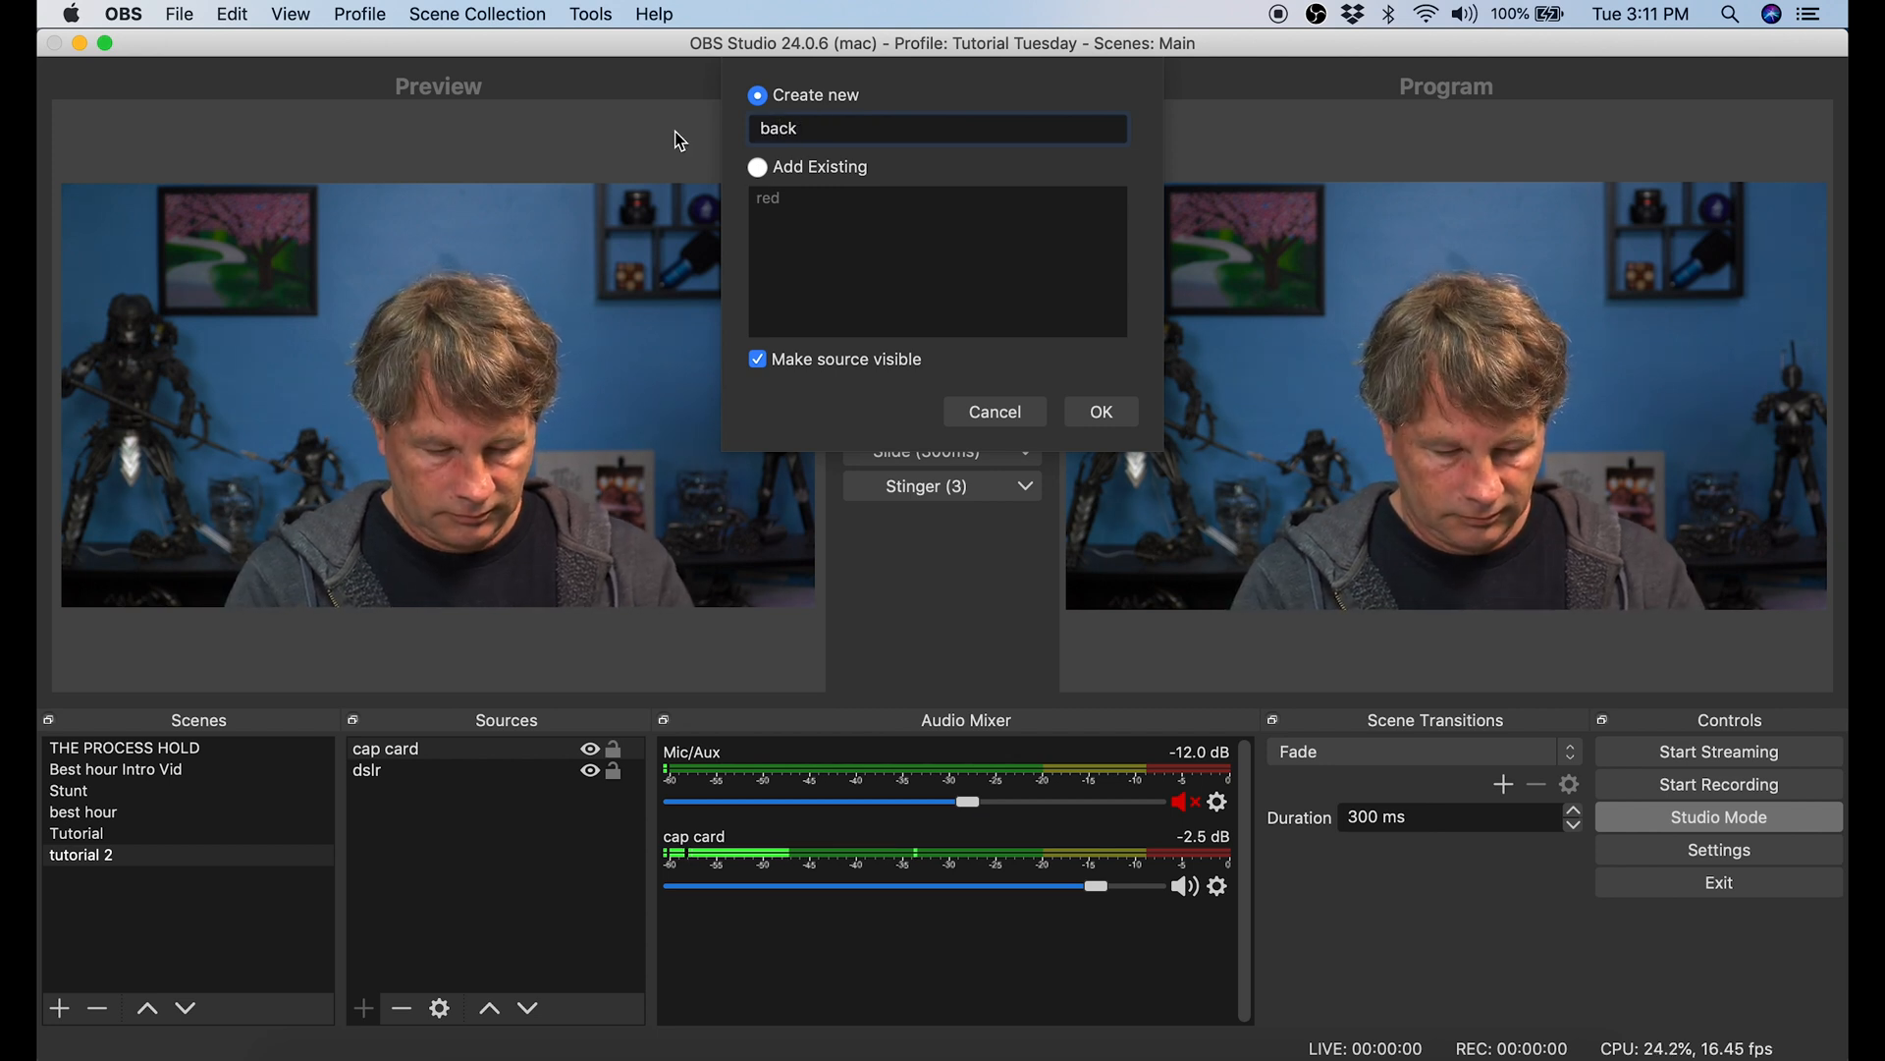
type("ground")
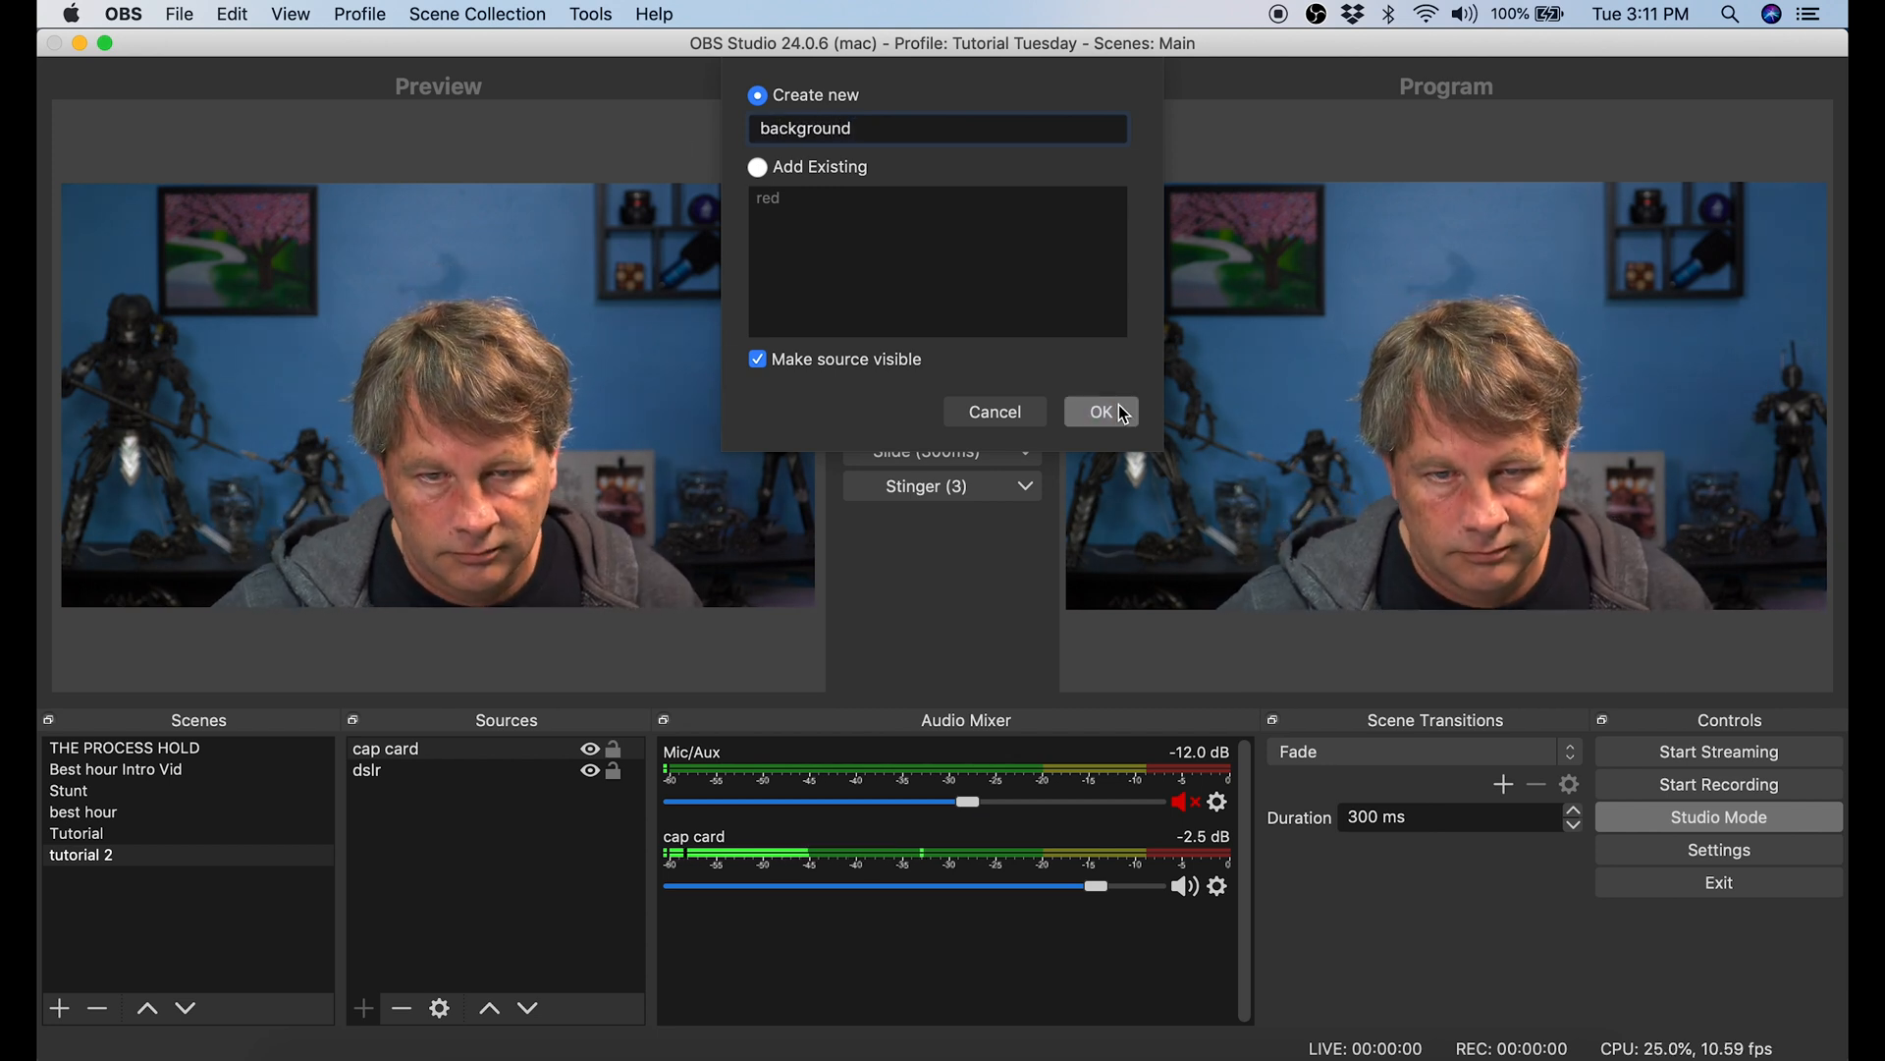
left_click(1100, 411)
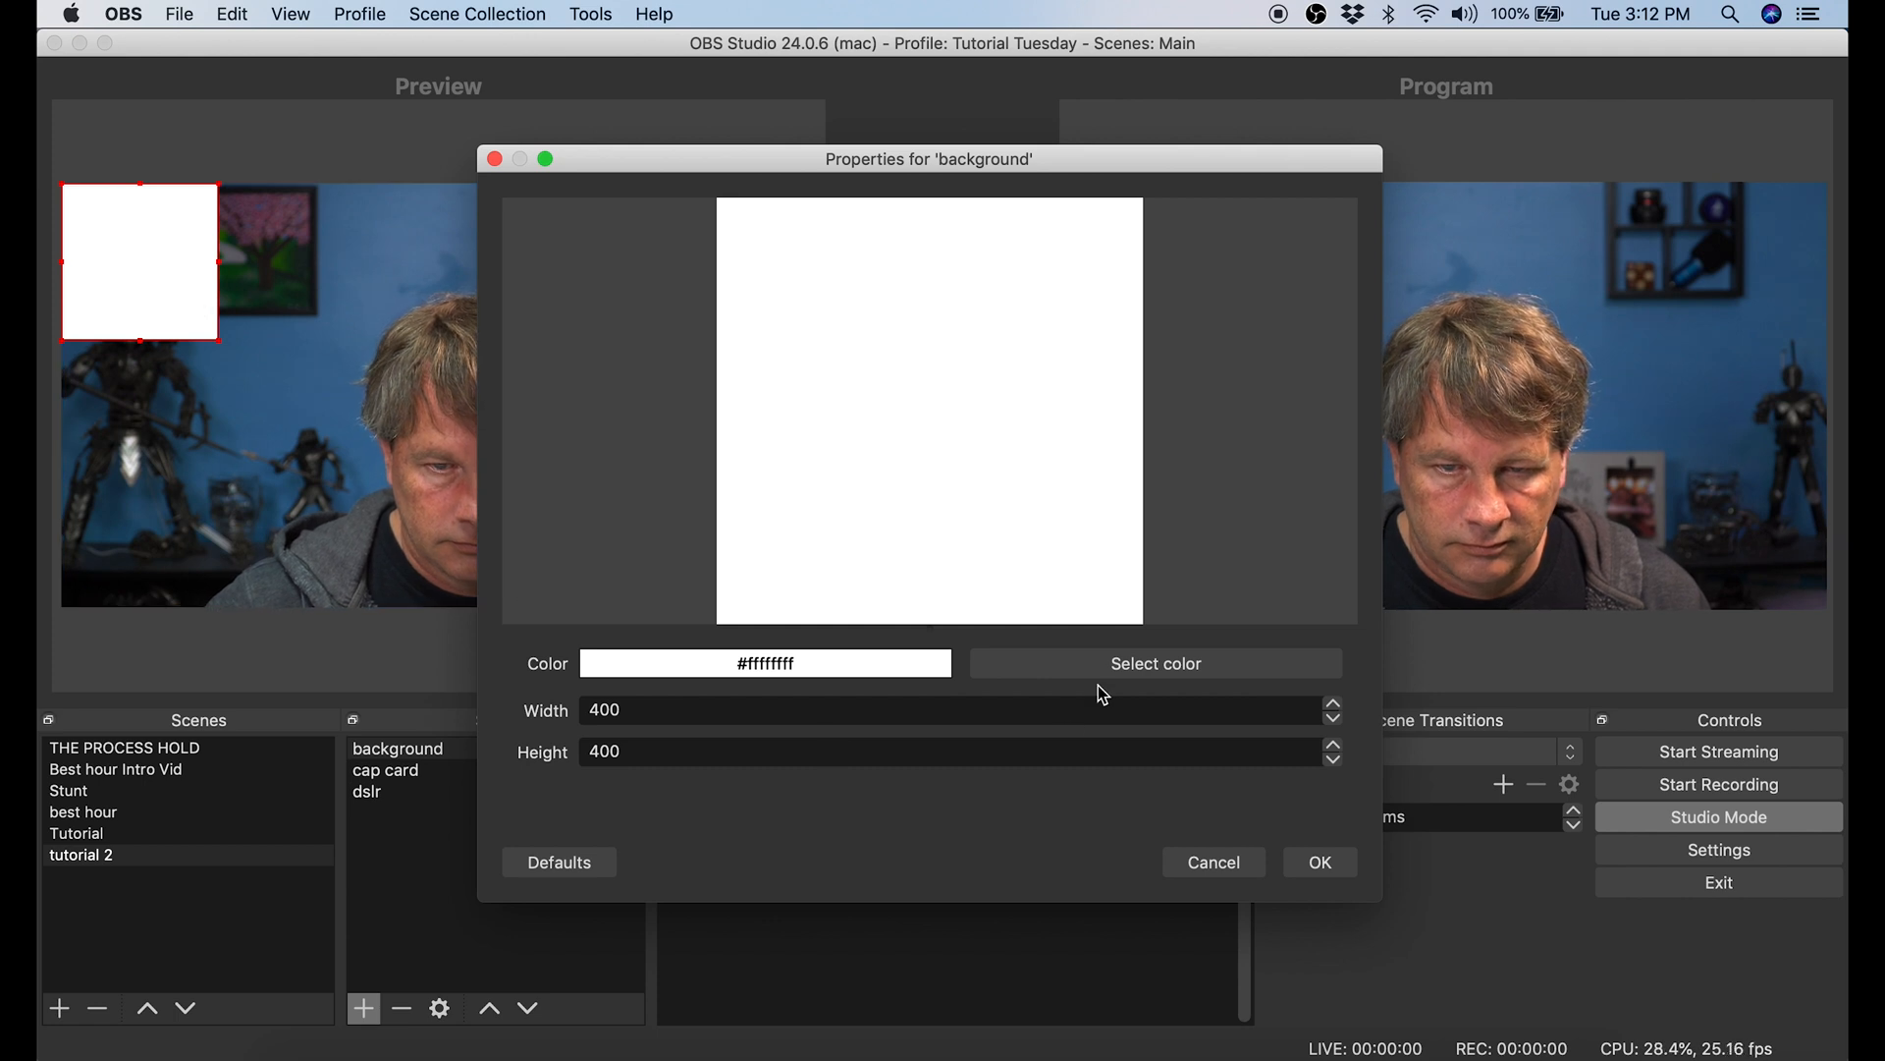
- Set the background colour to dark red #aa0000, width 1000 and height 300
left_click(1152, 663)
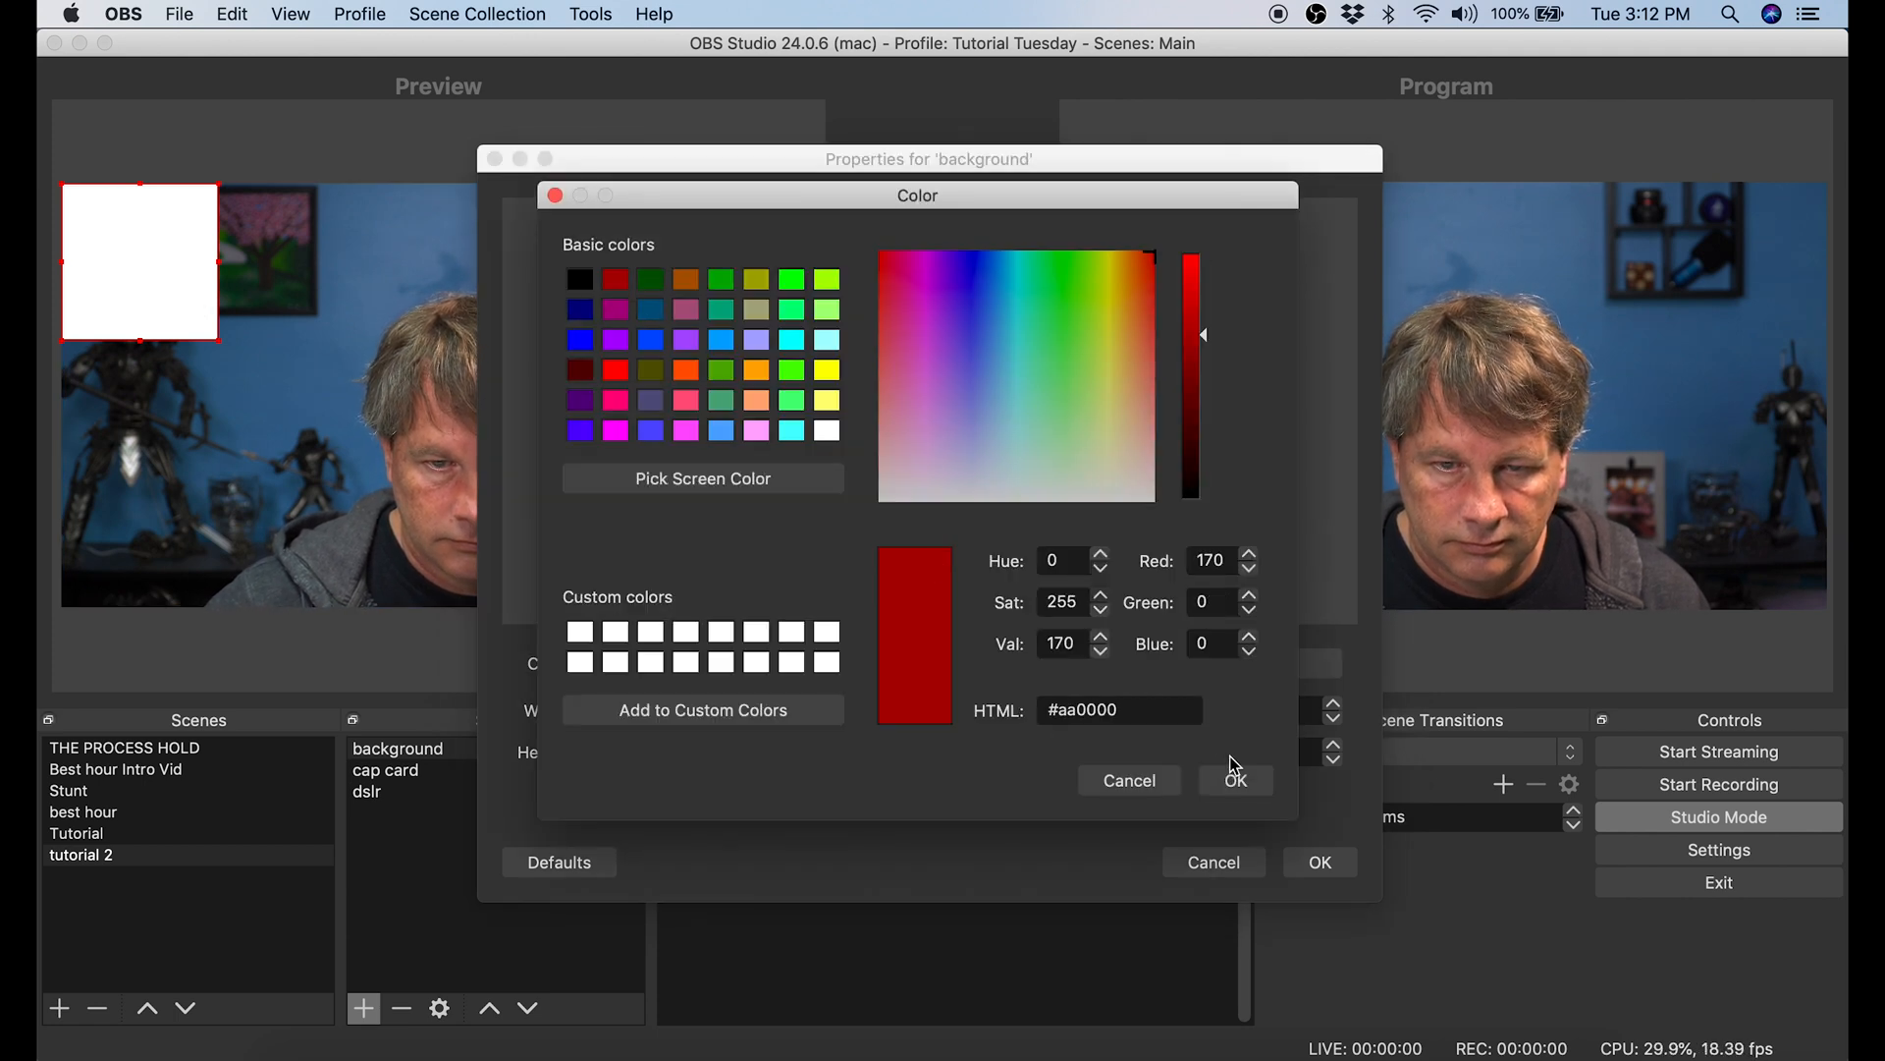
left_click(1234, 779)
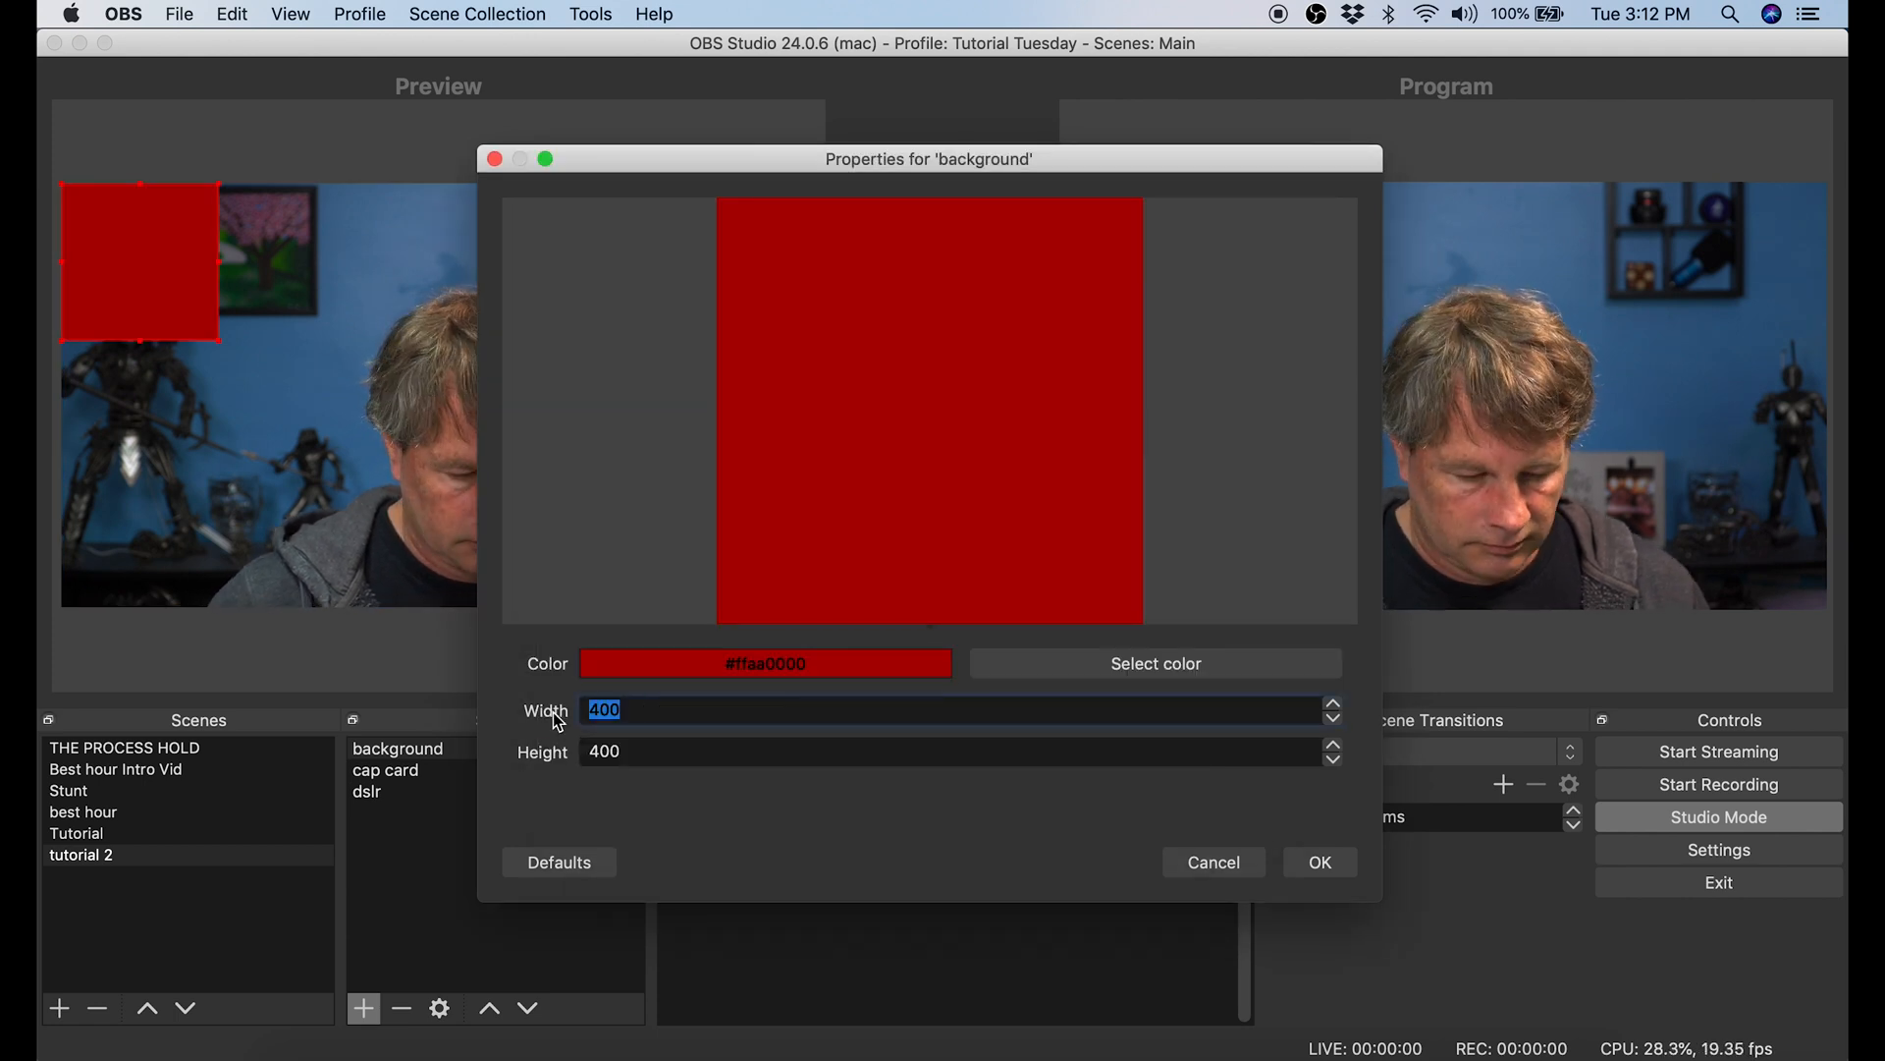
type("1000")
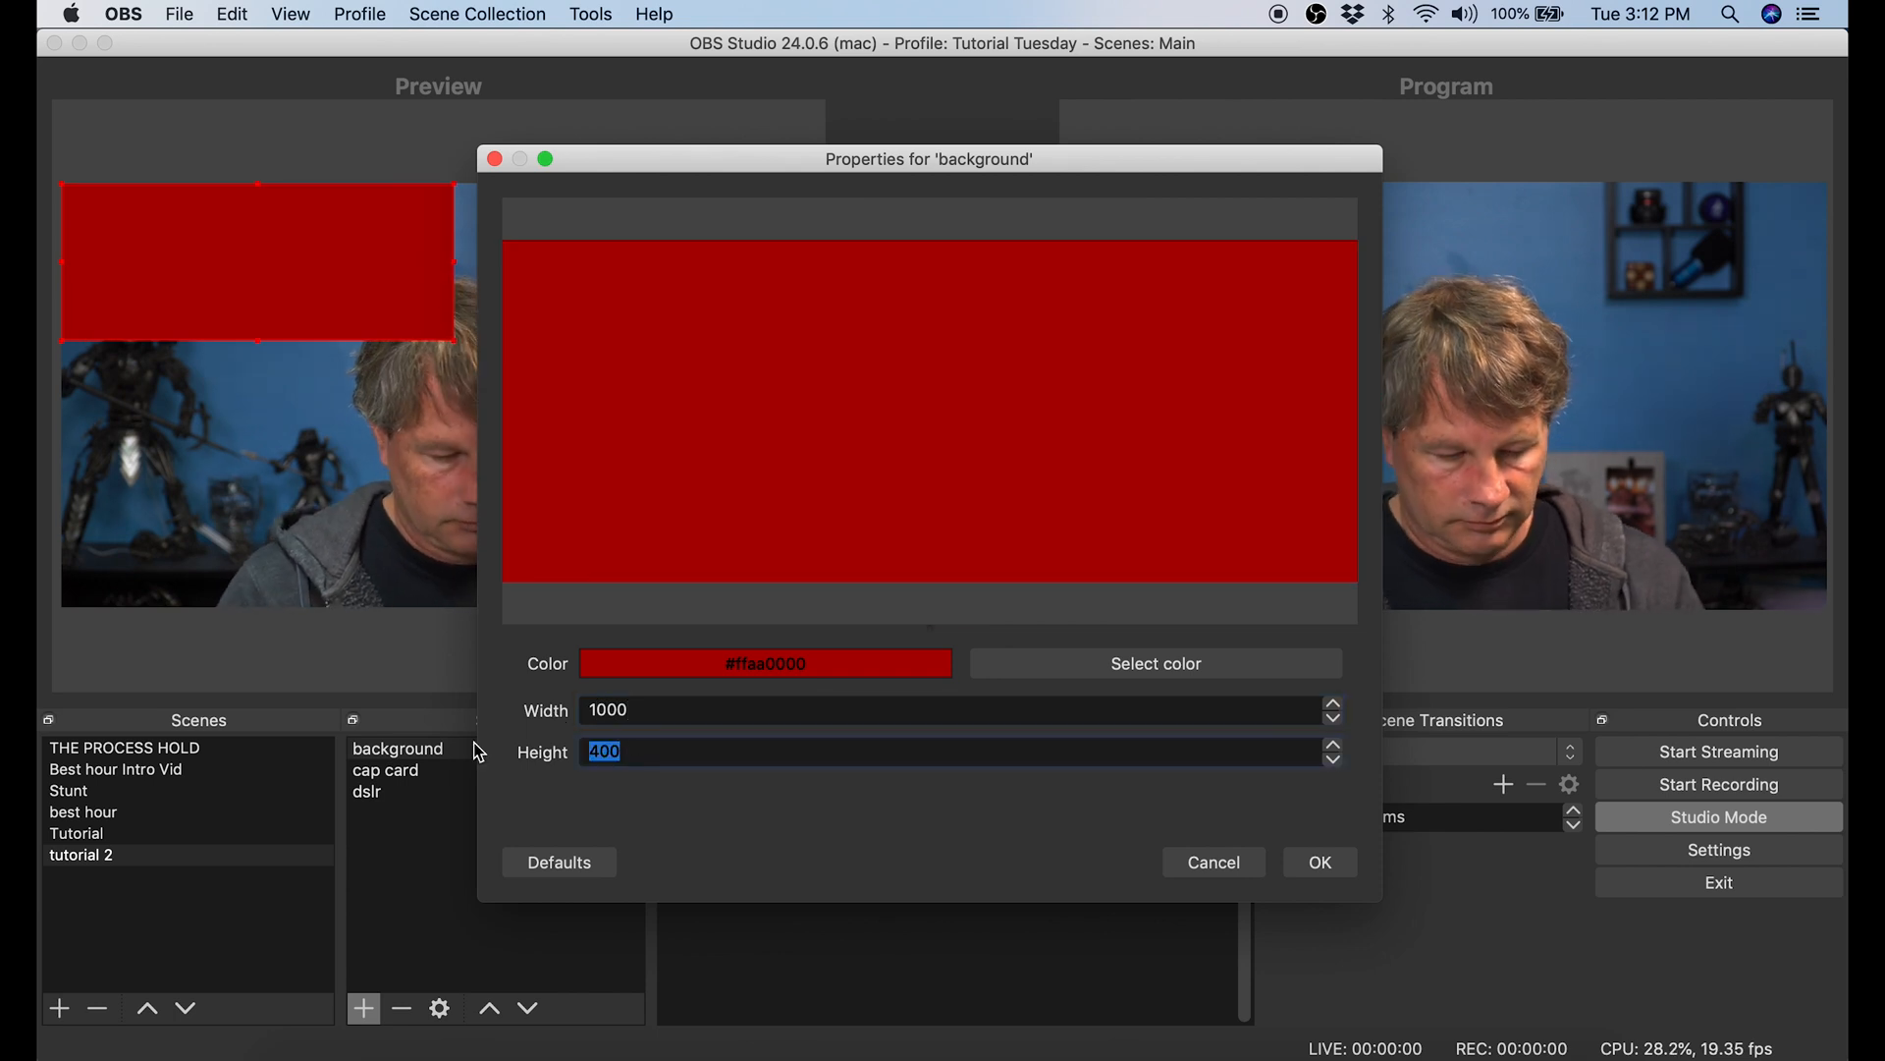
type("300")
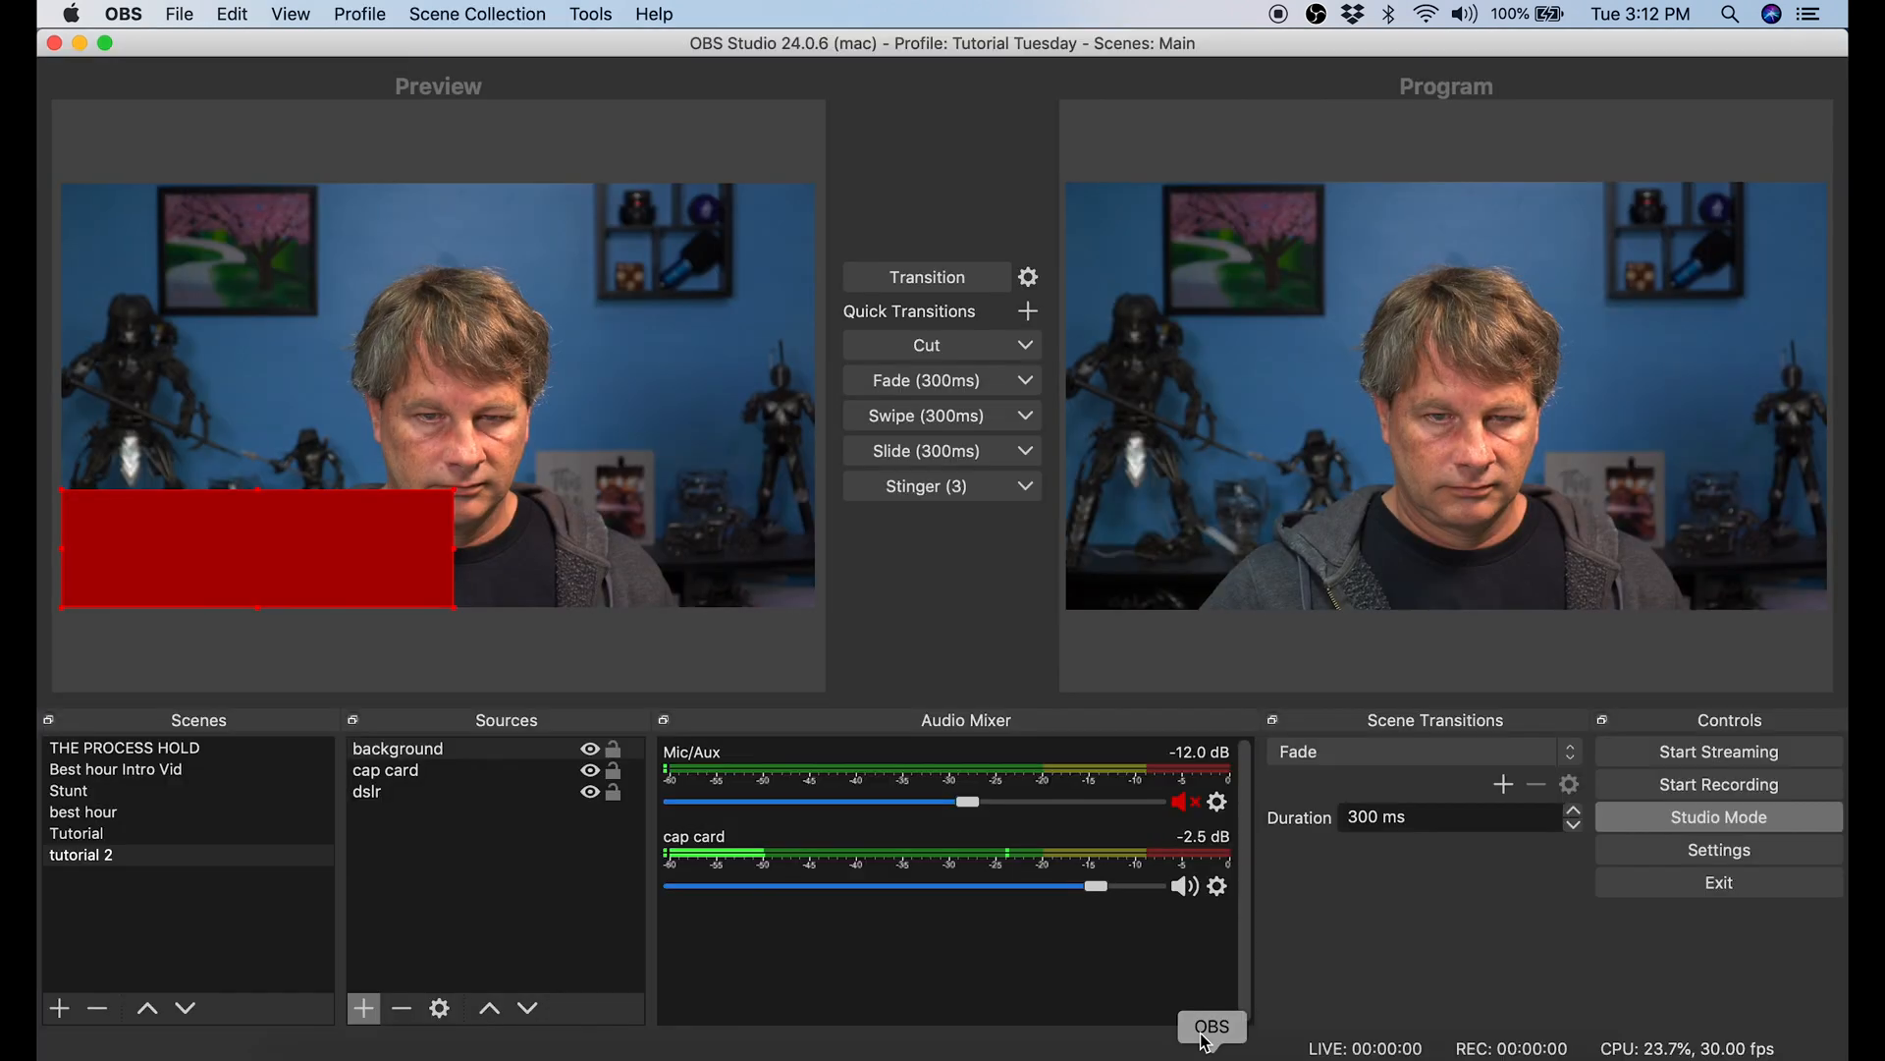
- Add a 'tutorial' text source in BigNoodleTitling reading 'Needs More Subs'
left_click(362, 1008)
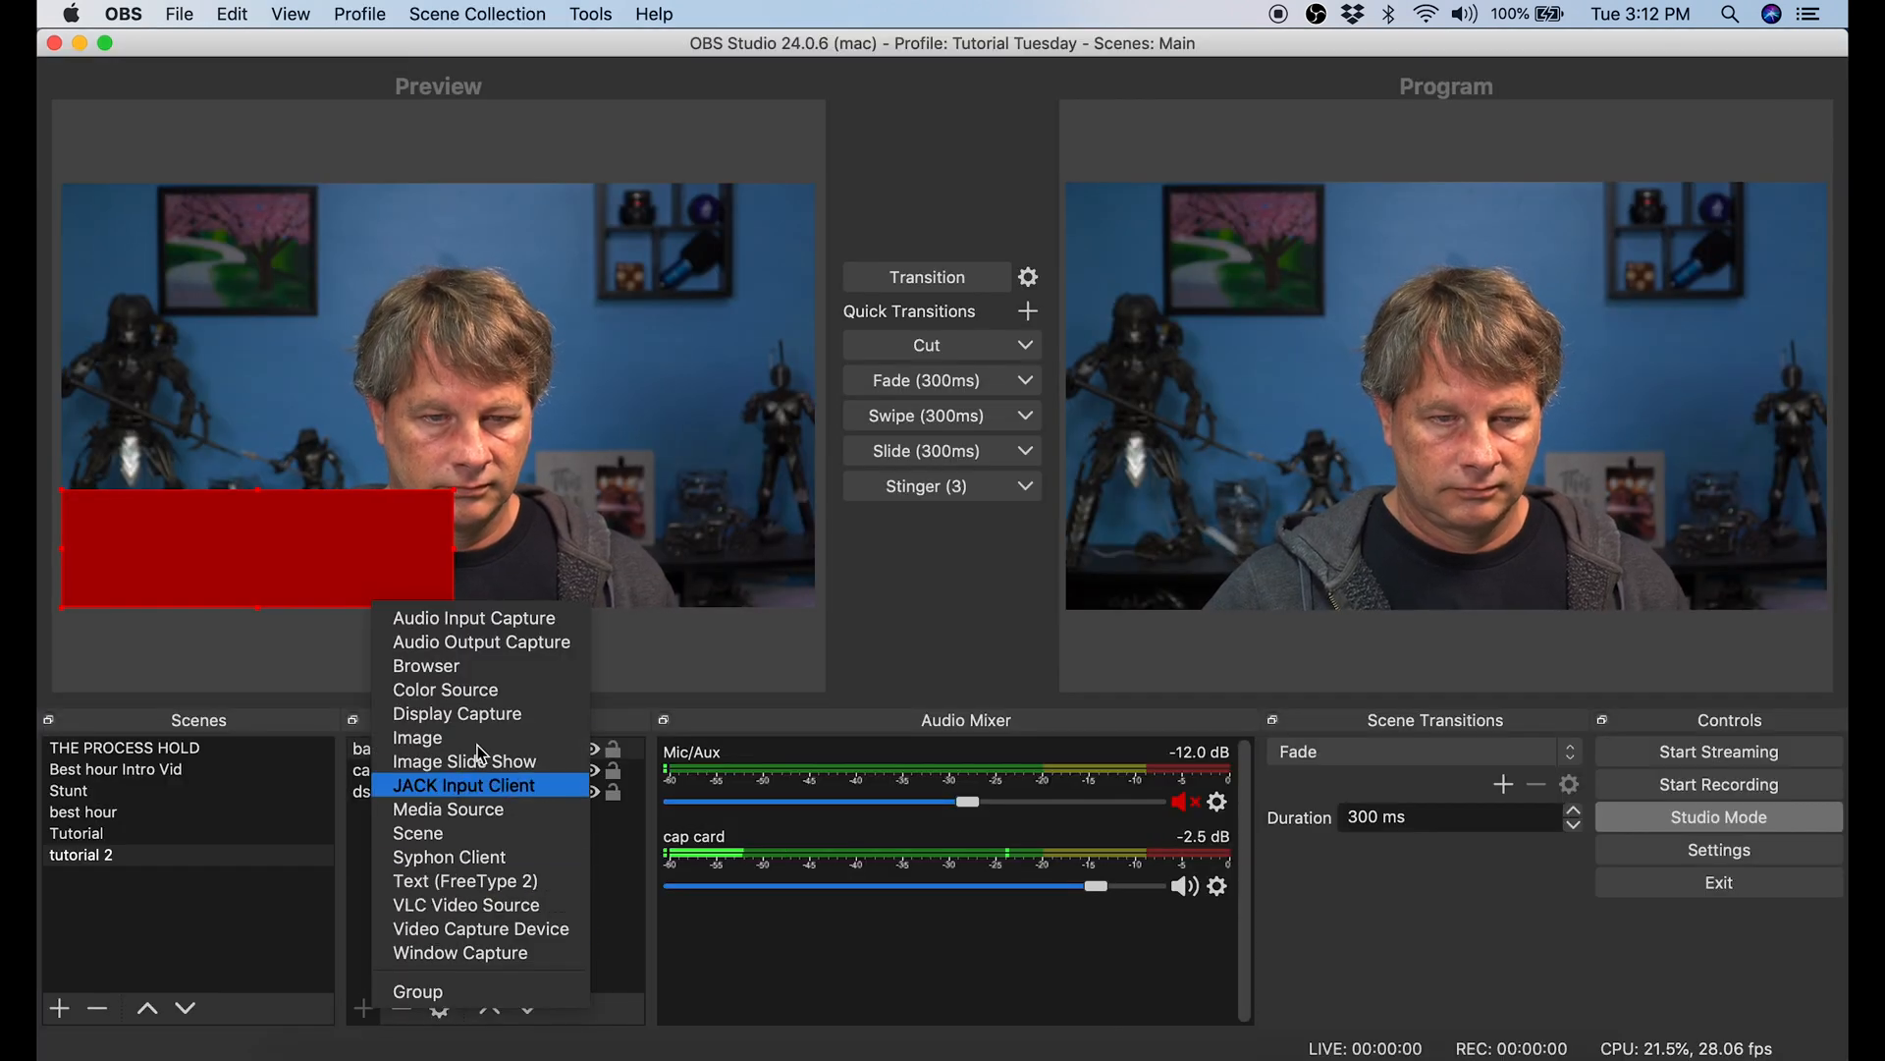
left_click(464, 880)
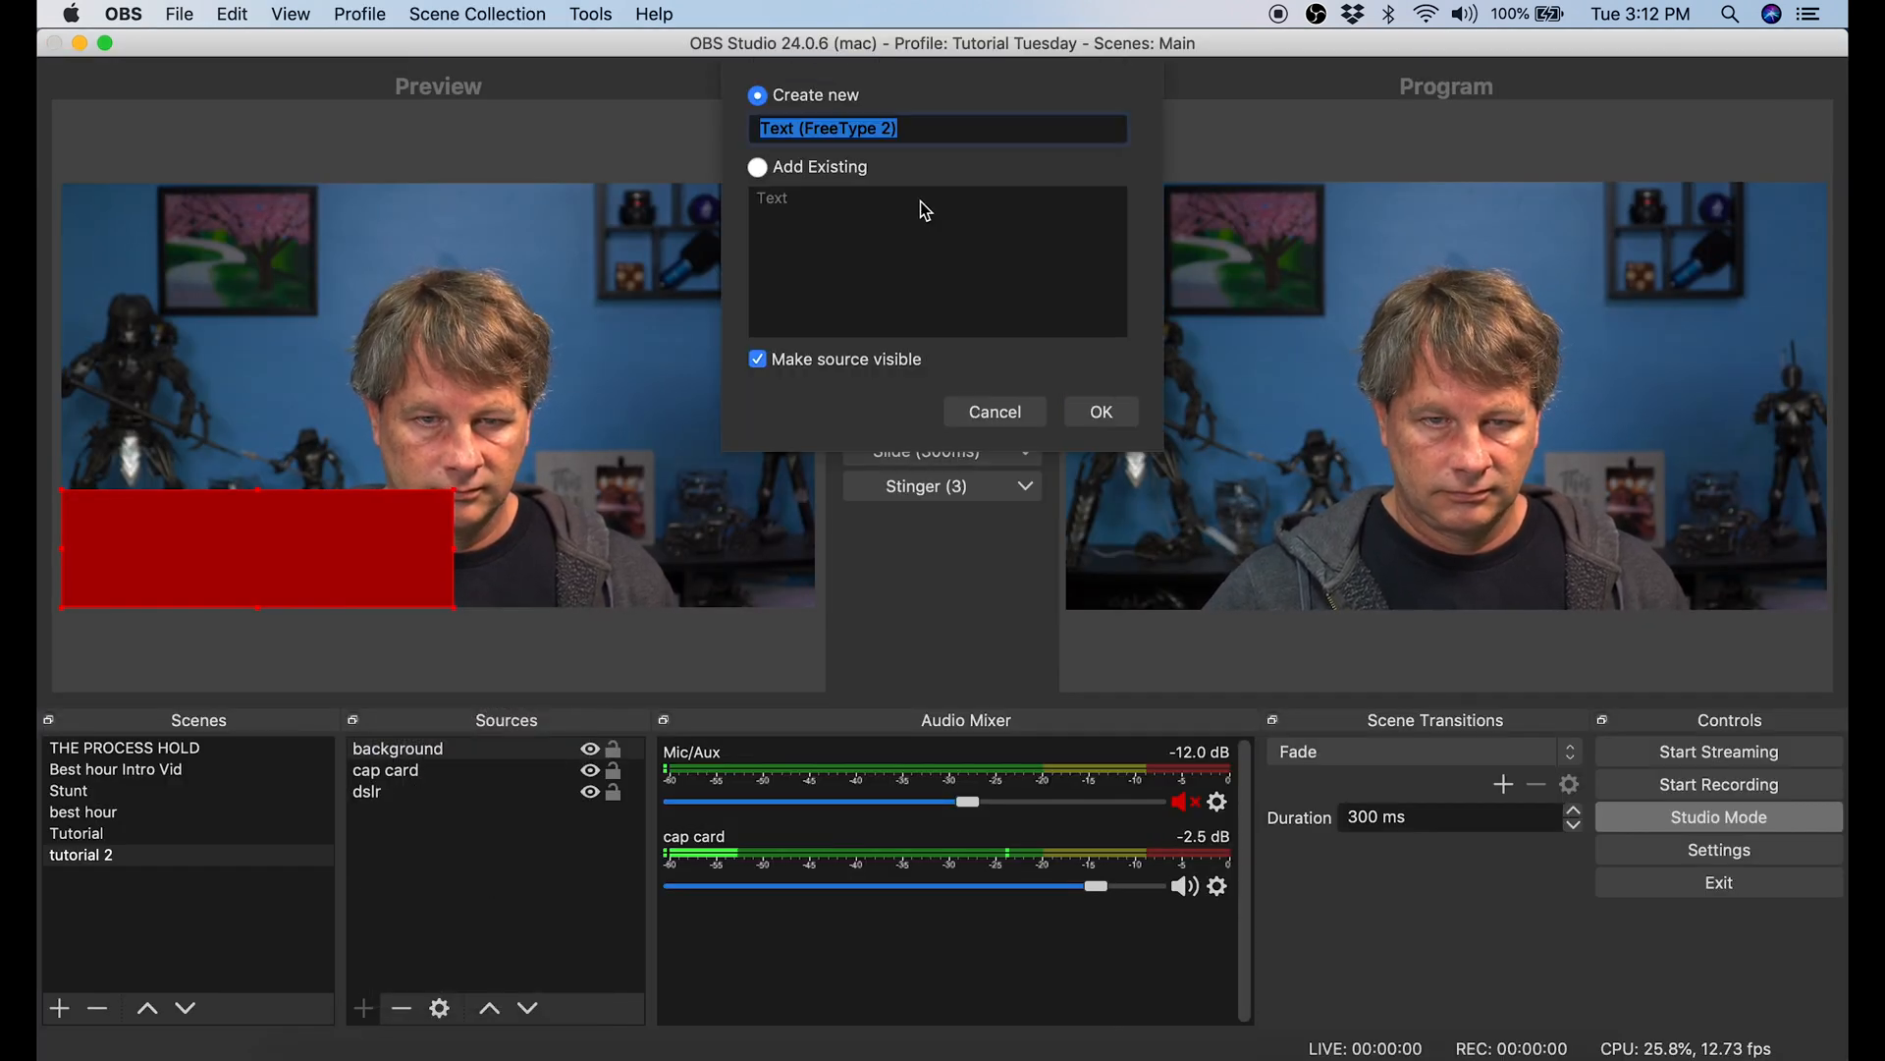
type("tutorial")
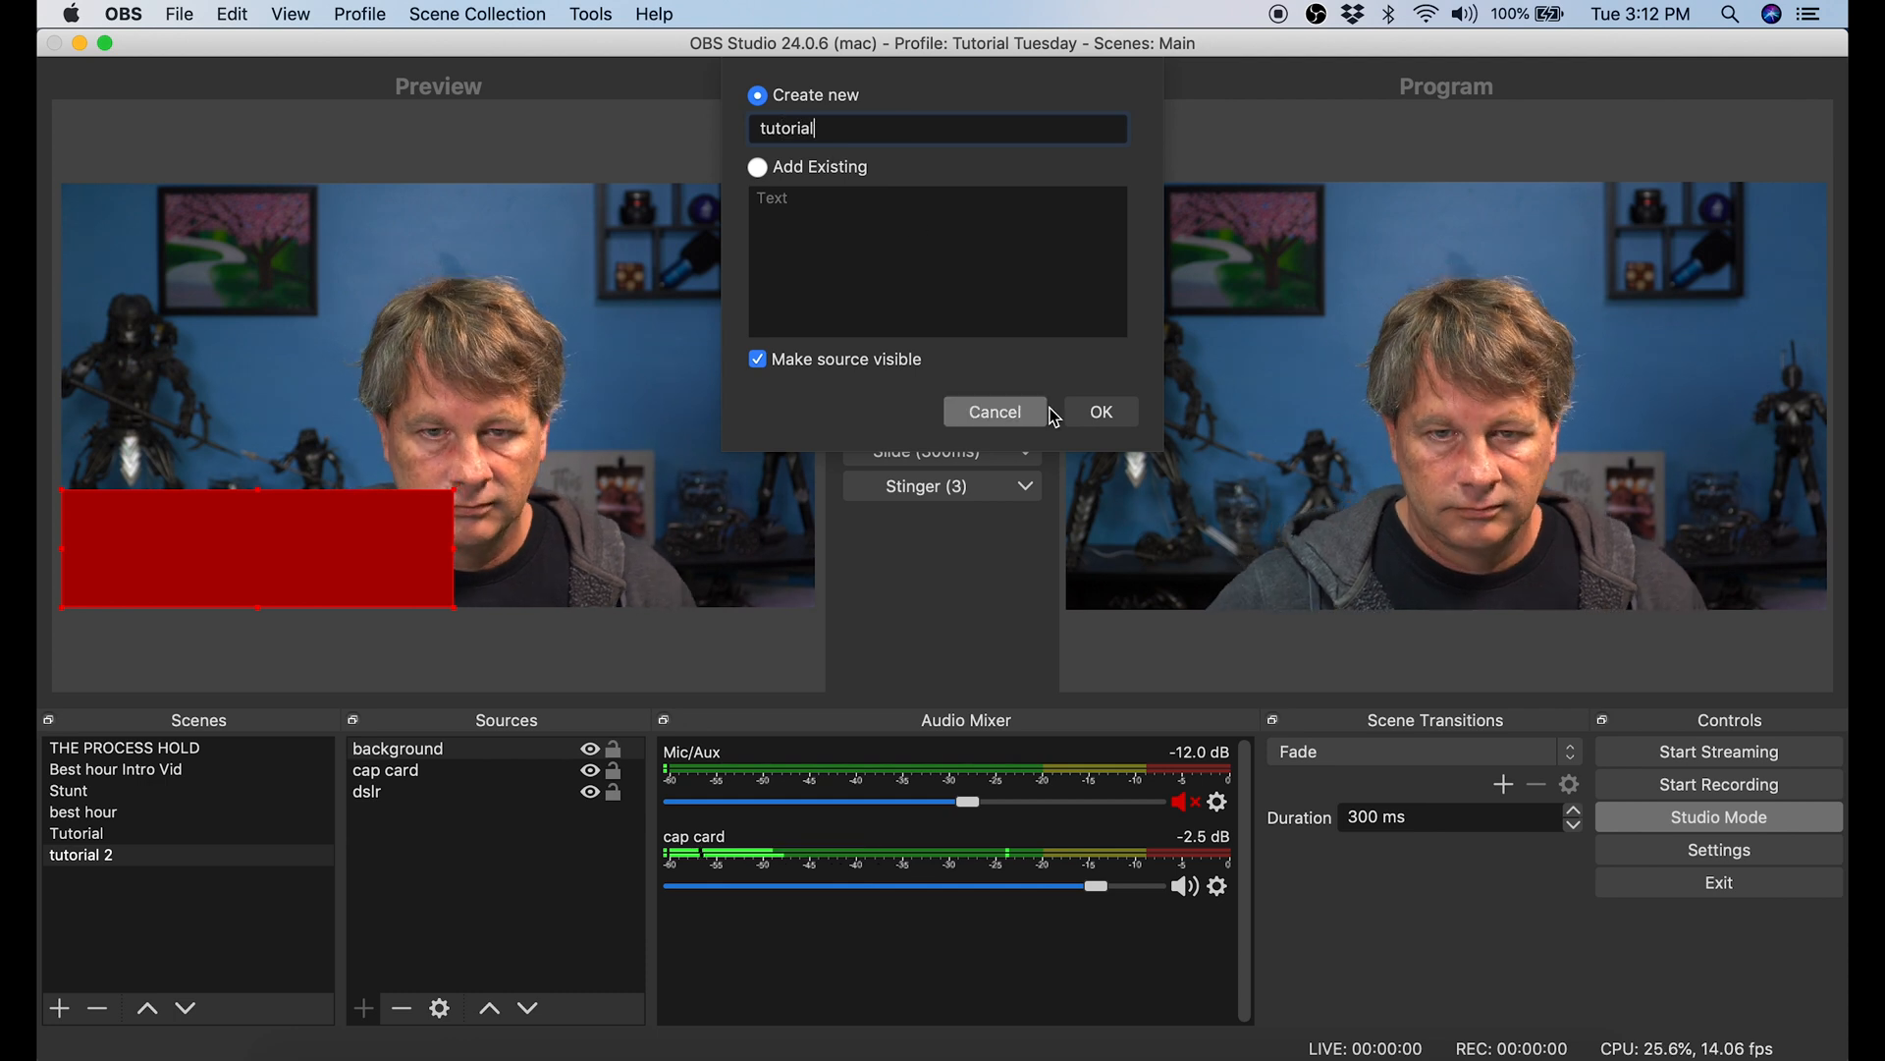
left_click(1098, 412)
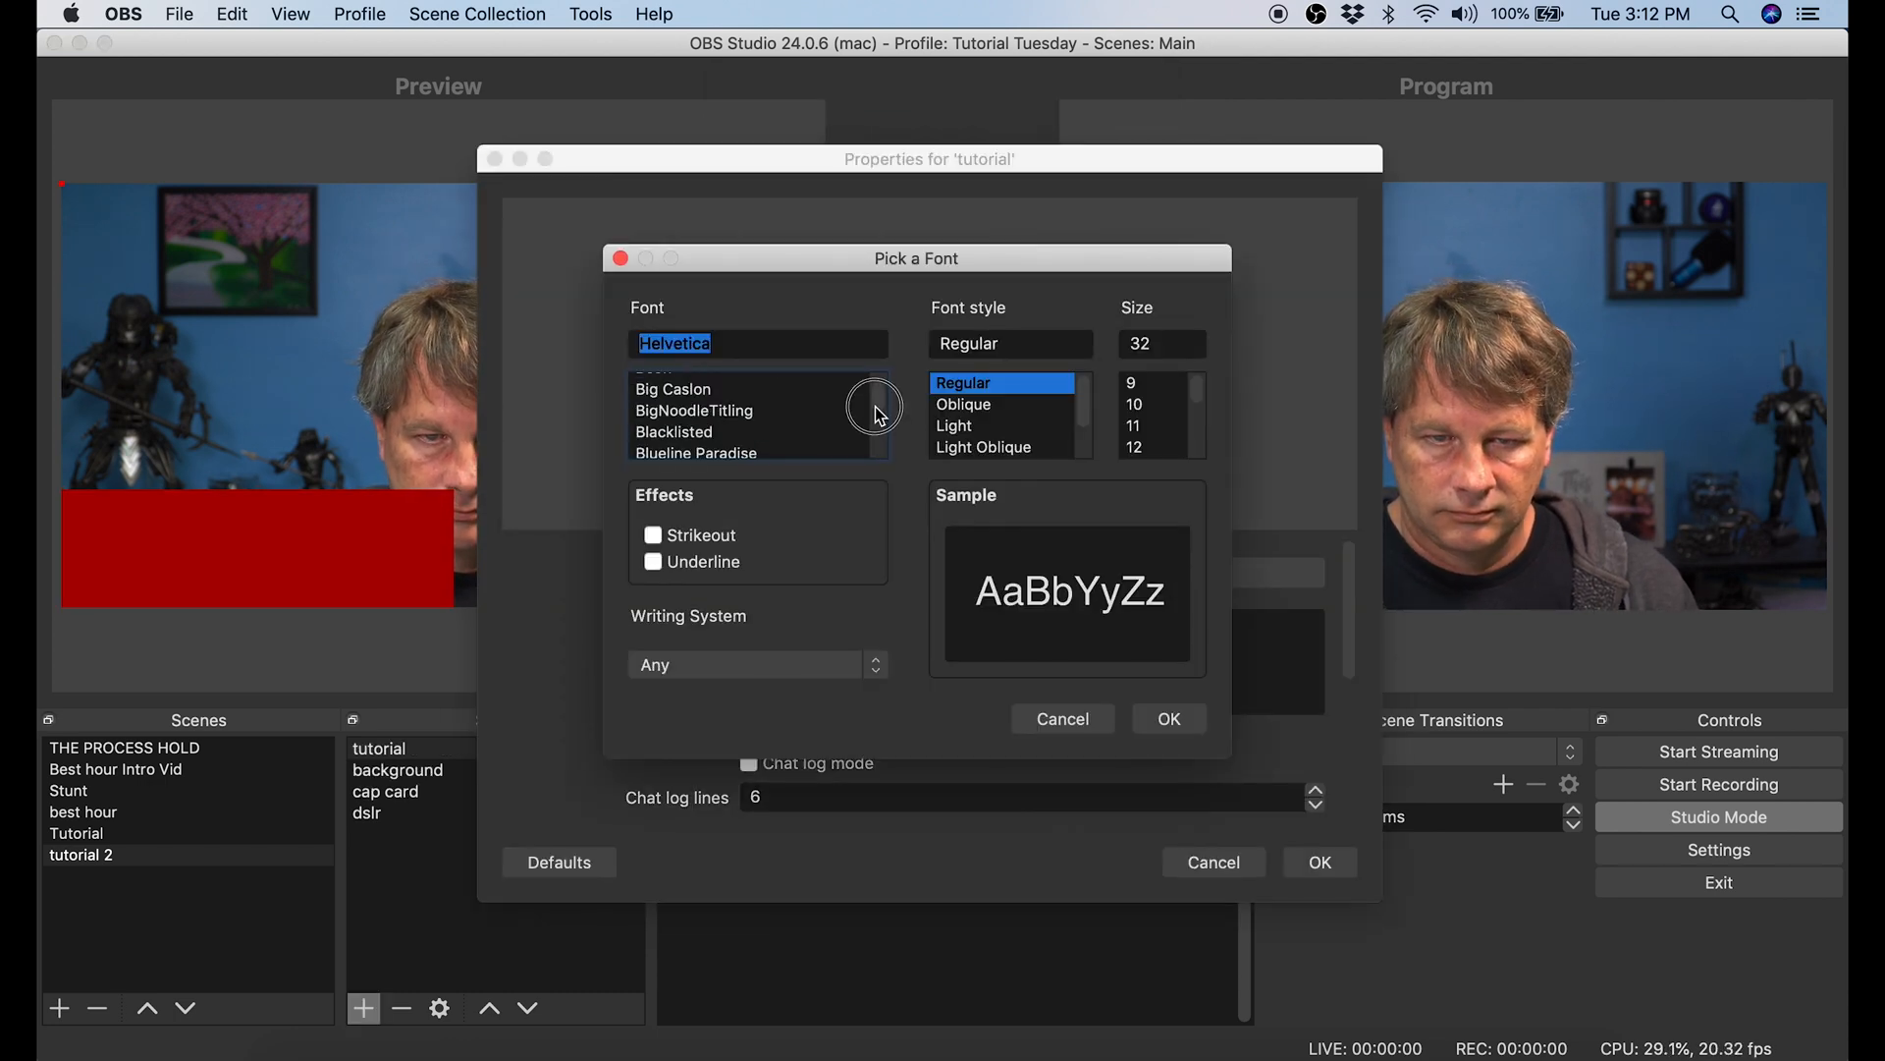
left_click(1167, 718)
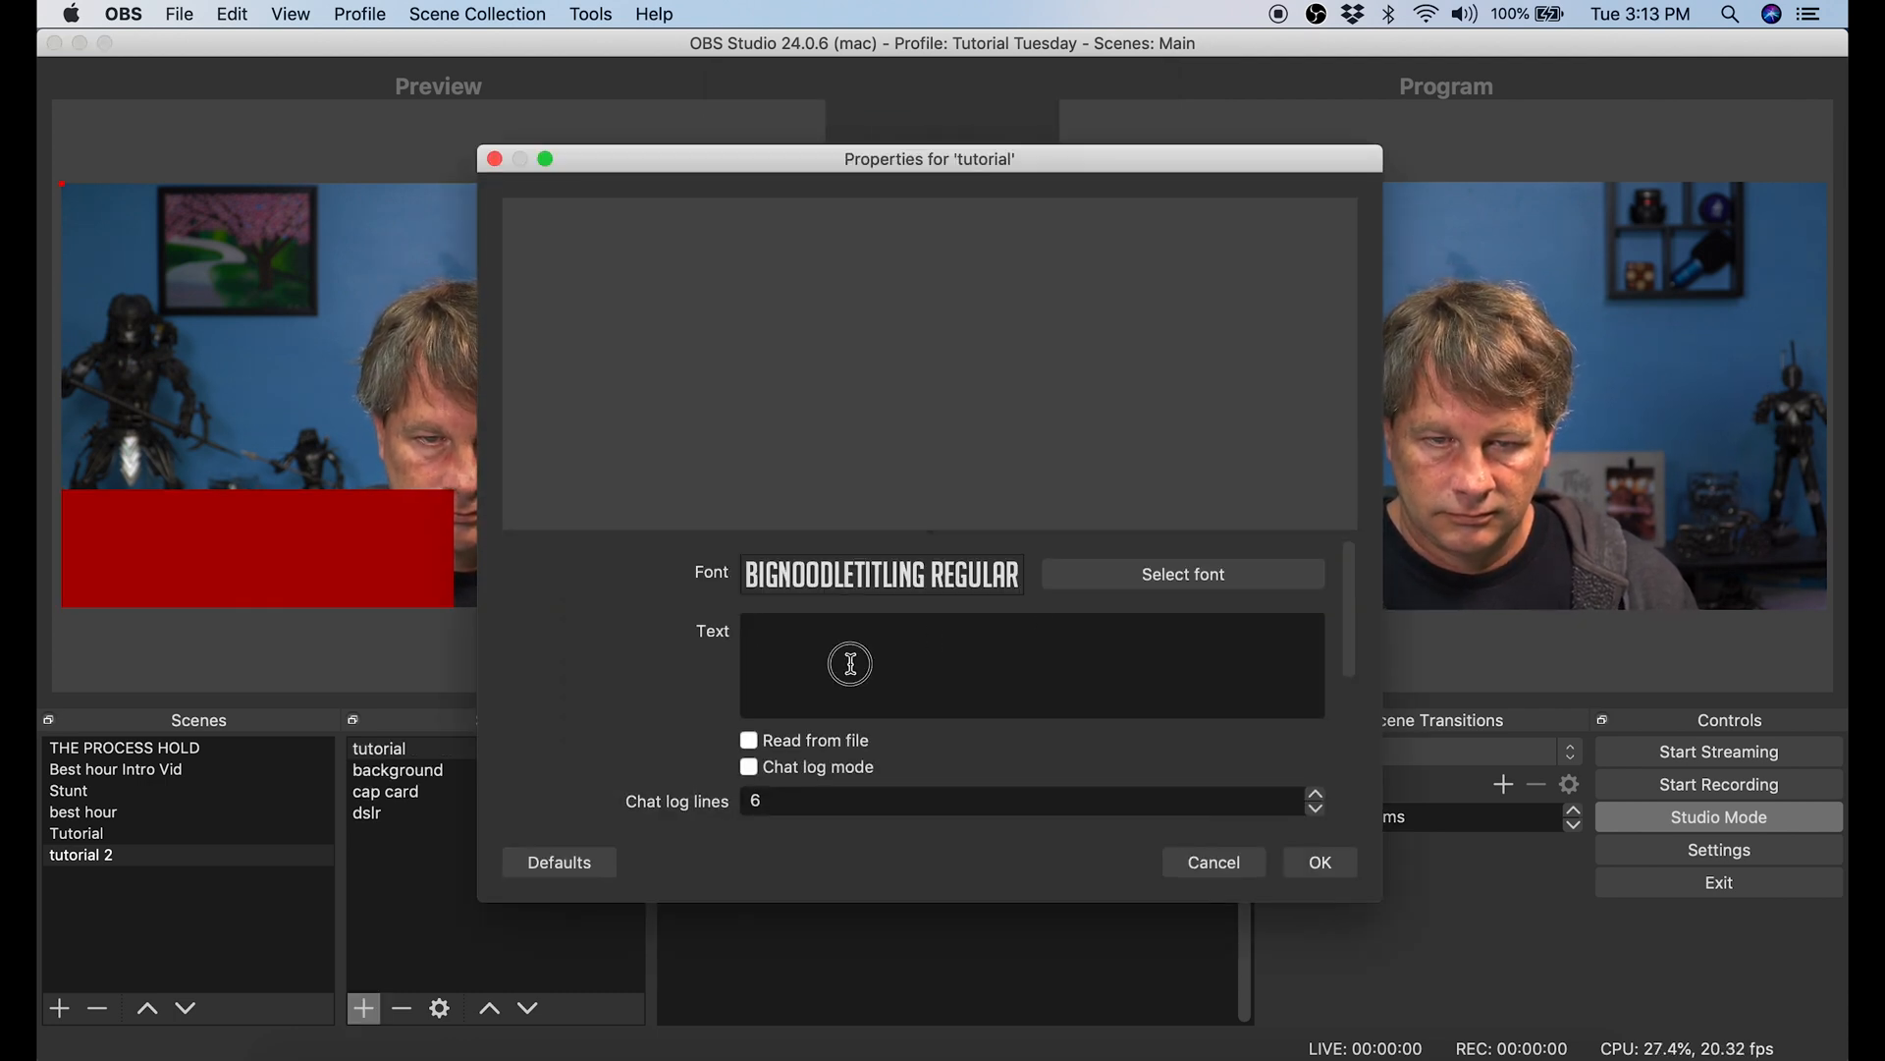
type("Needs More Subs")
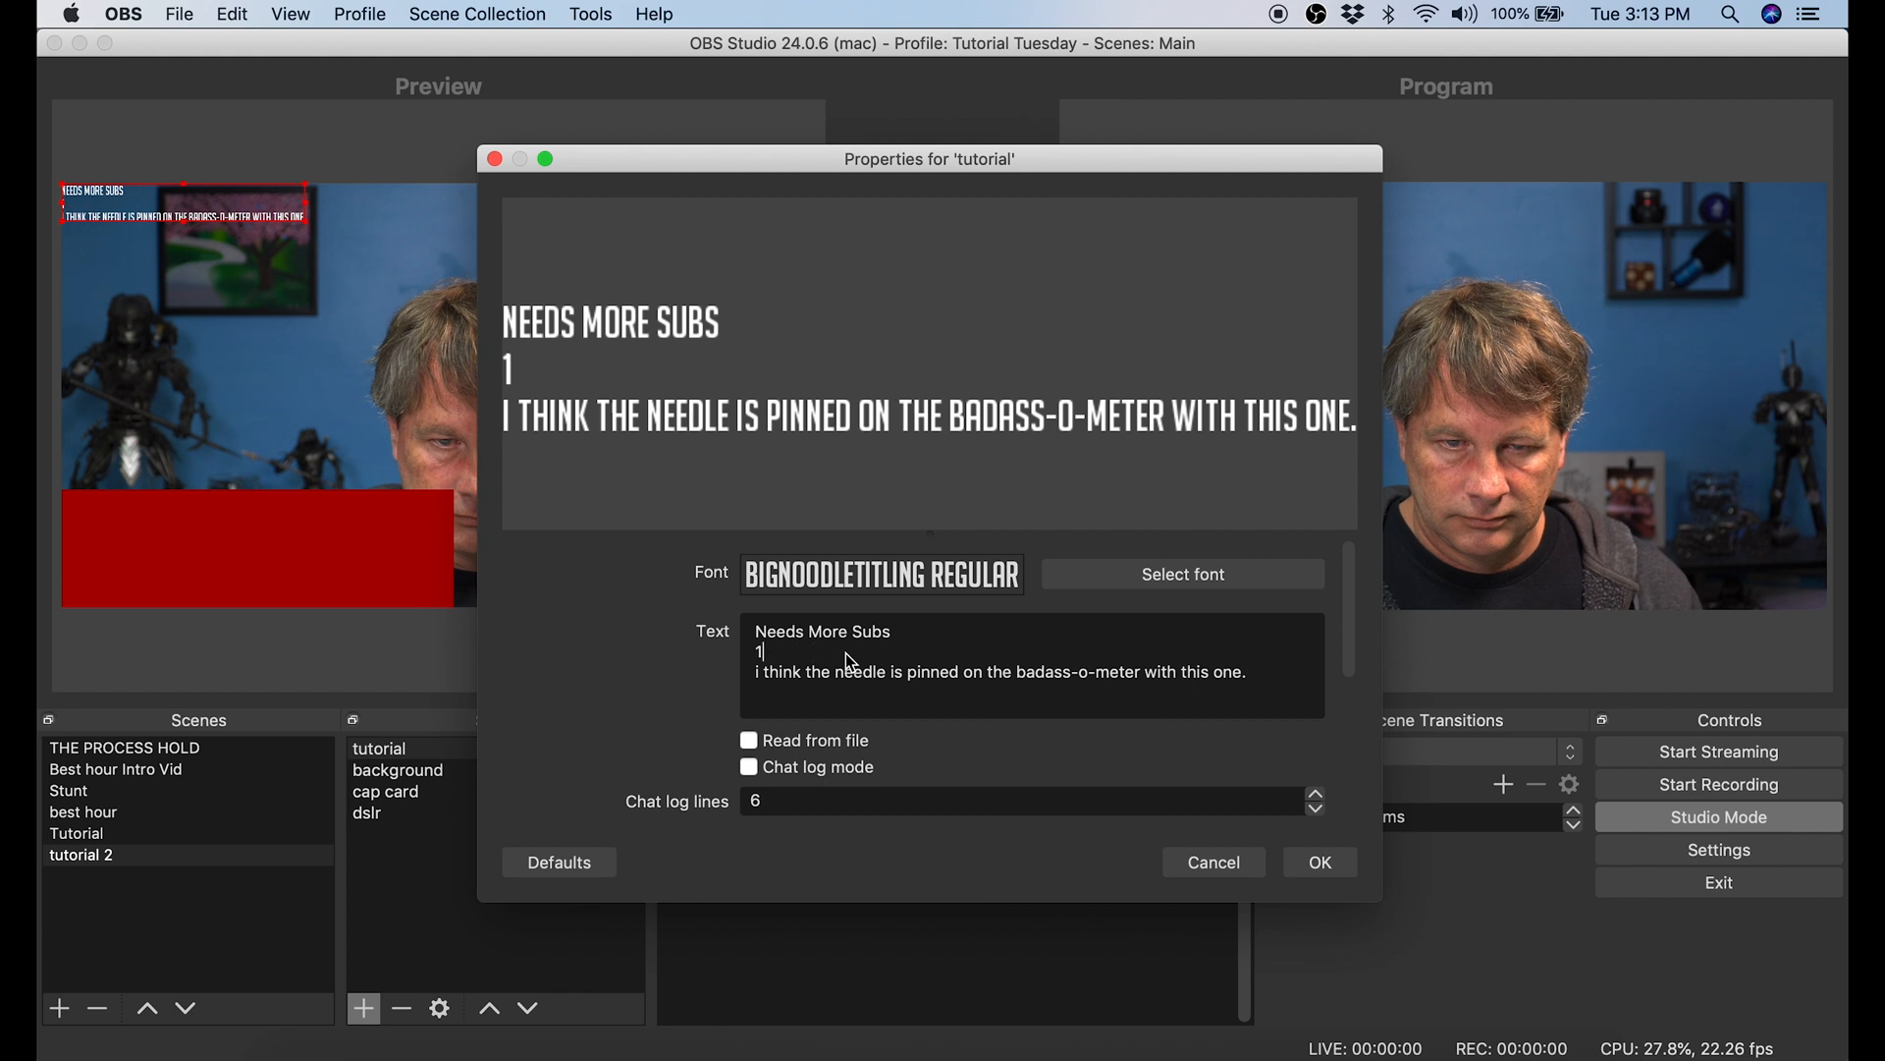
scroll("down", 3)
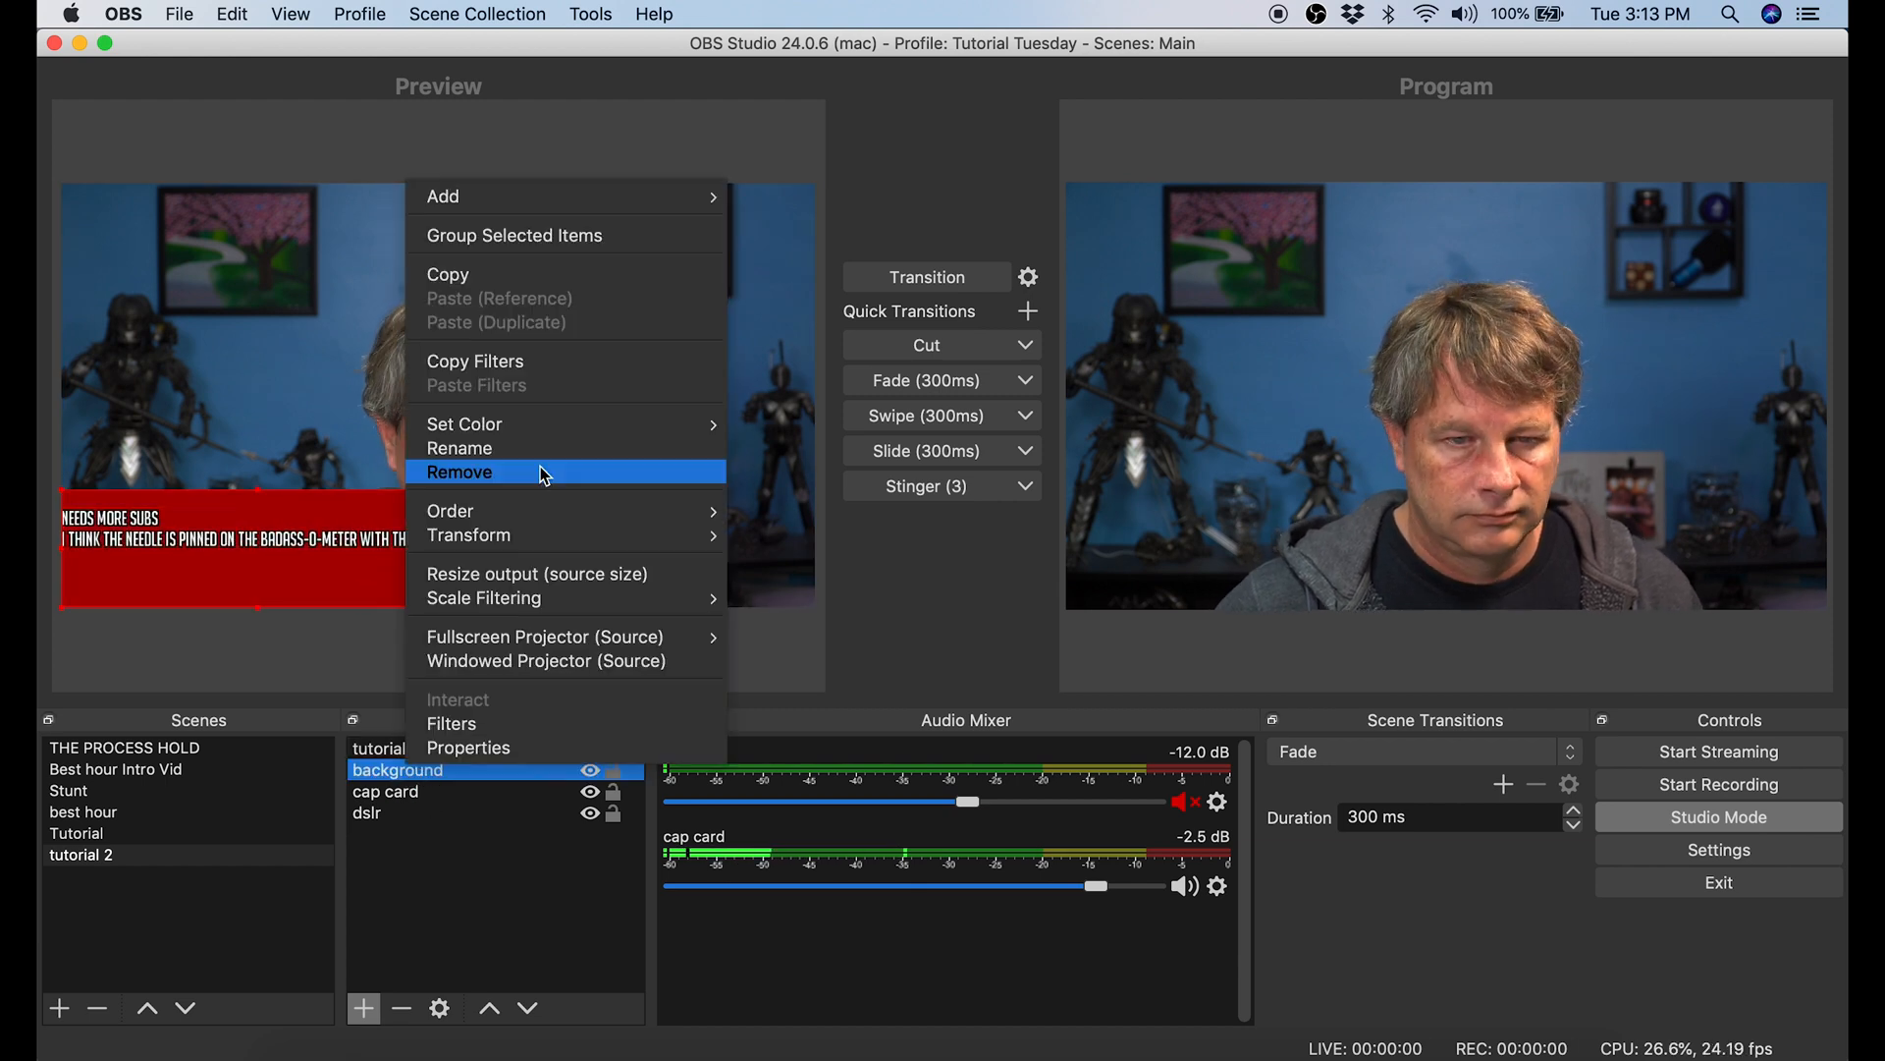
- Fit the red background block snugly around the two-line caption text
left_click(467, 747)
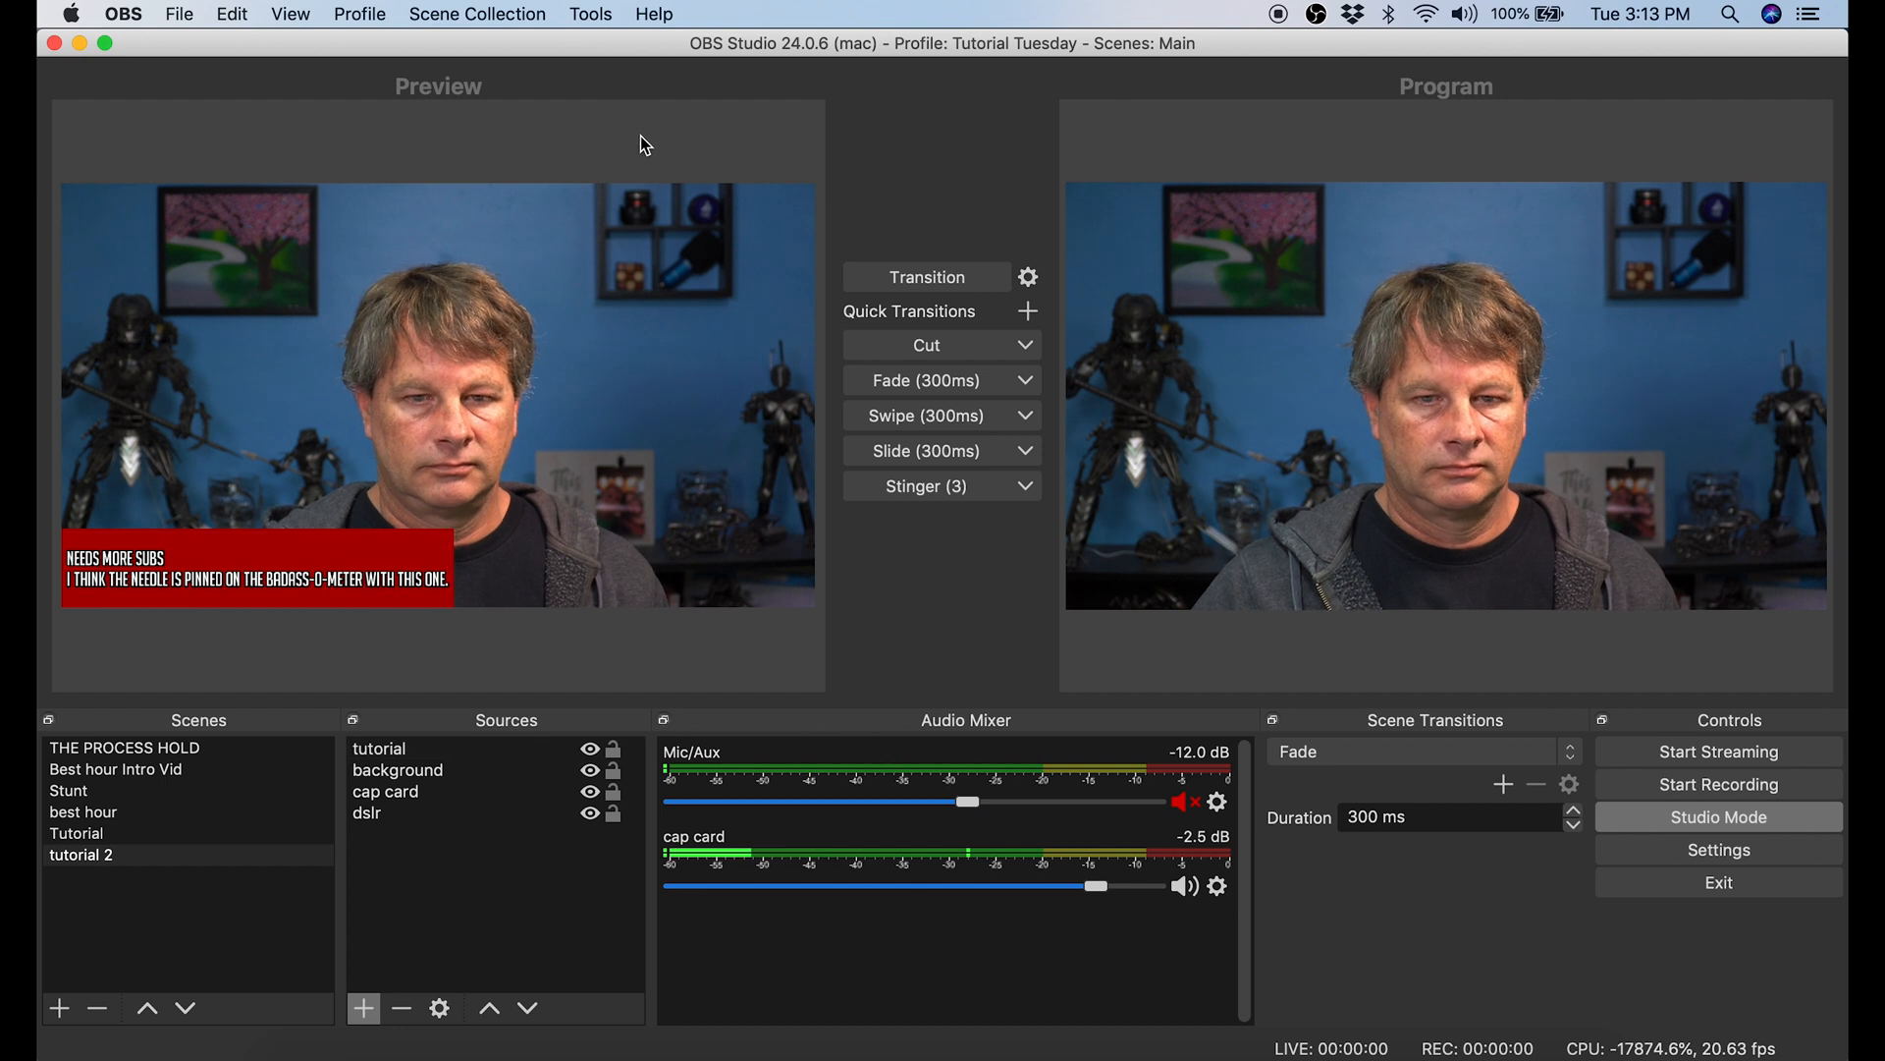
mouse_move(937, 333)
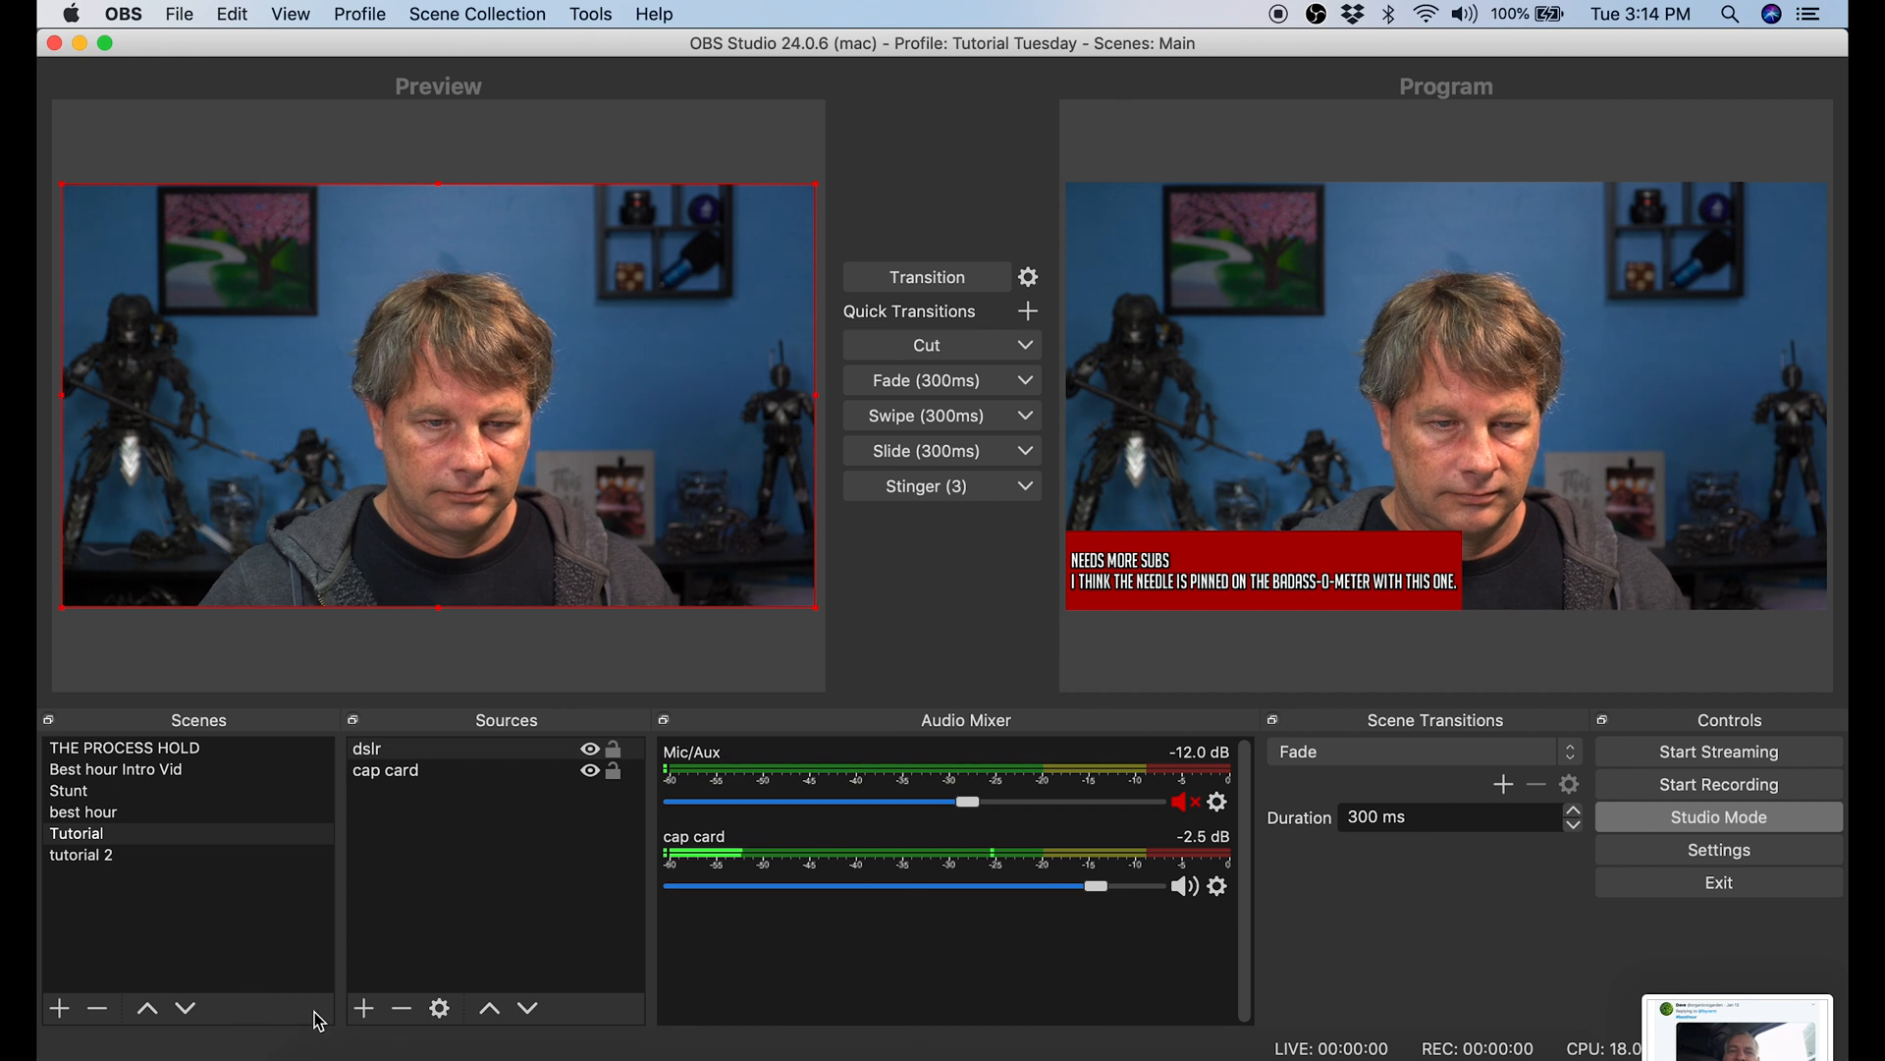
- Add an Image source of the Twitter screenshot and shrink it into the top-left corner
left_click(364, 1007)
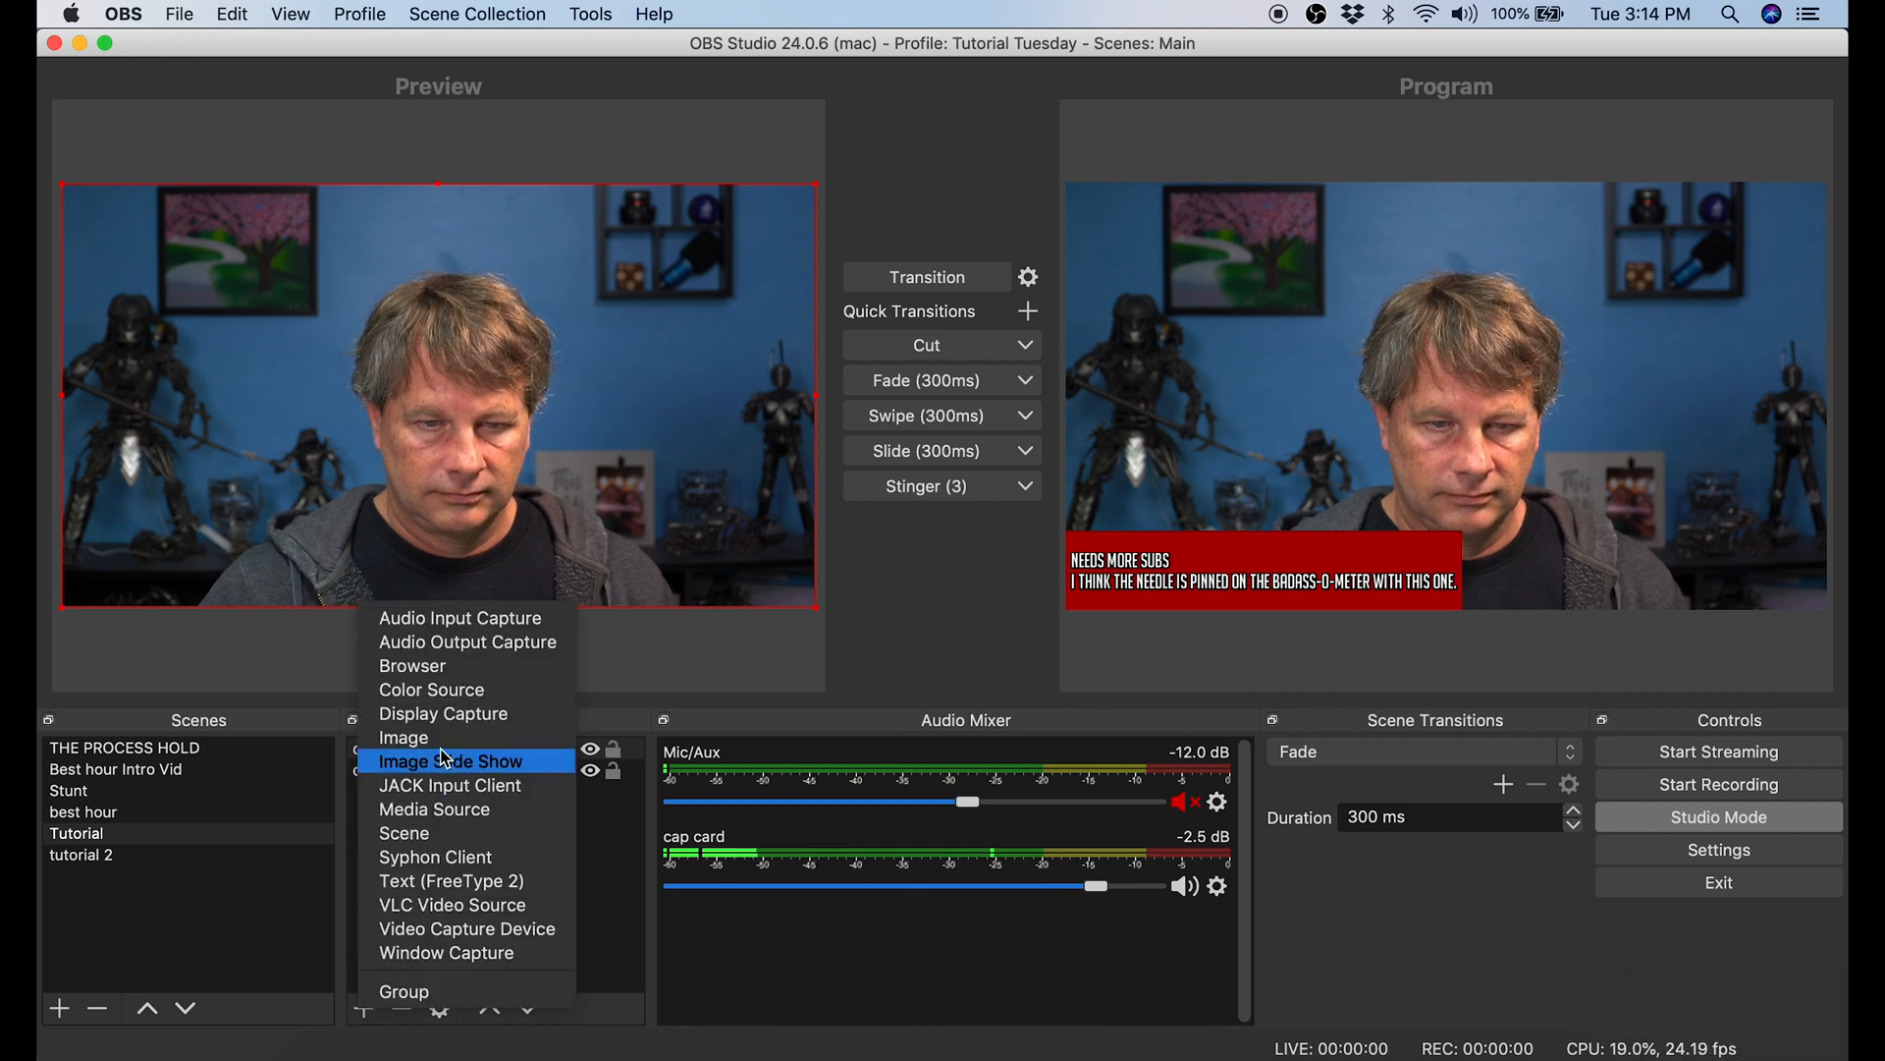
left_click(402, 738)
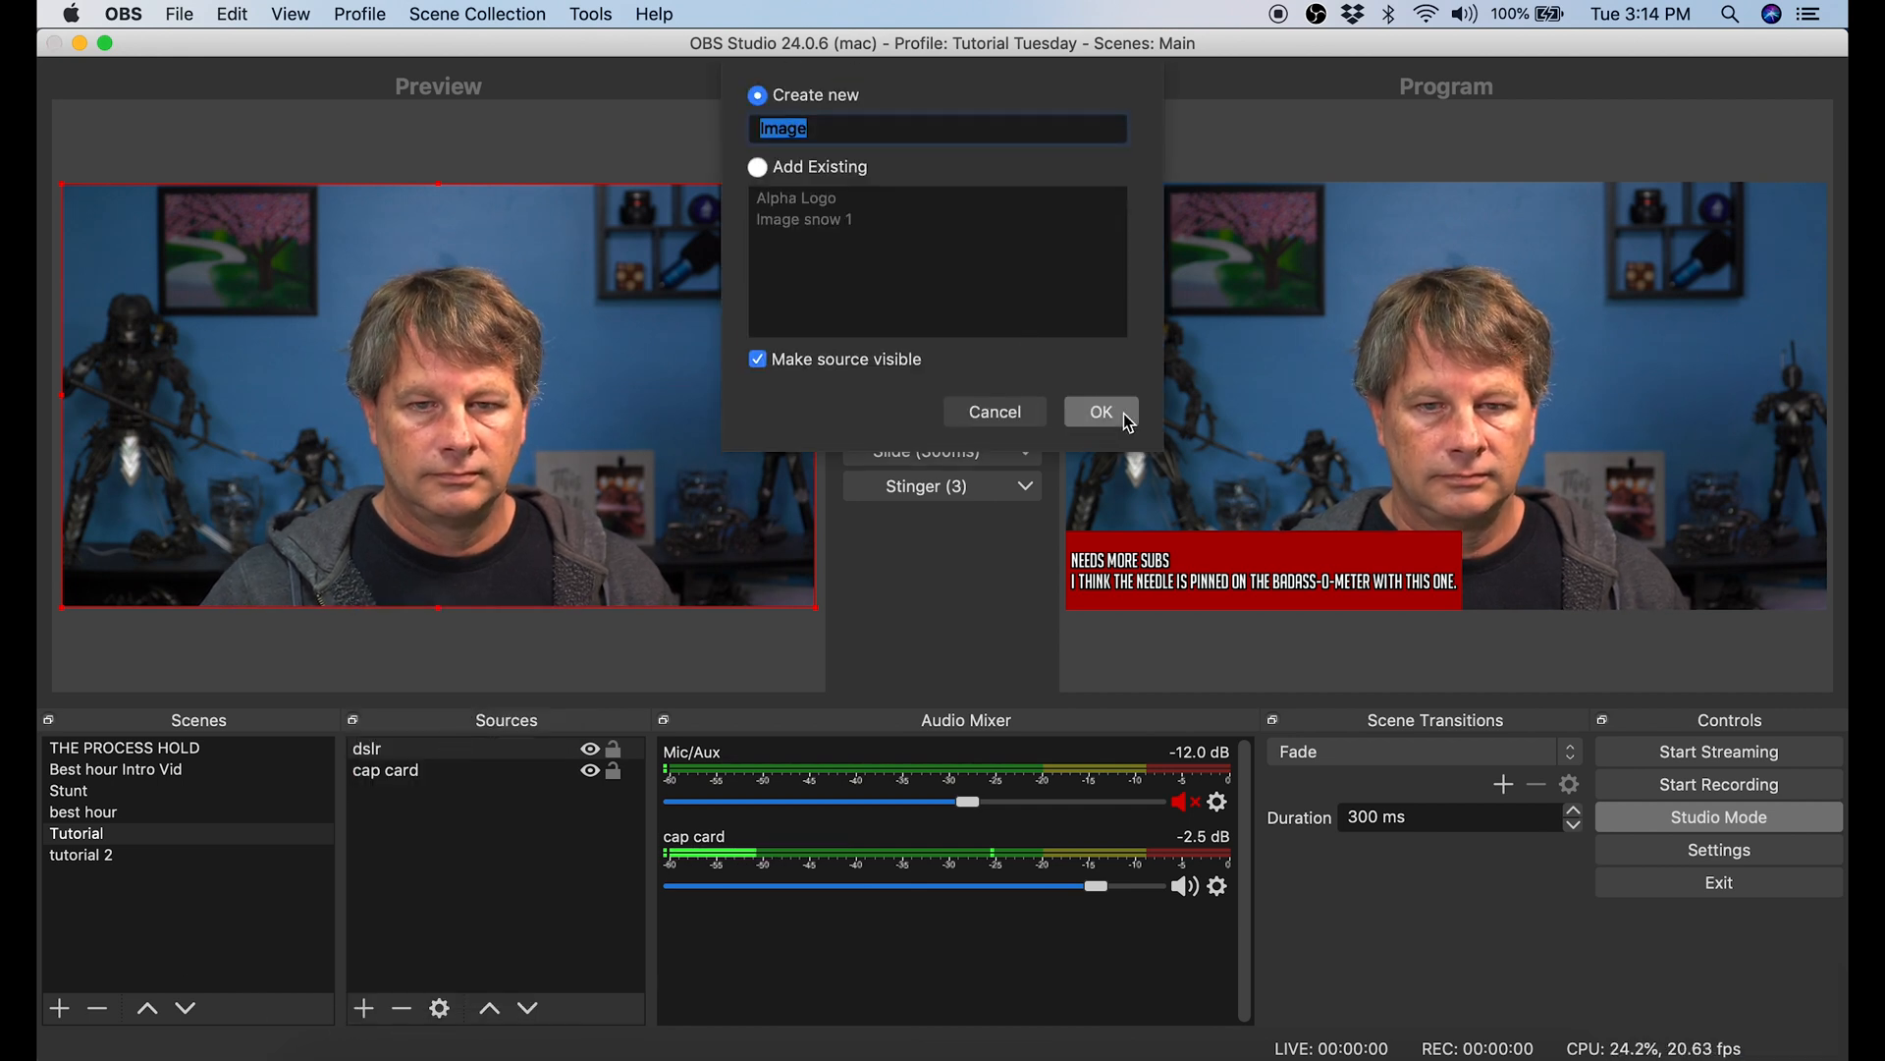
left_click(1099, 411)
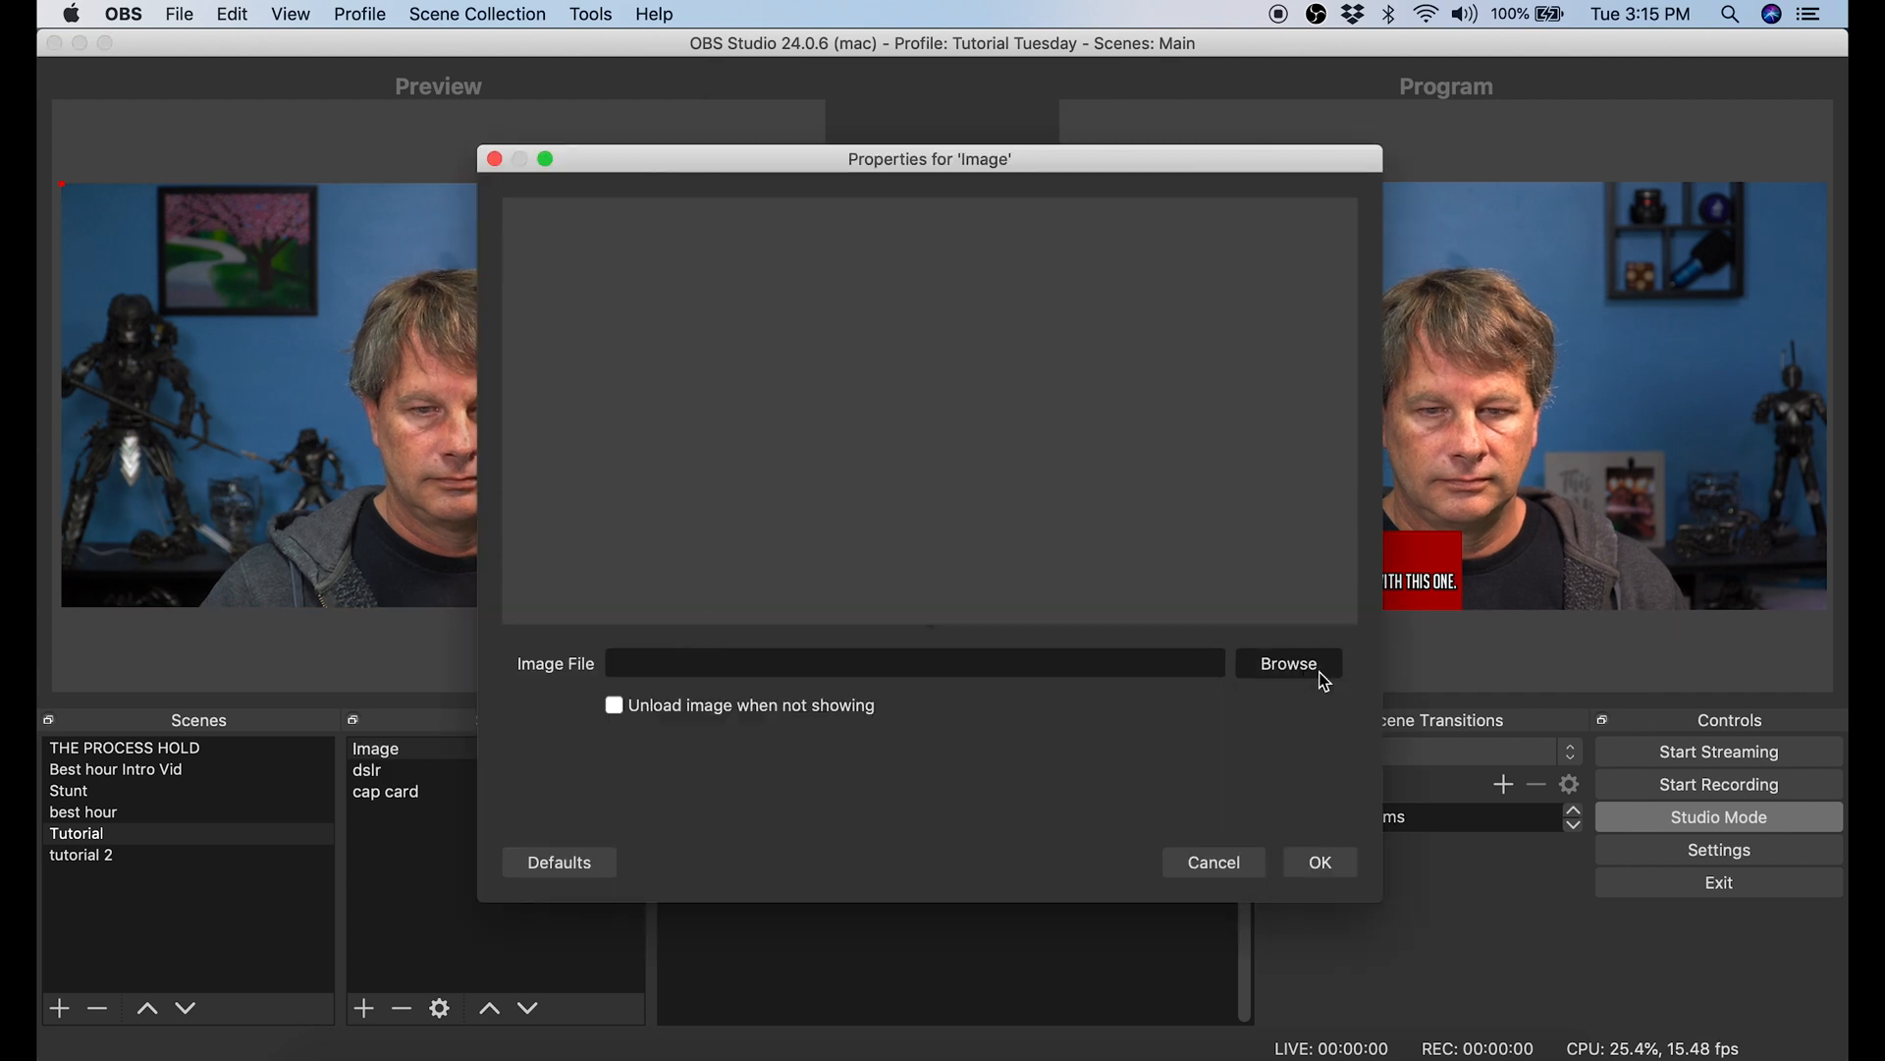
left_click(1287, 663)
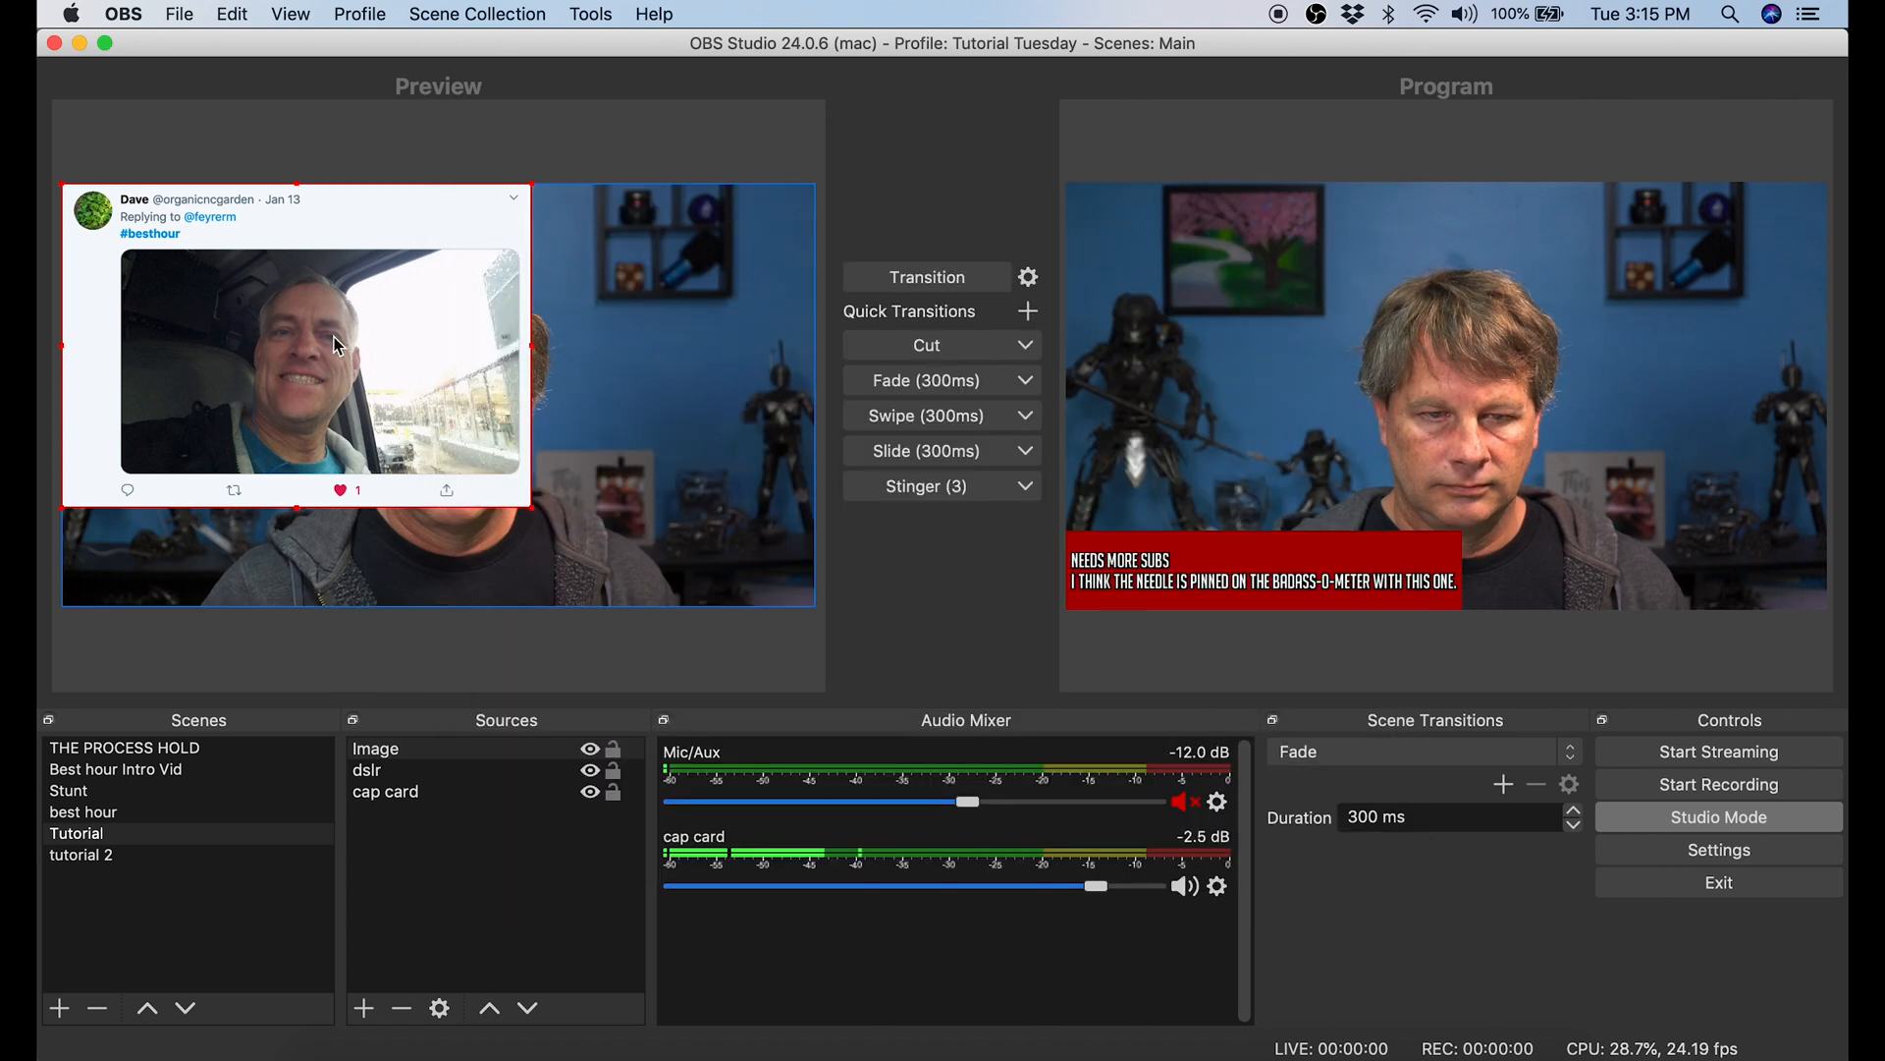
left_click_drag(529, 505, 311, 369)
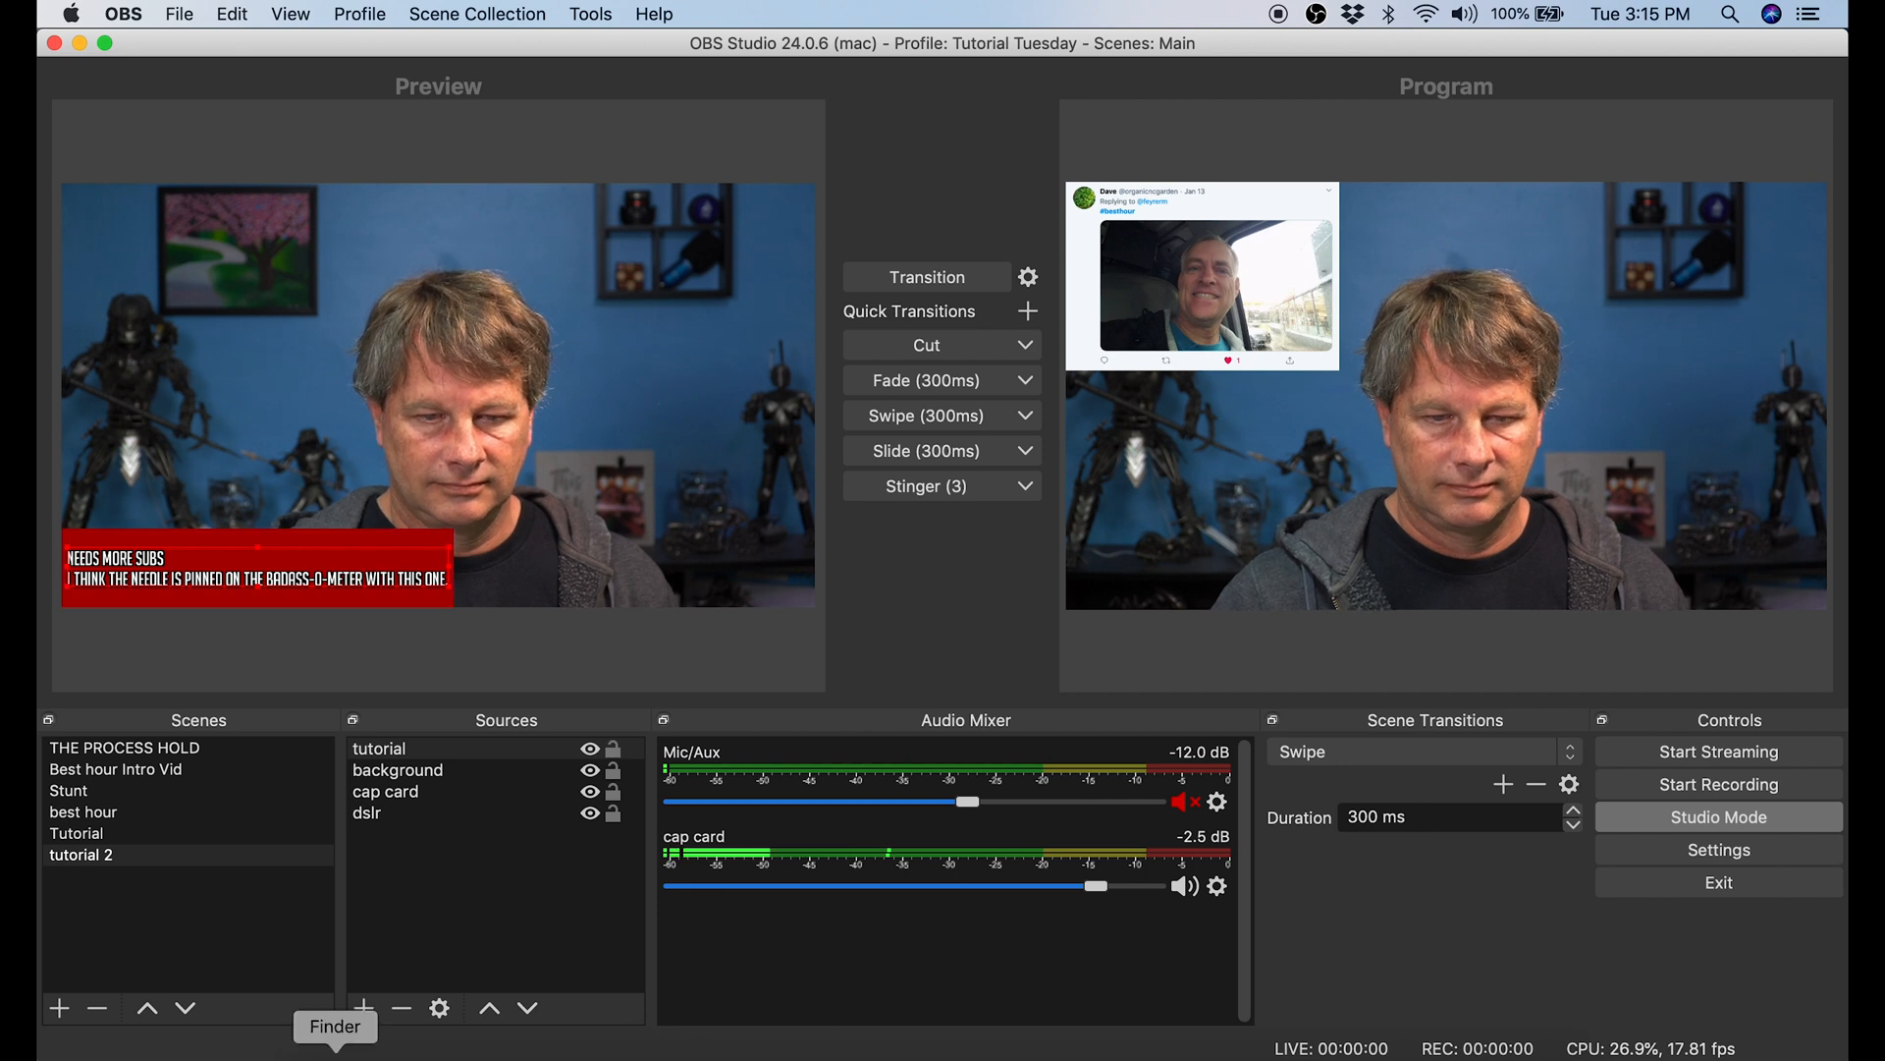
- Change the caption to 'Dwells, love your channel dude', fade it live, then select the tweet image
left_click(449, 1025)
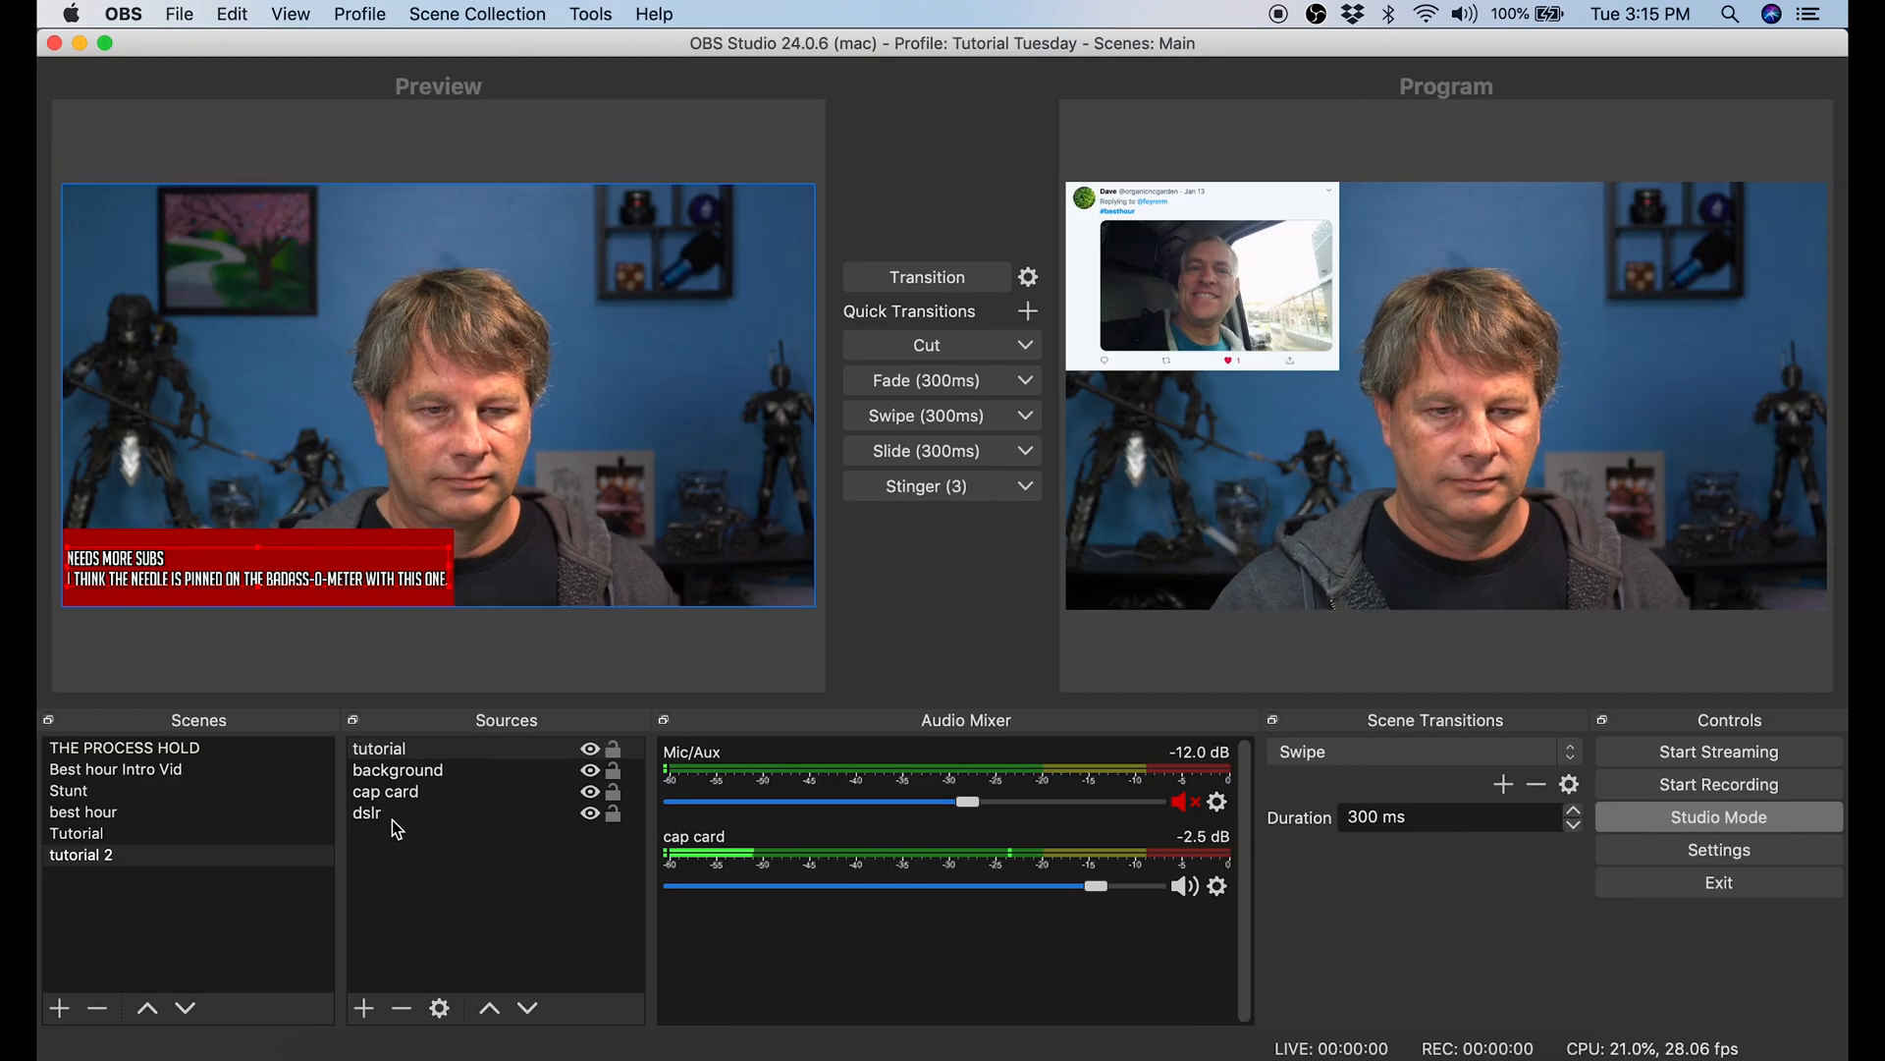
right_click(377, 748)
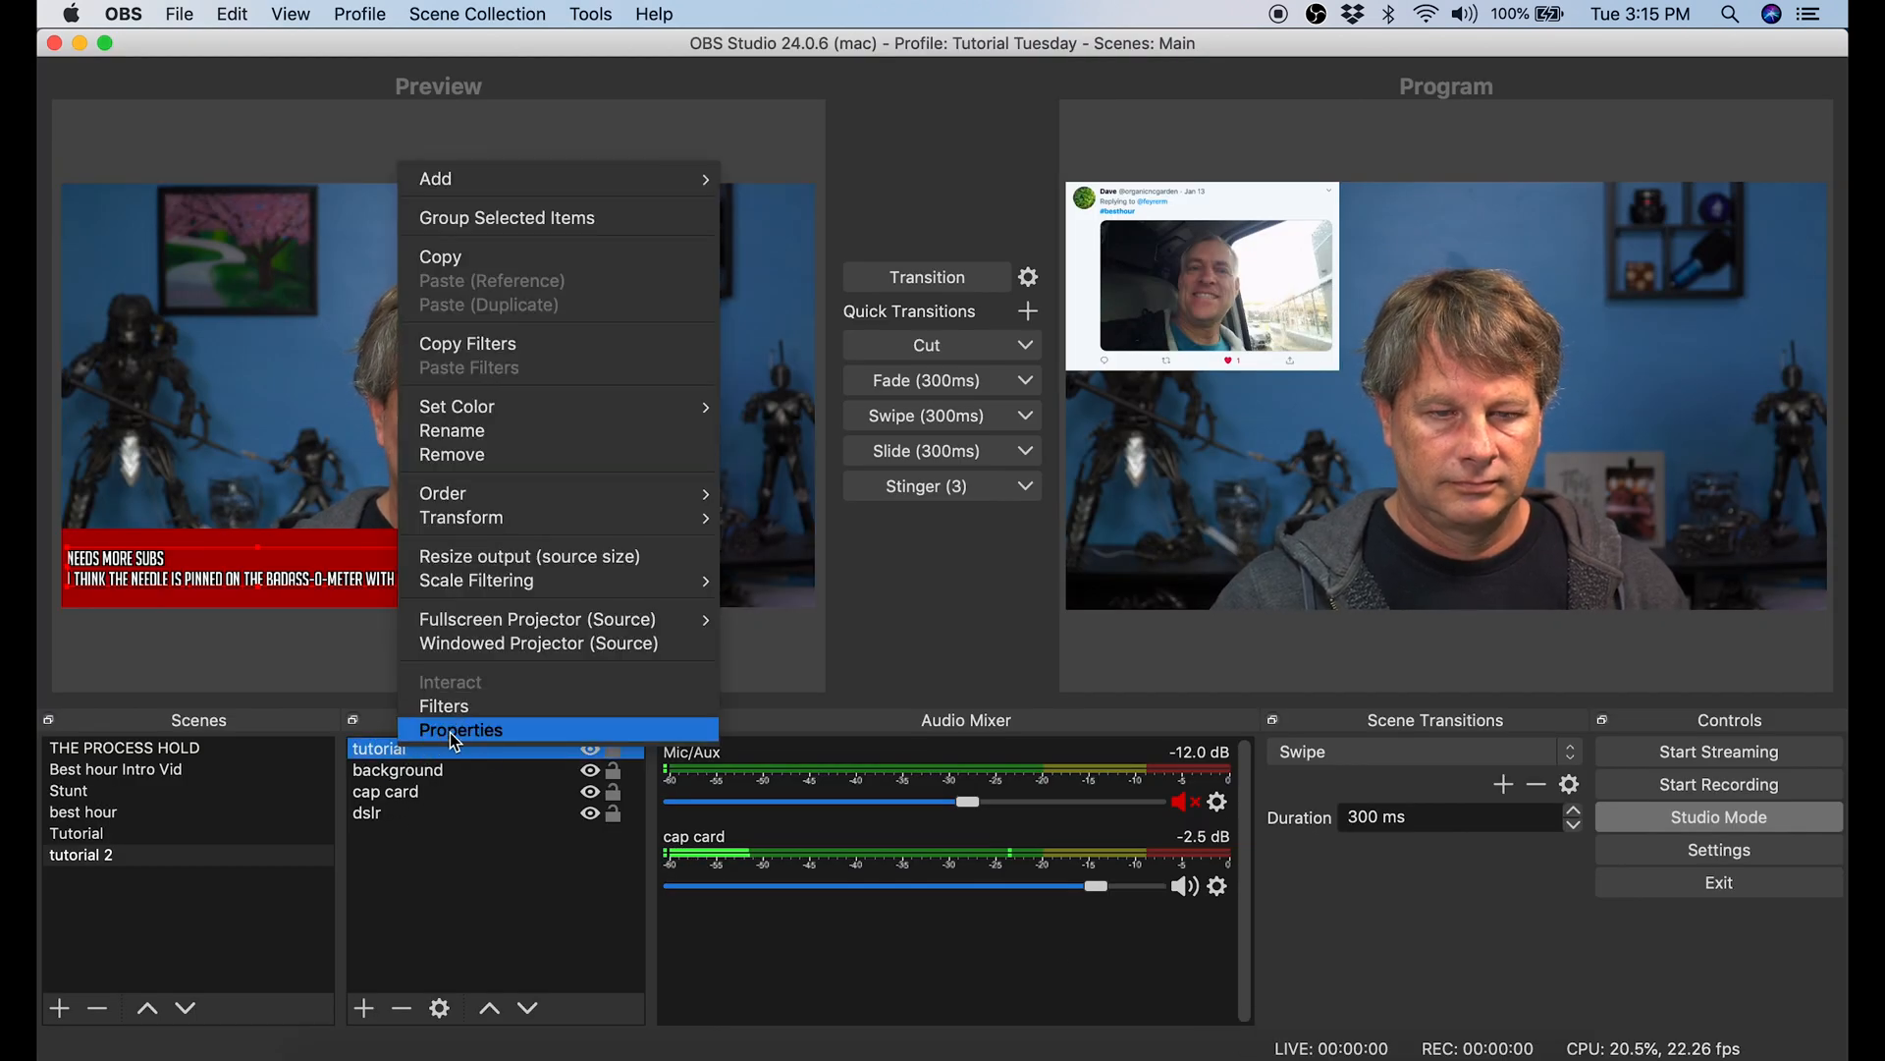
left_click(462, 730)
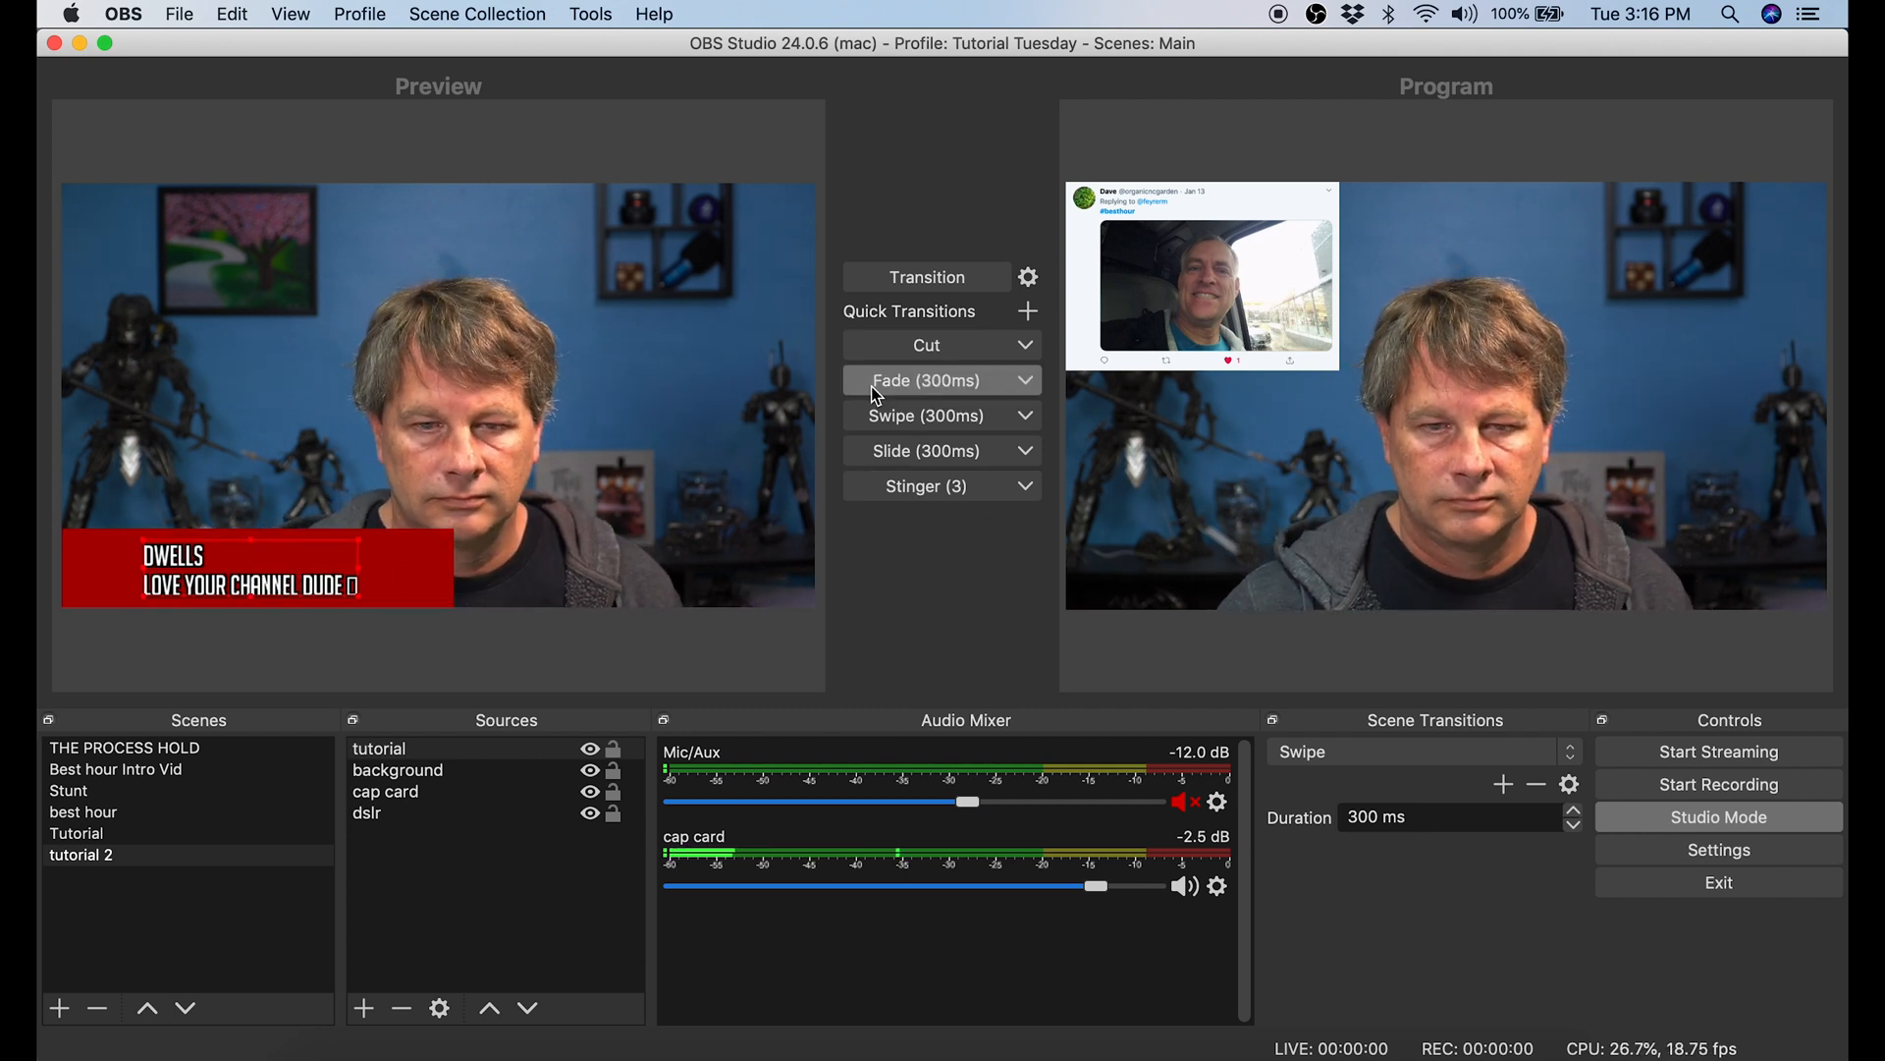
left_click(76, 832)
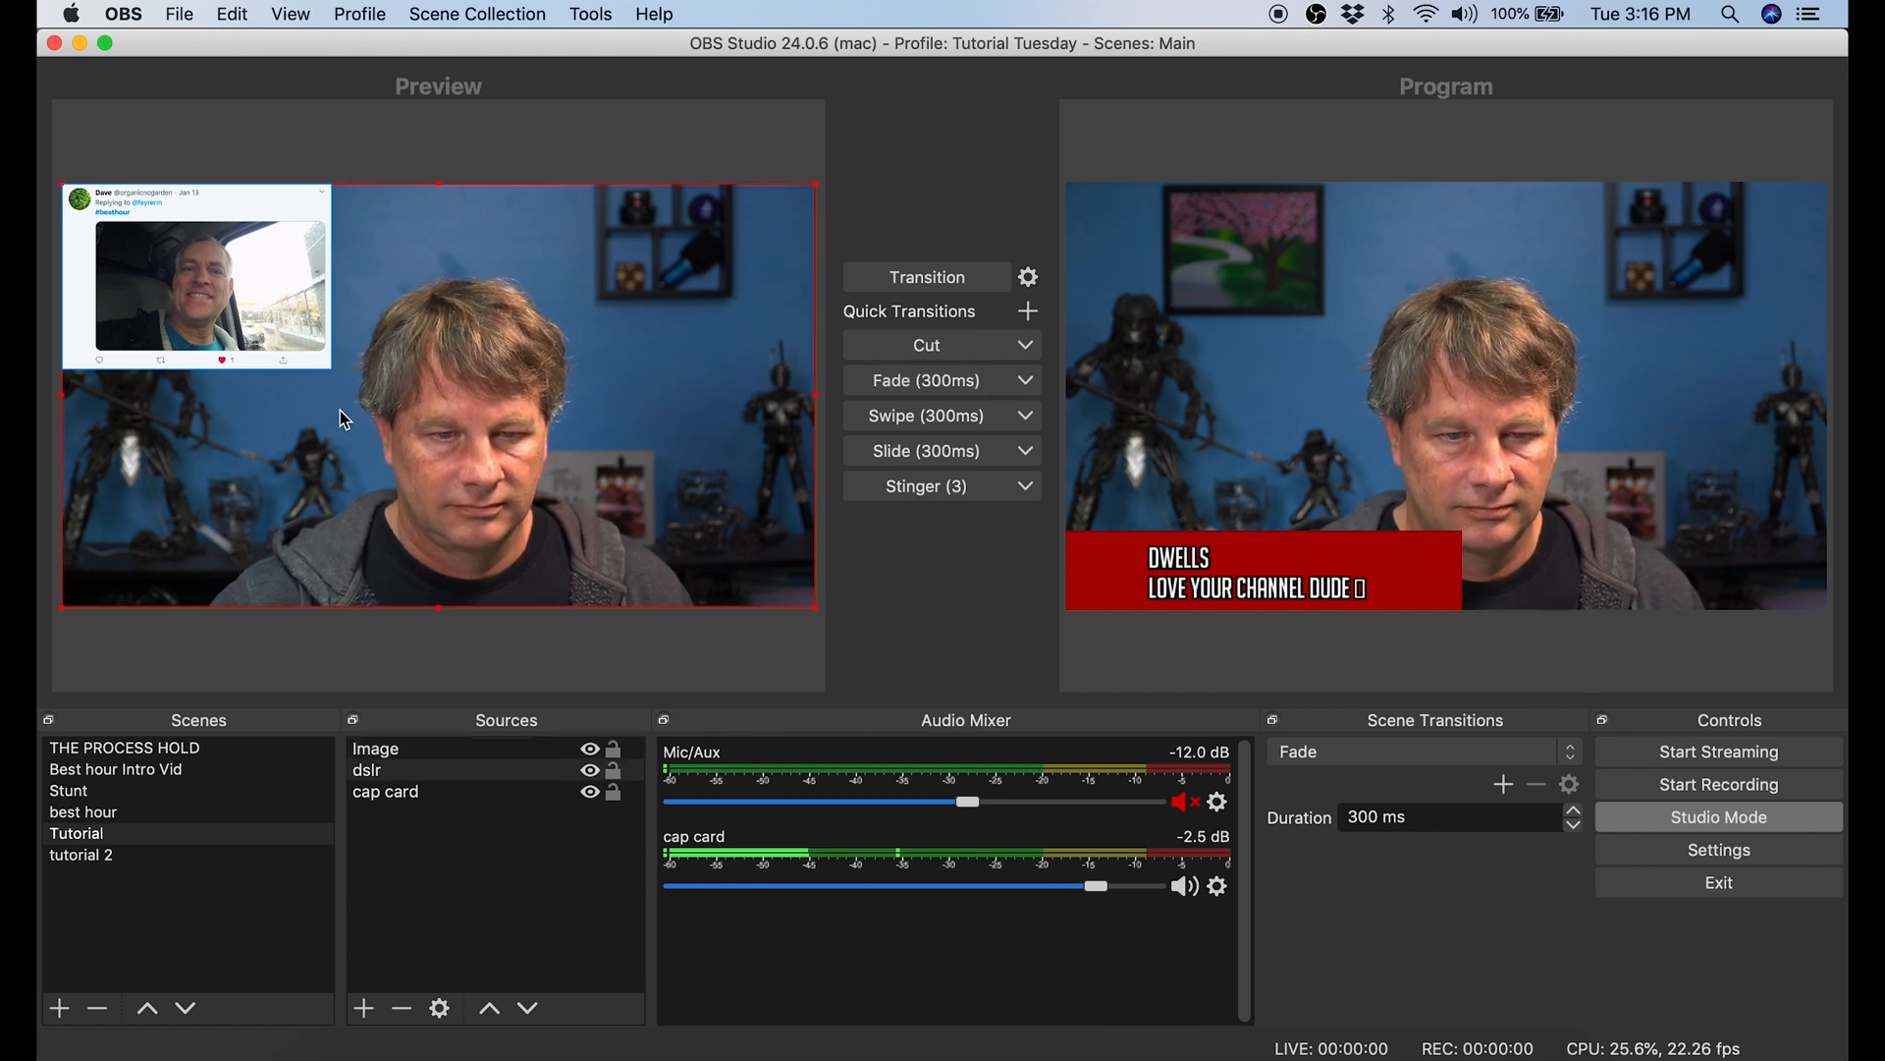
left_click(375, 748)
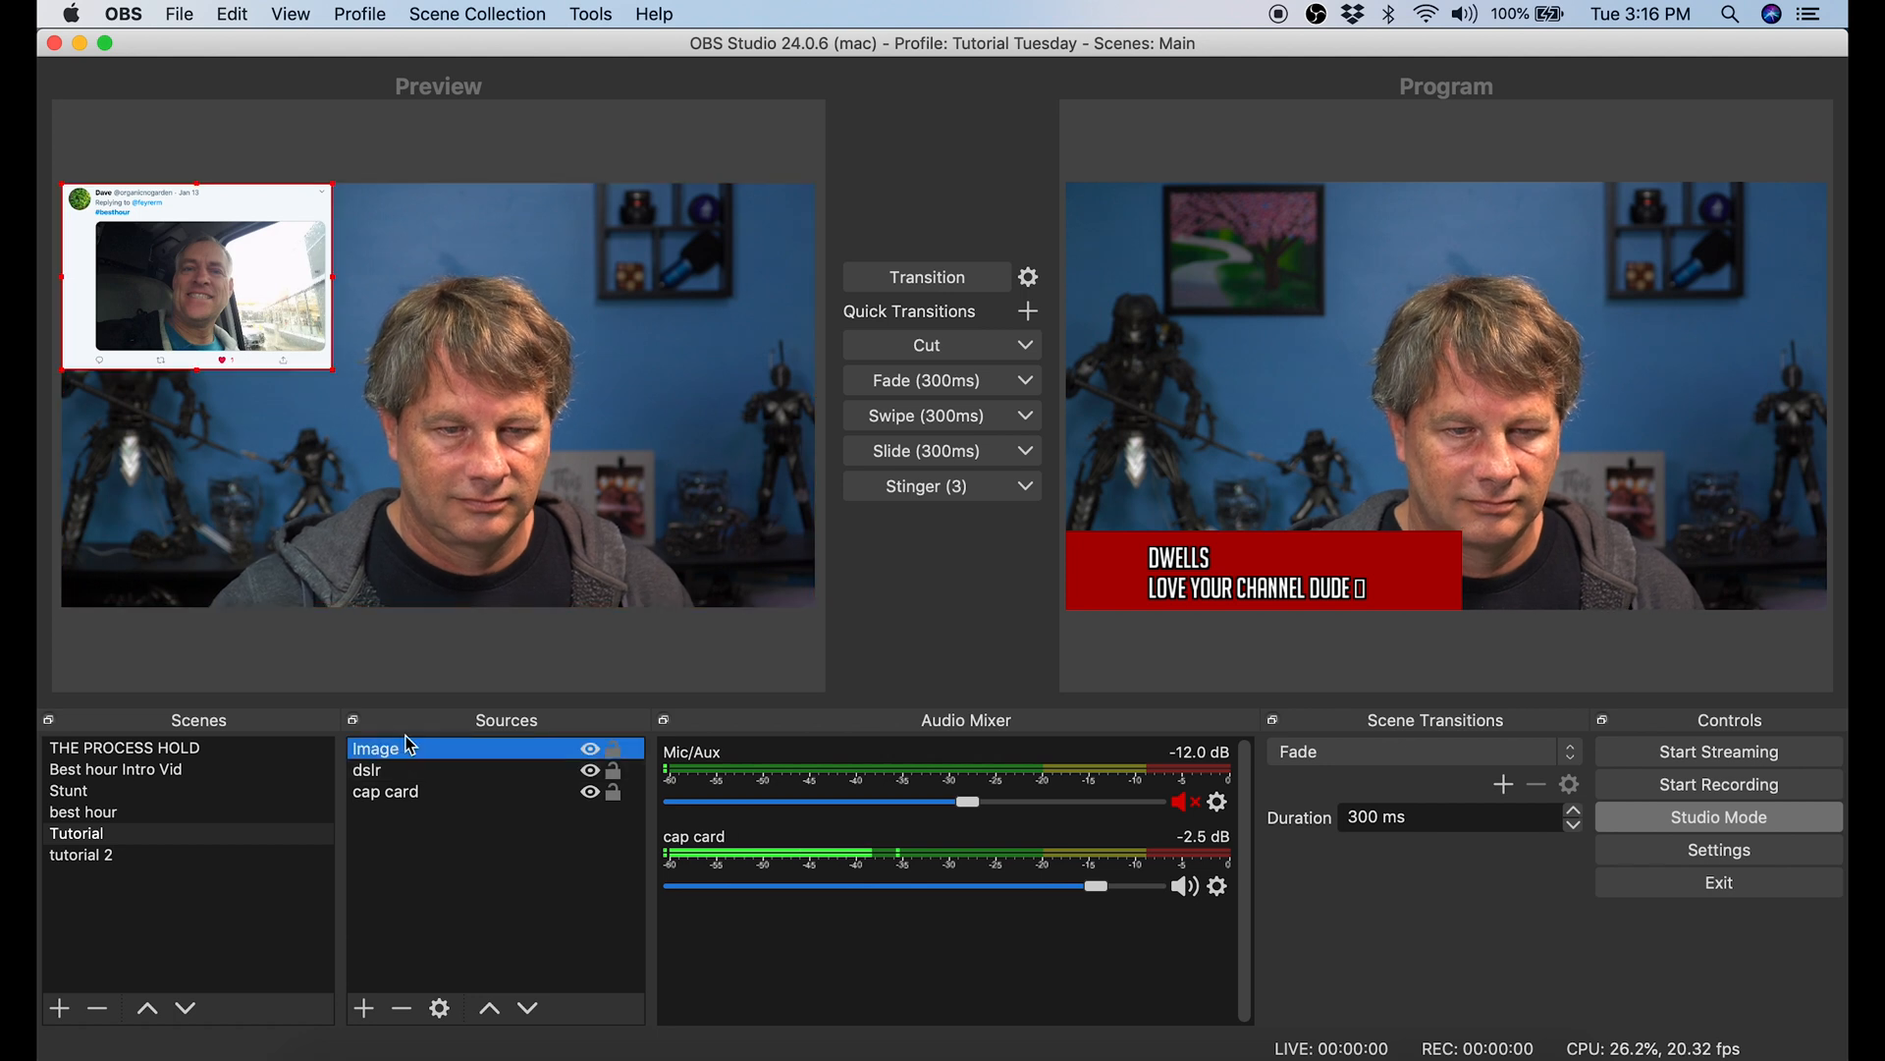